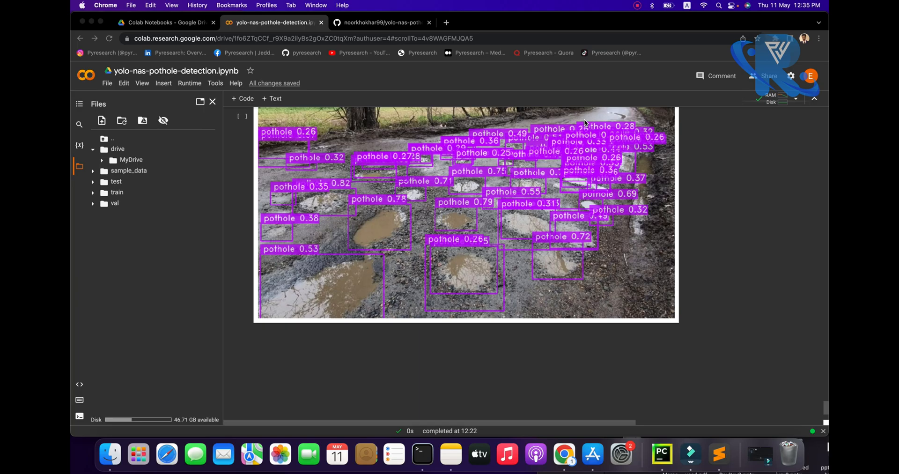
{"action": "mouse_move", "coordinate": [612, 222]}
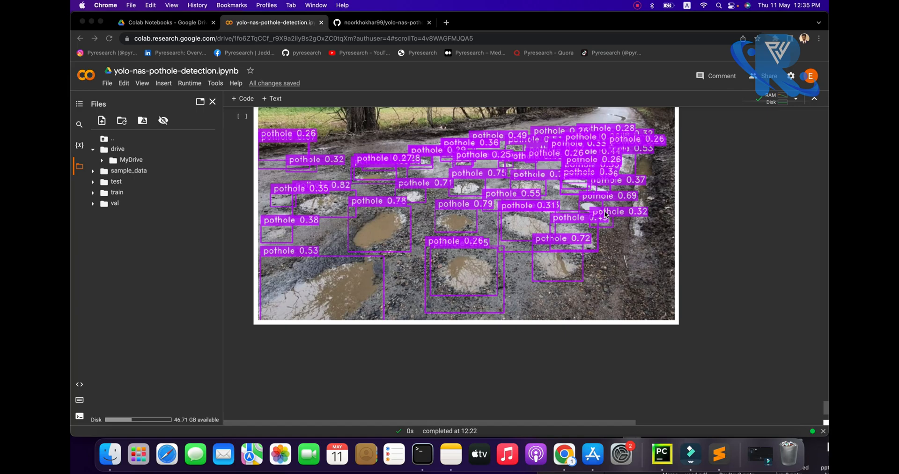
{"action": "mouse_move", "coordinate": [309, 181]}
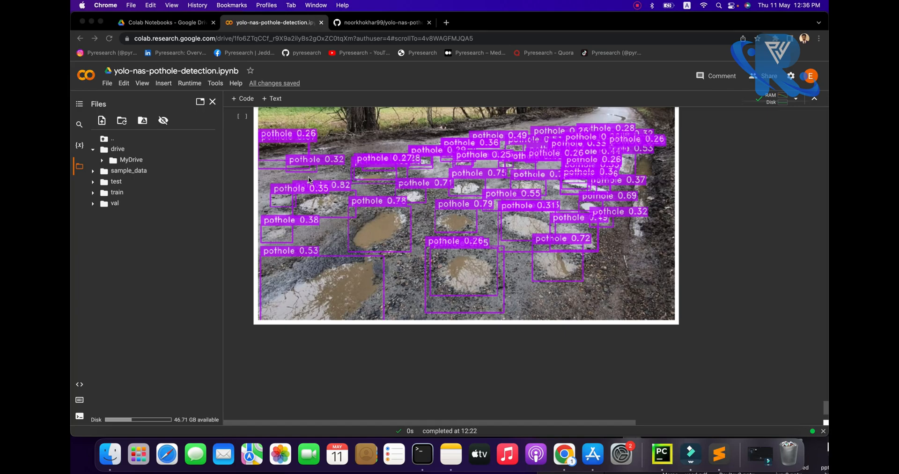
- Scroll to the notebook top, then down to the installation and Drive-mount cells
{"action": "scroll", "scroll_direction": "up", "scroll_amount": 3}
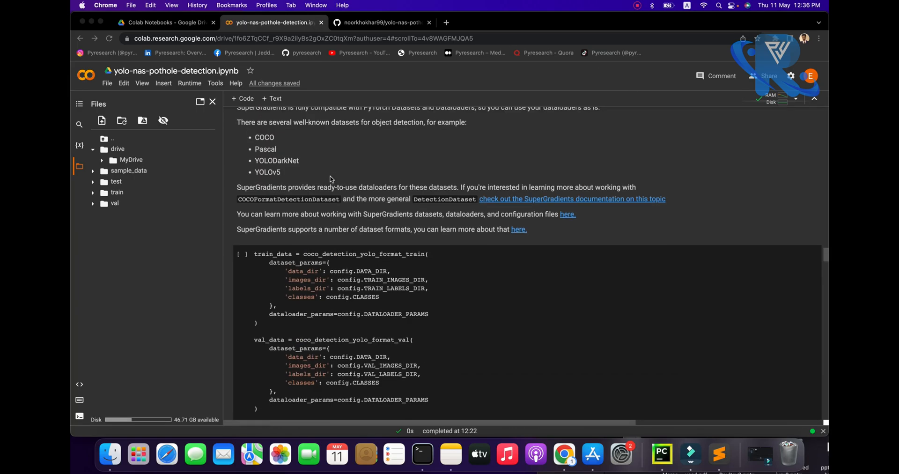
{"action": "scroll", "scroll_direction": "up", "scroll_amount": 3}
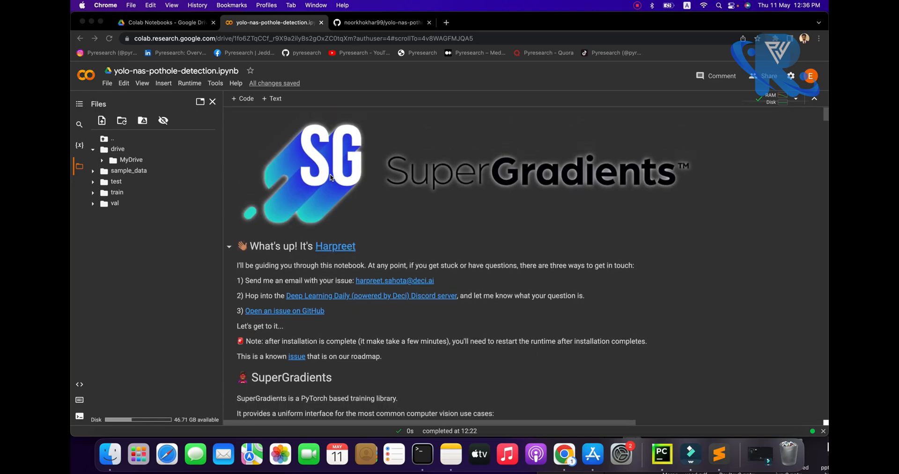
{"action": "scroll", "scroll_direction": "down", "scroll_amount": 3}
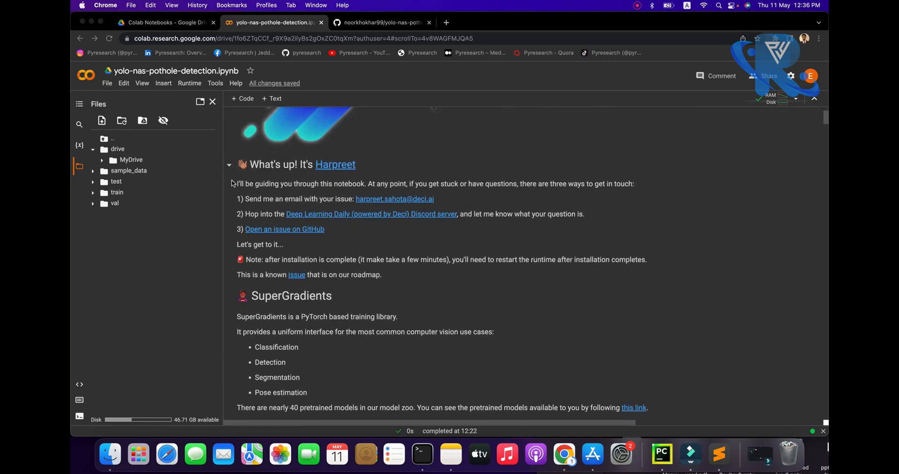
{"action": "mouse_move", "coordinate": [292, 302]}
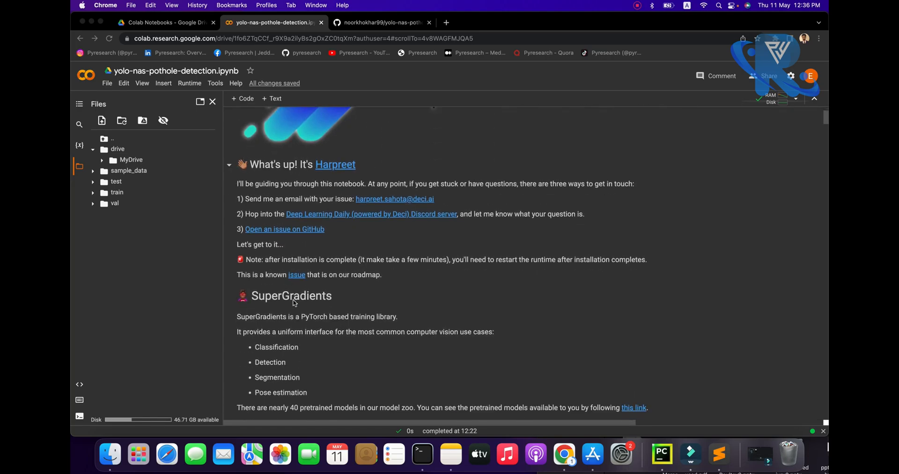
{"action": "scroll", "scroll_direction": "down", "scroll_amount": 3}
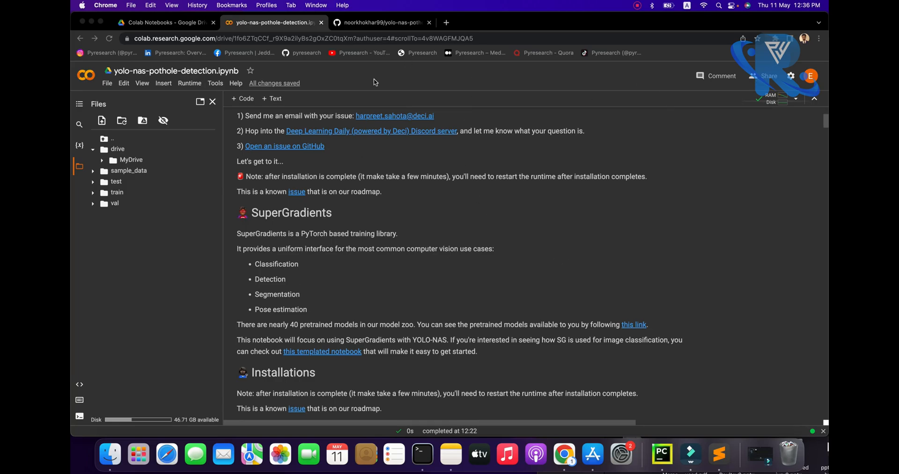
{"action": "mouse_move", "coordinate": [357, 184]}
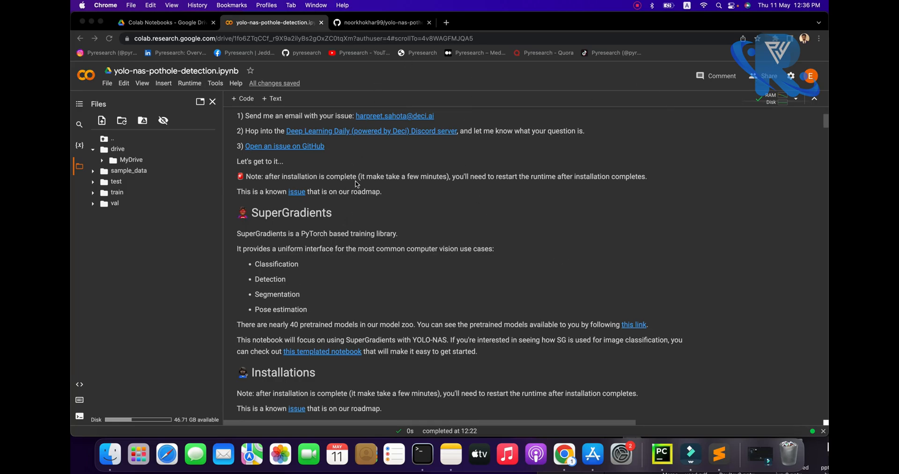
{"action": "scroll", "scroll_direction": "down", "scroll_amount": 3}
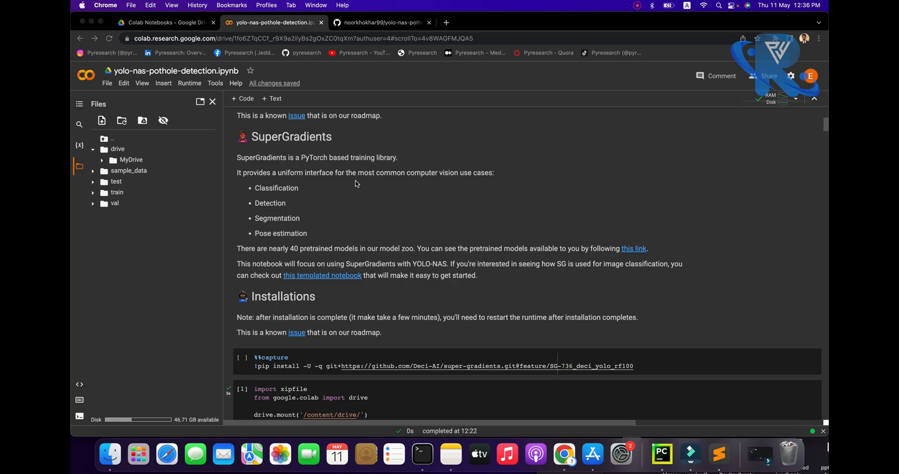
{"action": "scroll", "scroll_direction": "down", "scroll_amount": 3}
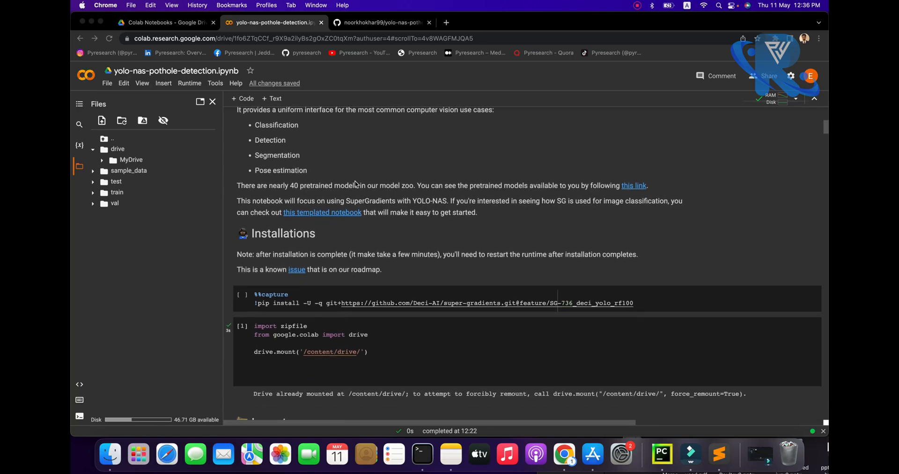
{"action": "scroll", "scroll_direction": "down", "scroll_amount": 3}
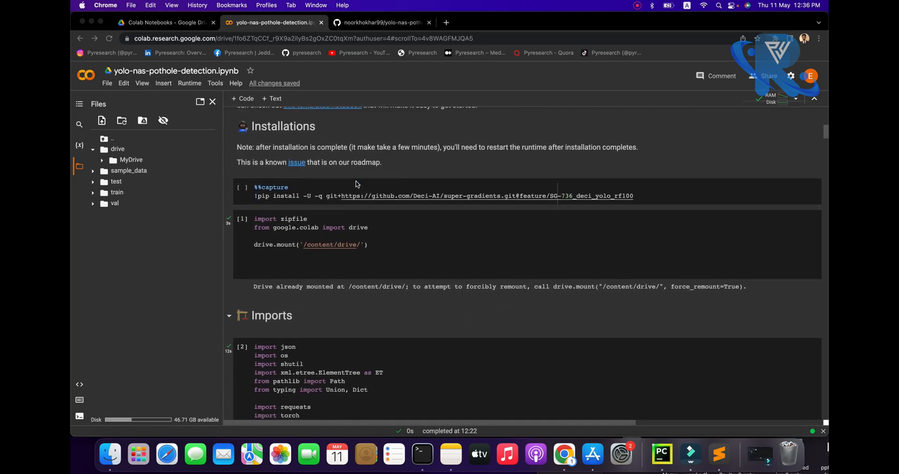
- Run the cell that installs super-gradients from GitHub
{"action": "left_click", "coordinate": [305, 194]}
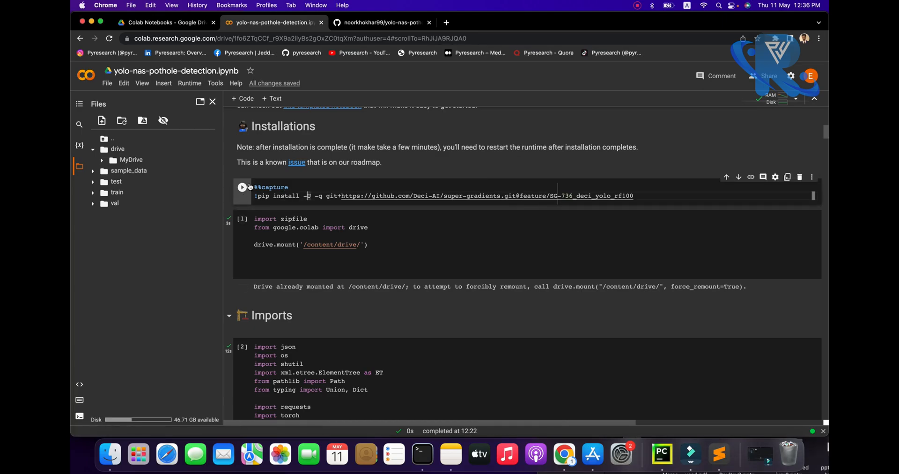
{"action": "left_click", "coordinate": [189, 83]}
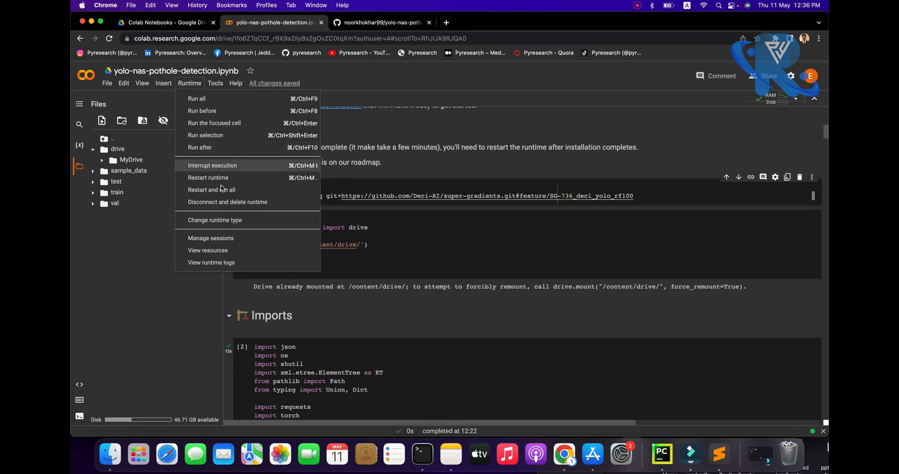
{"action": "mouse_move", "coordinate": [208, 177]}
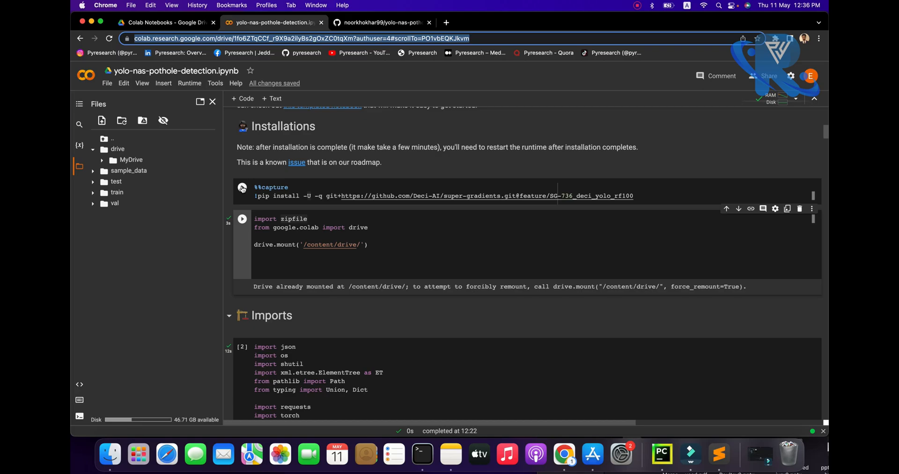
{"action": "left_click", "coordinate": [242, 188]}
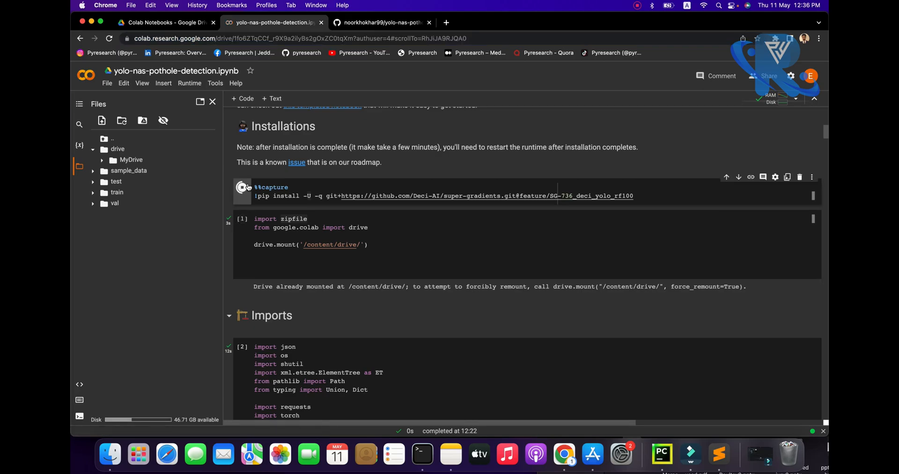
{"action": "left_click", "coordinate": [242, 187]}
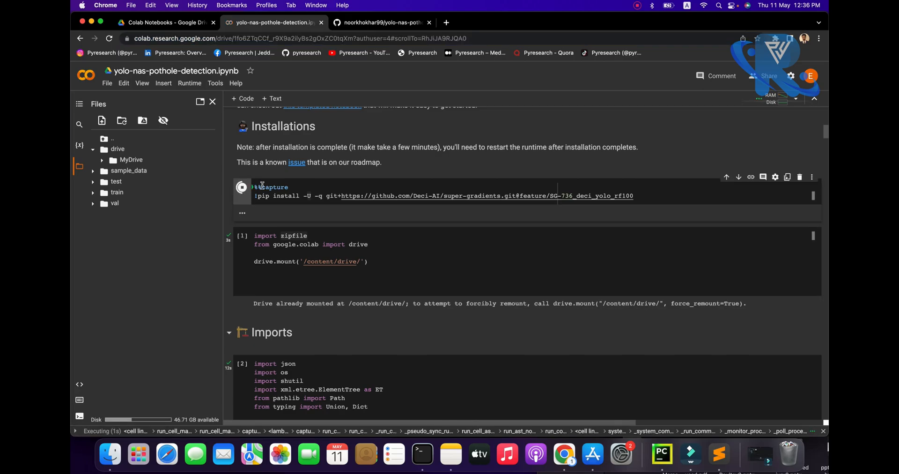
- Check the session's RAM and disk usage, then view Drive's Colab Notebooks folder
{"action": "left_click", "coordinate": [772, 99]}
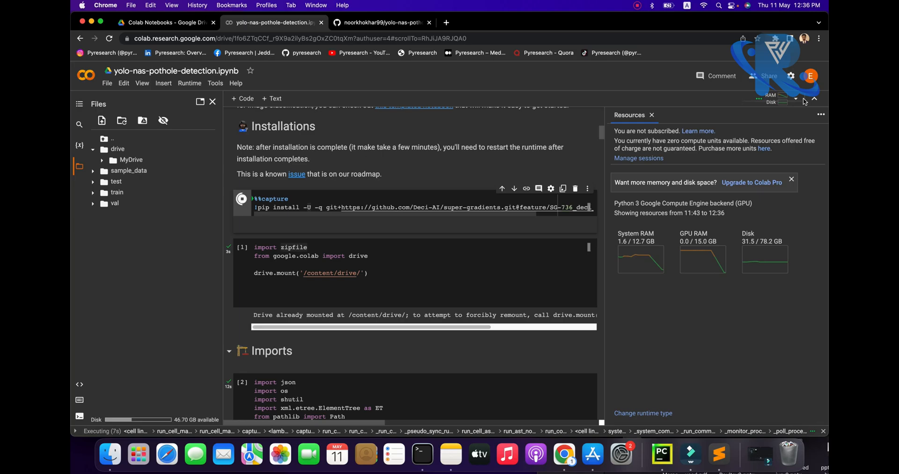
{"action": "left_click", "coordinate": [652, 114]}
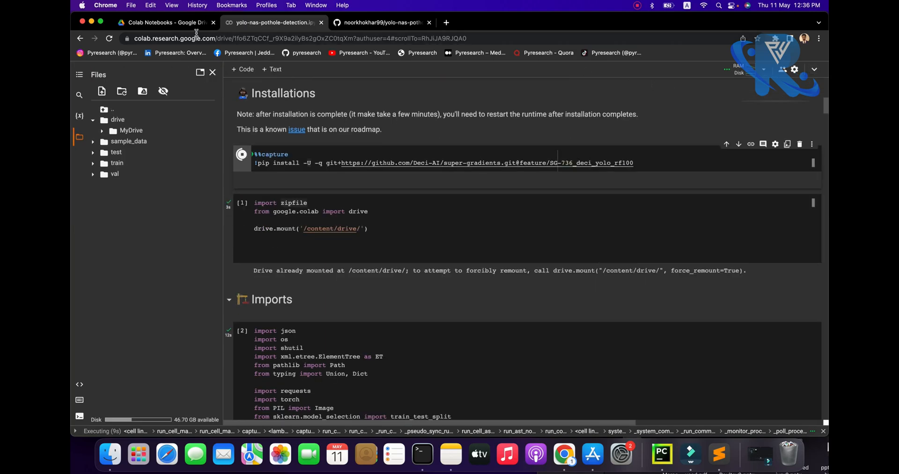
{"action": "left_click", "coordinate": [164, 23]}
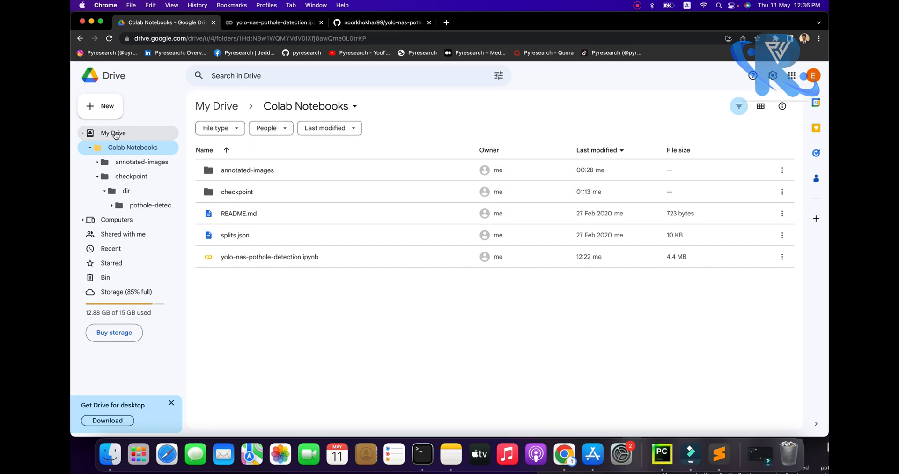
{"action": "left_click", "coordinate": [113, 133]}
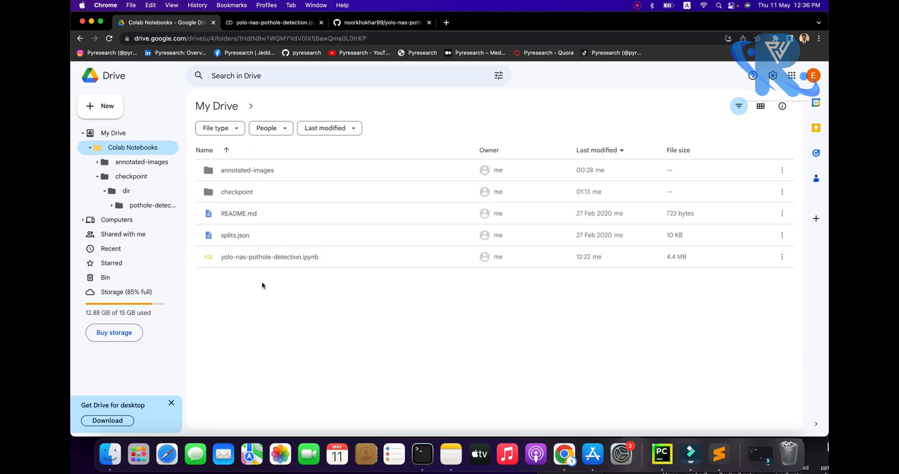
{"action": "mouse_move", "coordinate": [247, 170]}
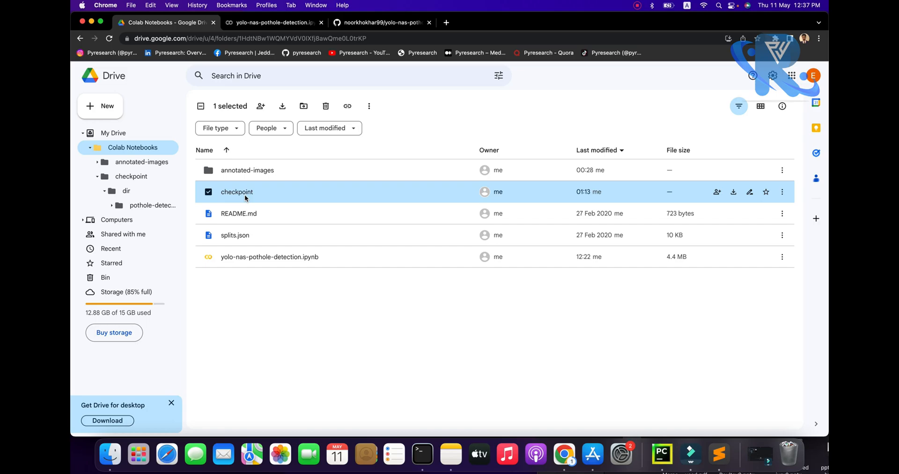
{"action": "mouse_move", "coordinate": [235, 234]}
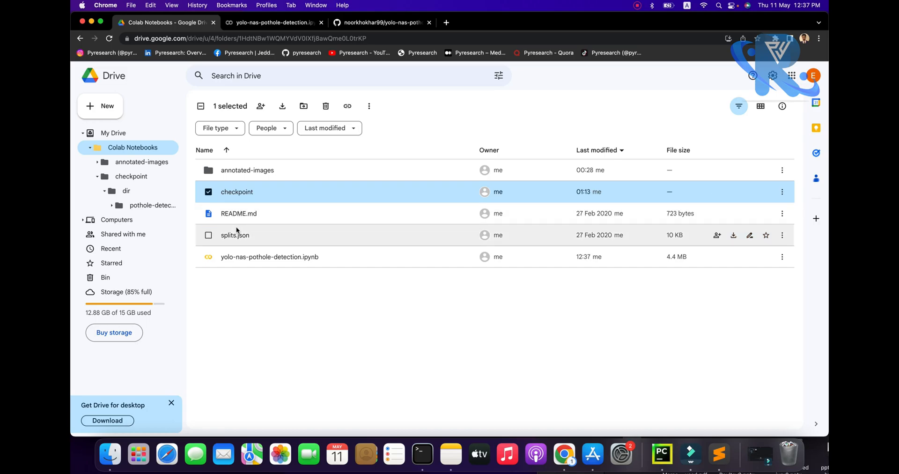
{"action": "double_click", "coordinate": [234, 234]}
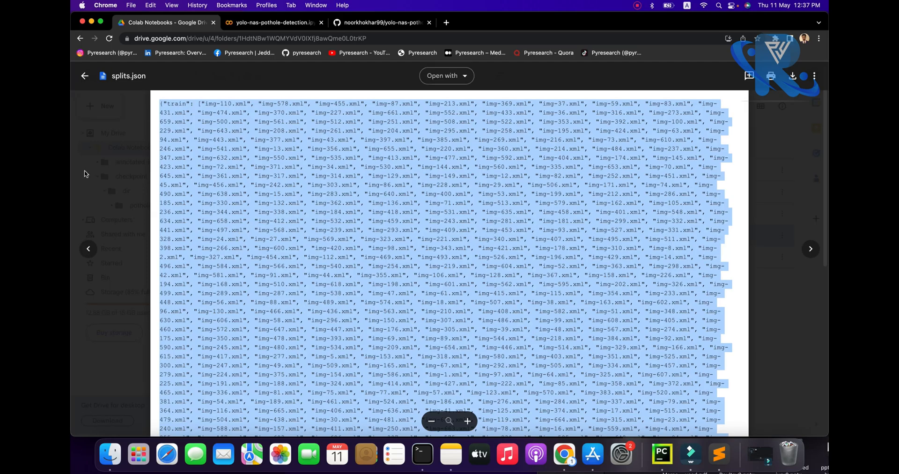
{"action": "left_click", "coordinate": [85, 75]}
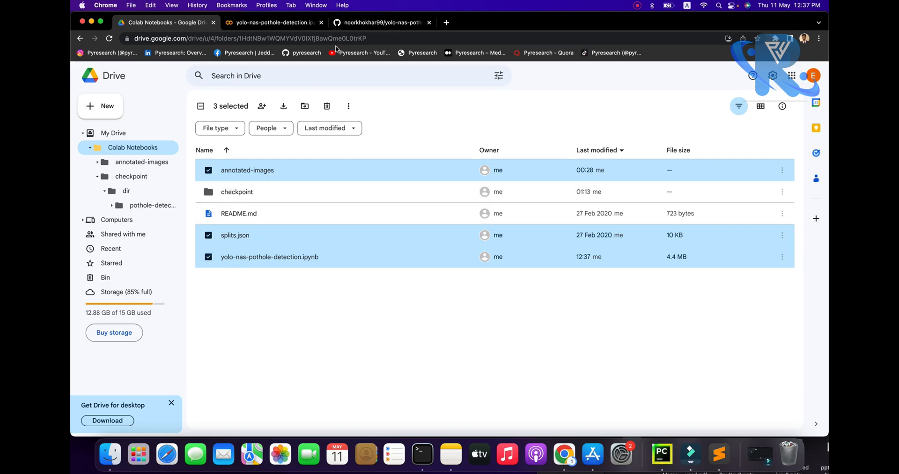
{"action": "left_click", "coordinate": [381, 22]}
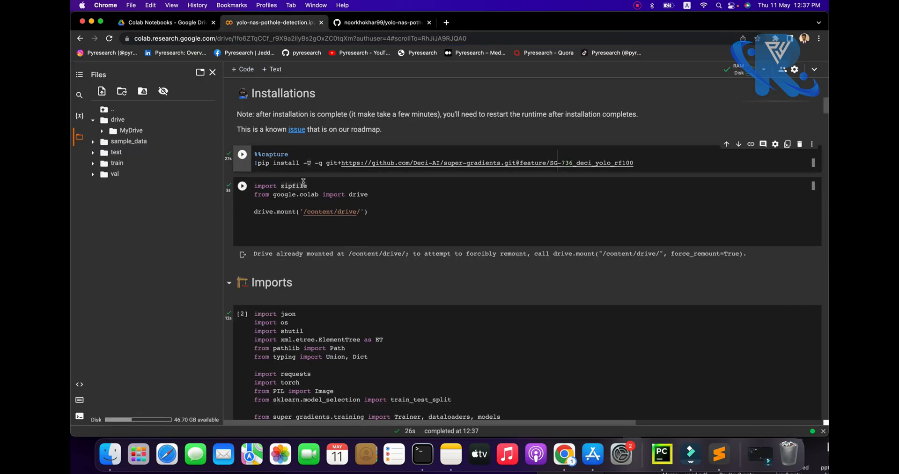
- Run the Drive-mounting cell and scroll down to the split_dataset_on_json utility function
{"action": "left_click", "coordinate": [242, 186]}
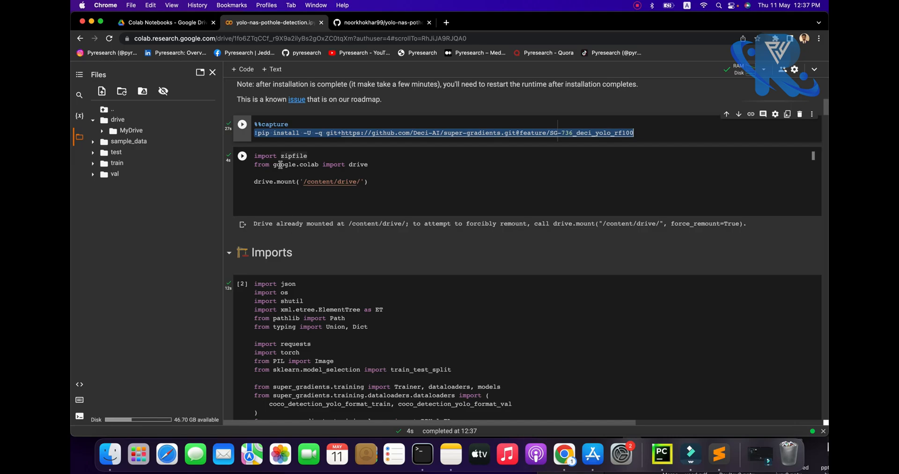
{"action": "scroll", "scroll_direction": "down", "scroll_amount": 3}
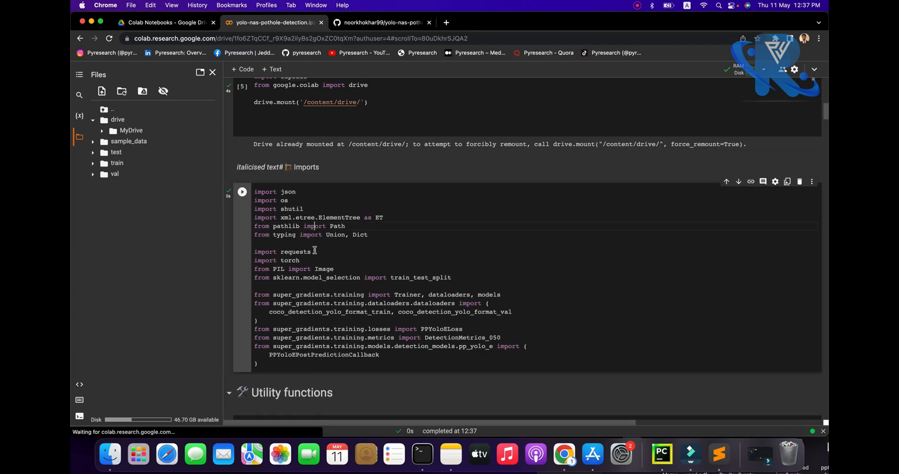
{"action": "scroll", "scroll_direction": "down", "scroll_amount": 3}
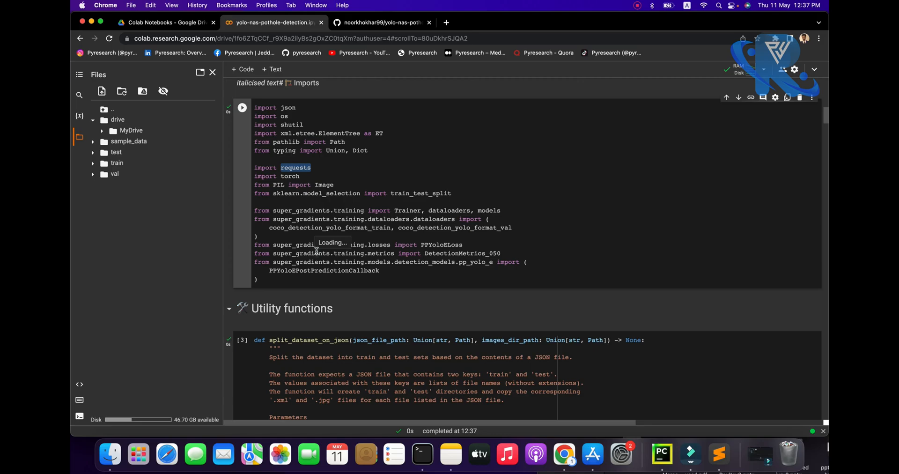
{"action": "scroll", "scroll_direction": "down", "scroll_amount": 3}
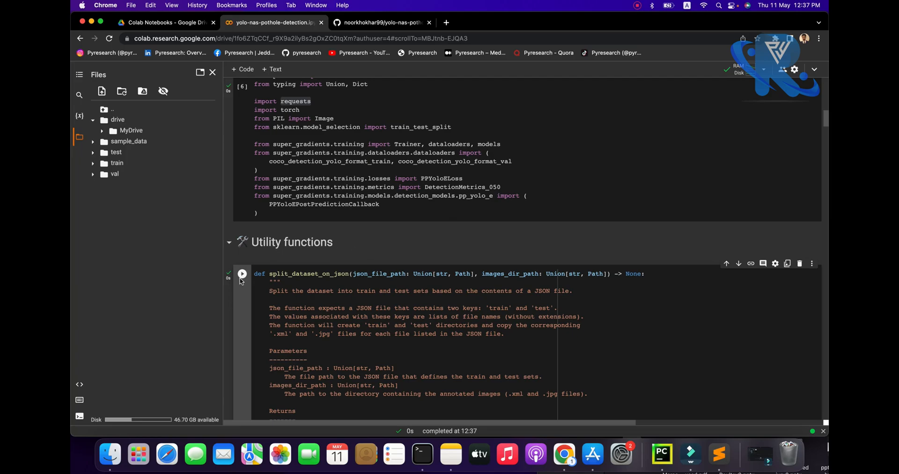
{"action": "scroll", "scroll_direction": "down", "scroll_amount": 3}
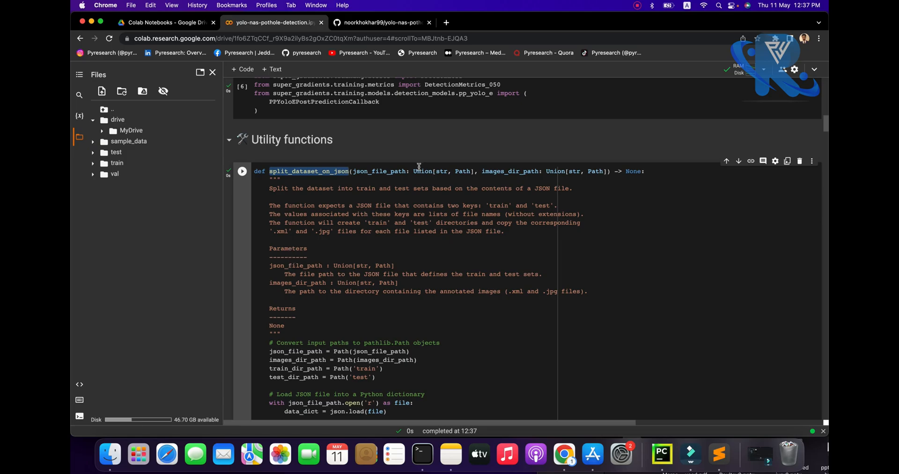
{"action": "mouse_move", "coordinate": [544, 209]}
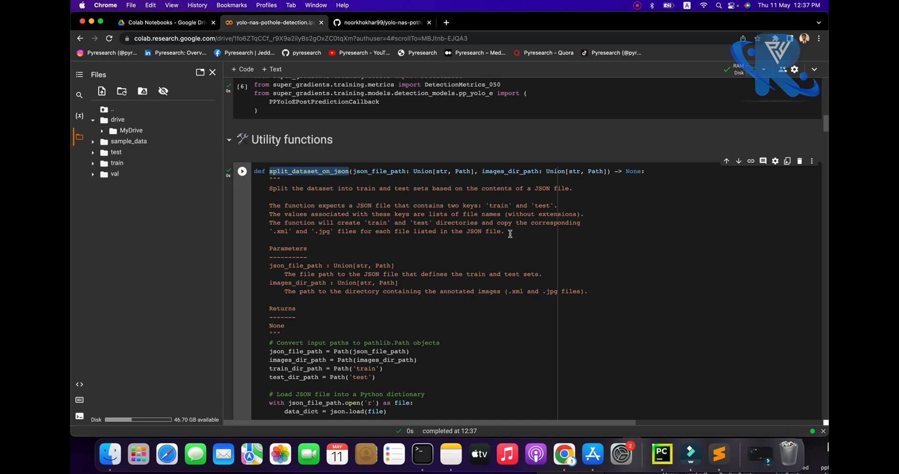
{"action": "scroll", "scroll_direction": "down", "scroll_amount": 3}
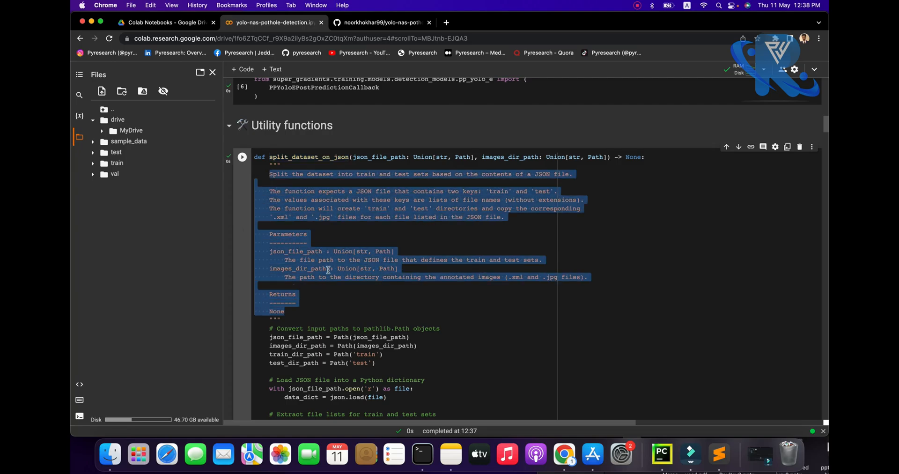
- Run the split_dataset_on_json / convert_xml_to_yolo cell, moving 214 files to val
{"action": "scroll", "scroll_direction": "down", "scroll_amount": 3}
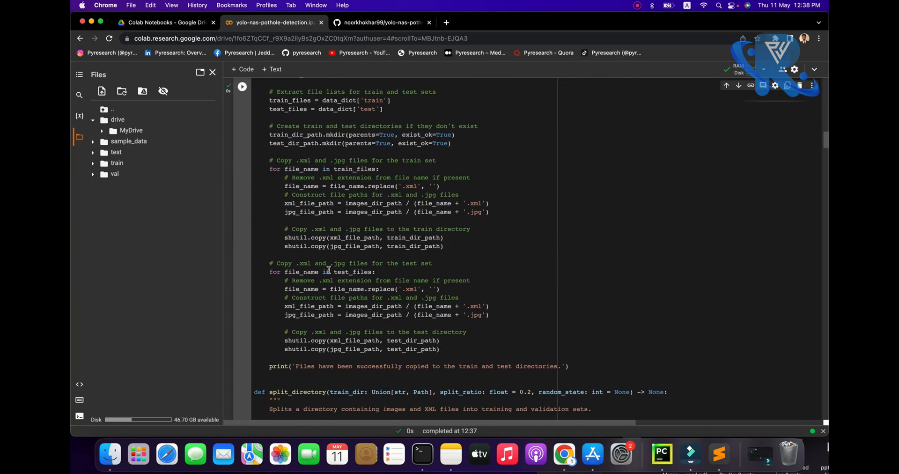
{"action": "double_click", "coordinate": [283, 160]}
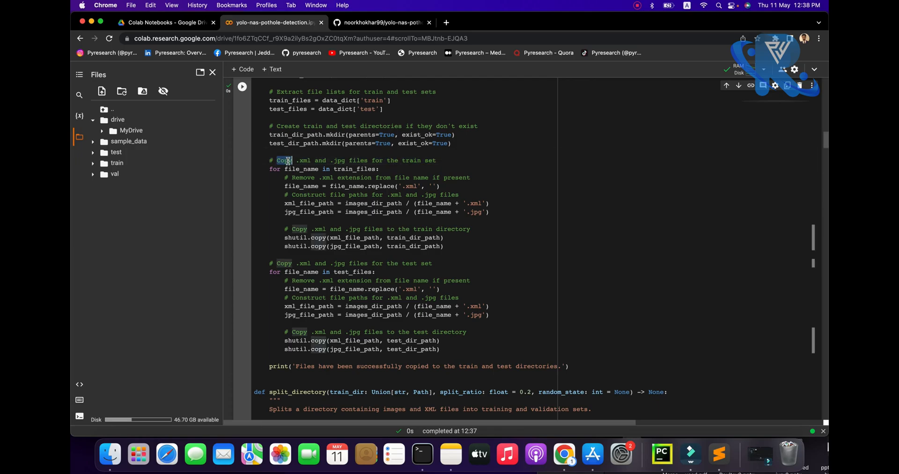
{"action": "scroll", "scroll_direction": "down", "scroll_amount": 3}
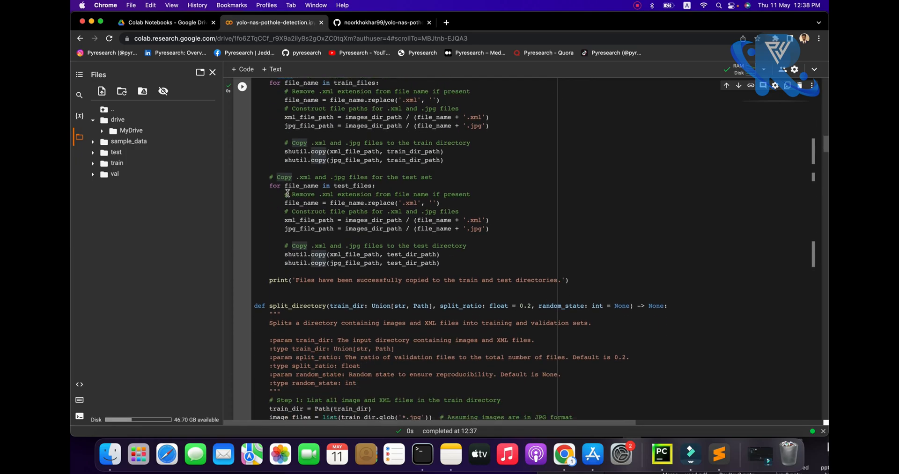
{"action": "scroll", "scroll_direction": "down", "scroll_amount": 3}
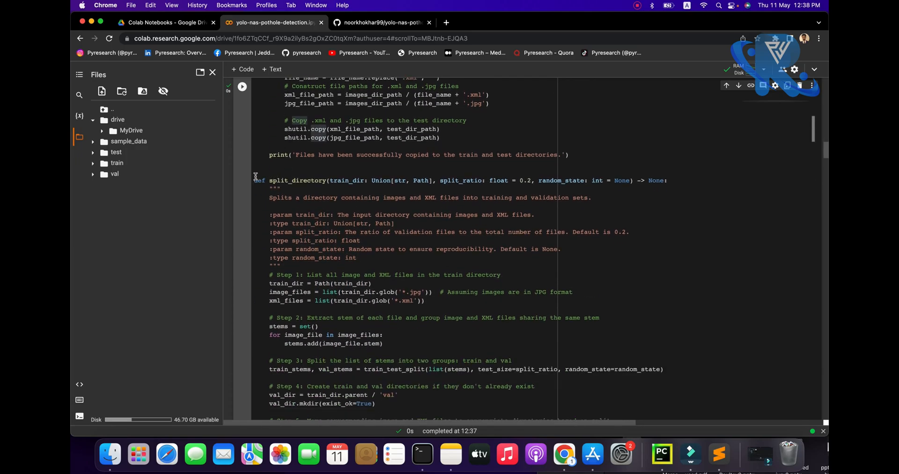
{"action": "scroll", "scroll_direction": "down", "scroll_amount": 3}
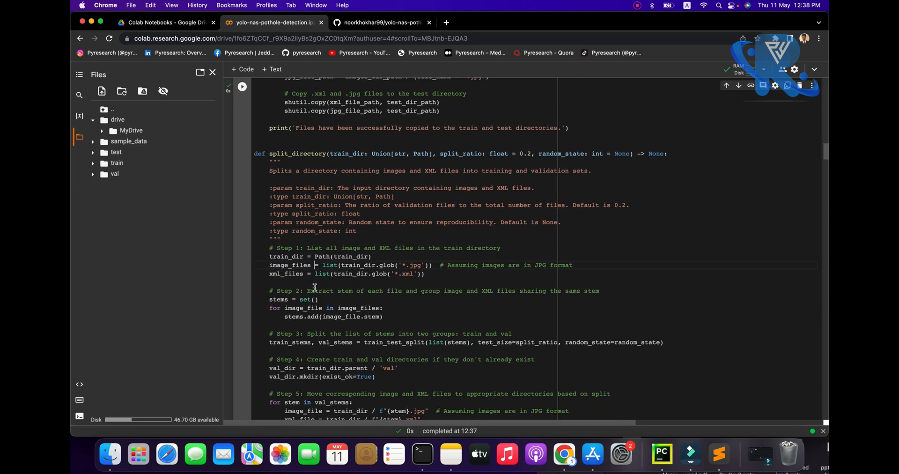
{"action": "scroll", "scroll_direction": "down", "scroll_amount": 3}
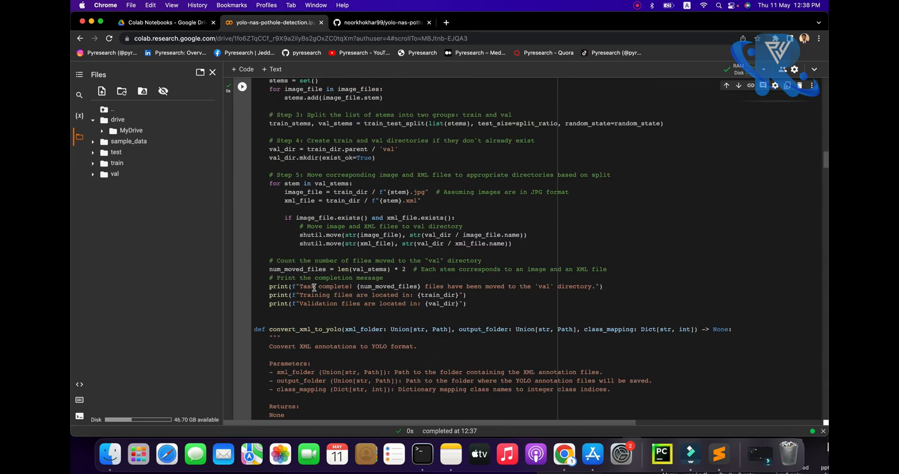
{"action": "scroll", "scroll_direction": "down", "scroll_amount": 3}
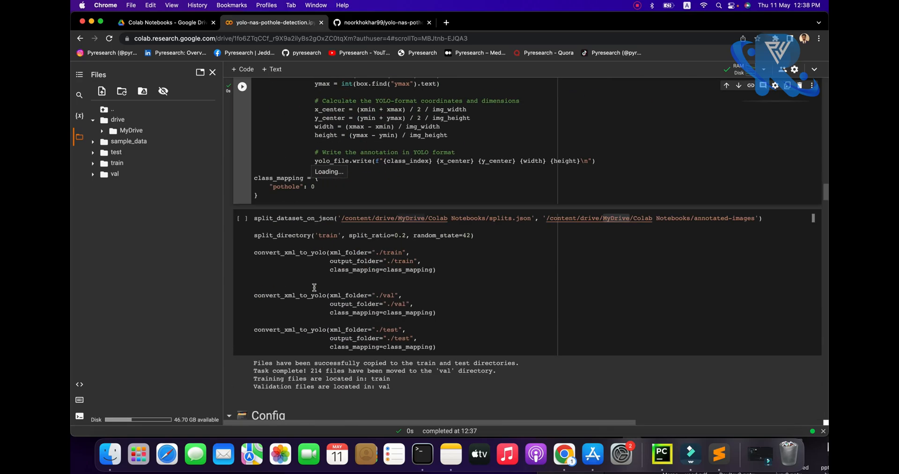
{"action": "left_click", "coordinate": [242, 218]}
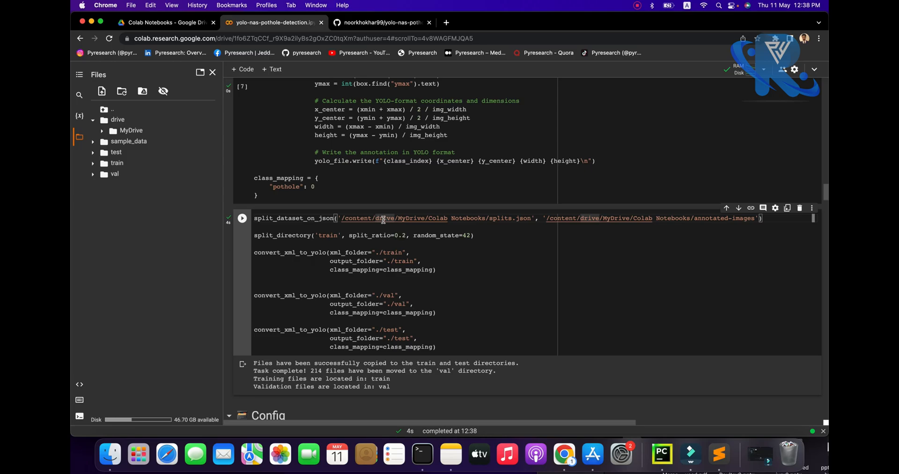
{"action": "left_click", "coordinate": [166, 22]}
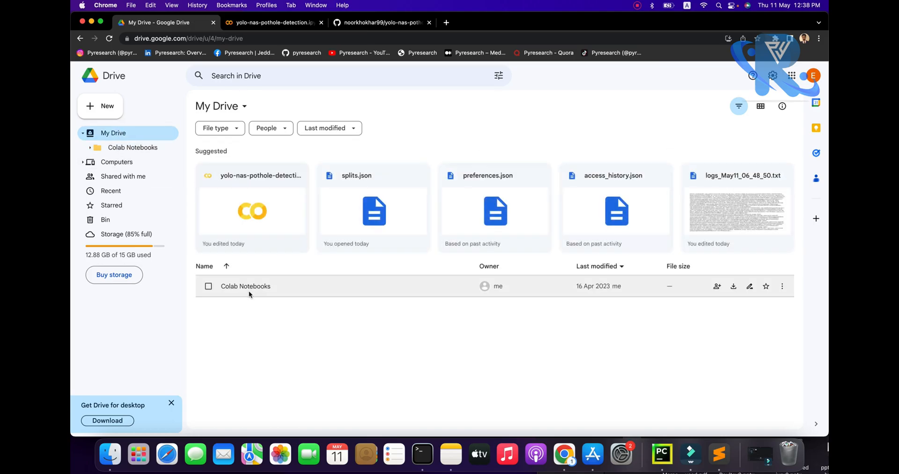
- Find annotated-images in Drive's Colab Notebooks, then expand drive > MyDrive in Colab's Files sidebar
{"action": "double_click", "coordinate": [246, 286]}
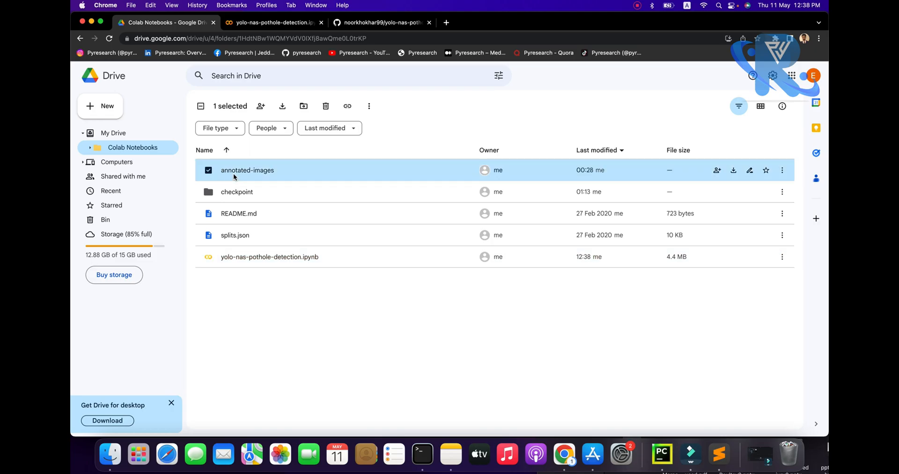
{"action": "left_click", "coordinate": [235, 235]}
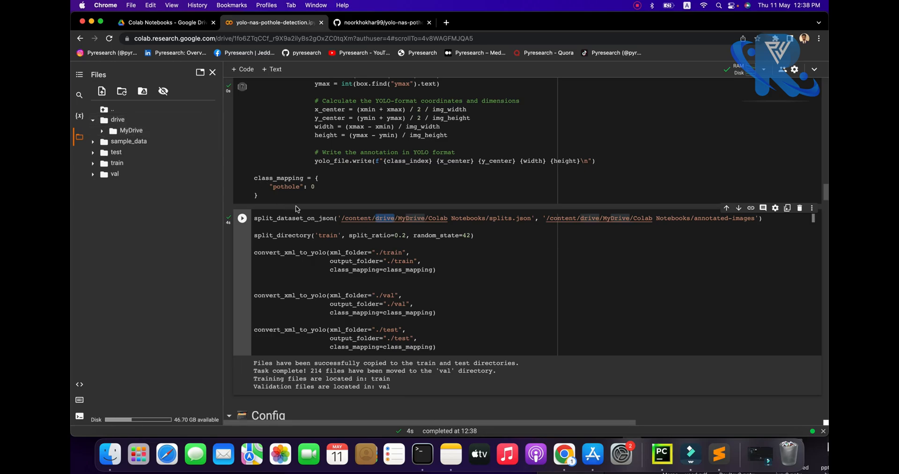
{"action": "mouse_move", "coordinate": [110, 117]}
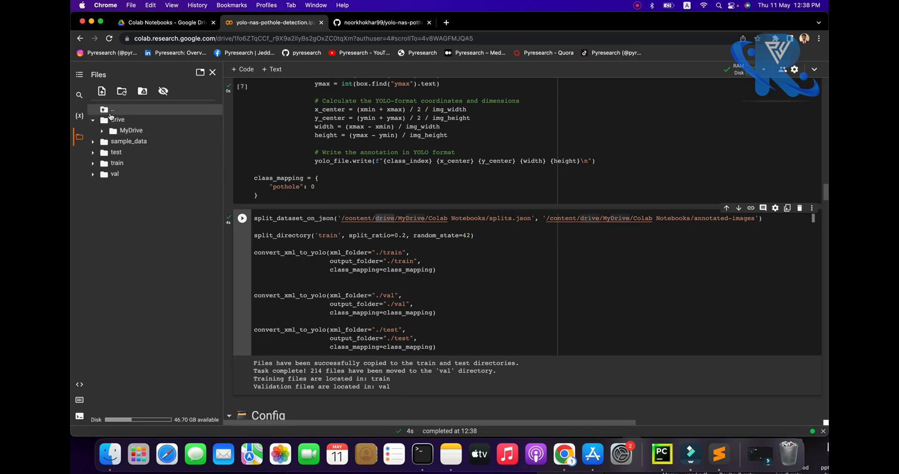
{"action": "left_click", "coordinate": [113, 110]}
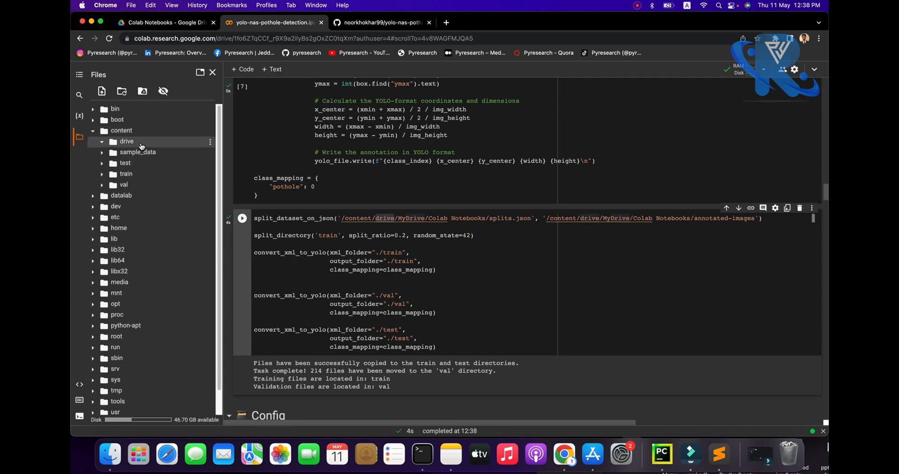
{"action": "left_click", "coordinate": [126, 141]}
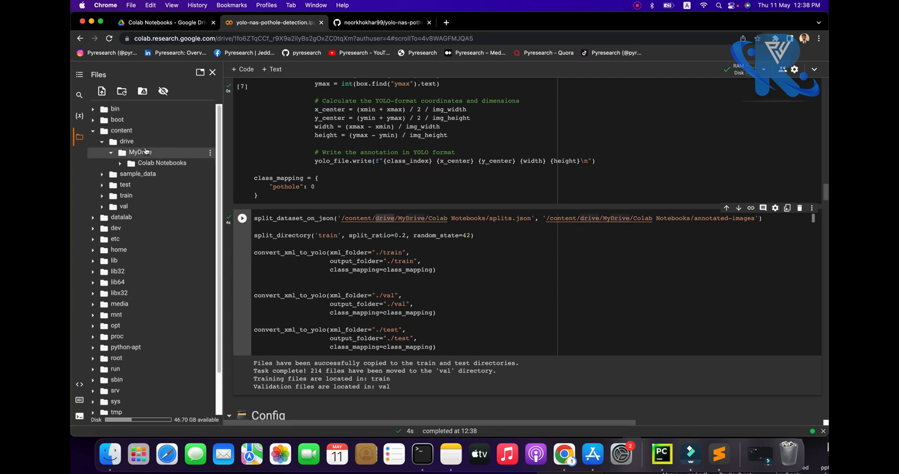
{"action": "left_click", "coordinate": [162, 162]}
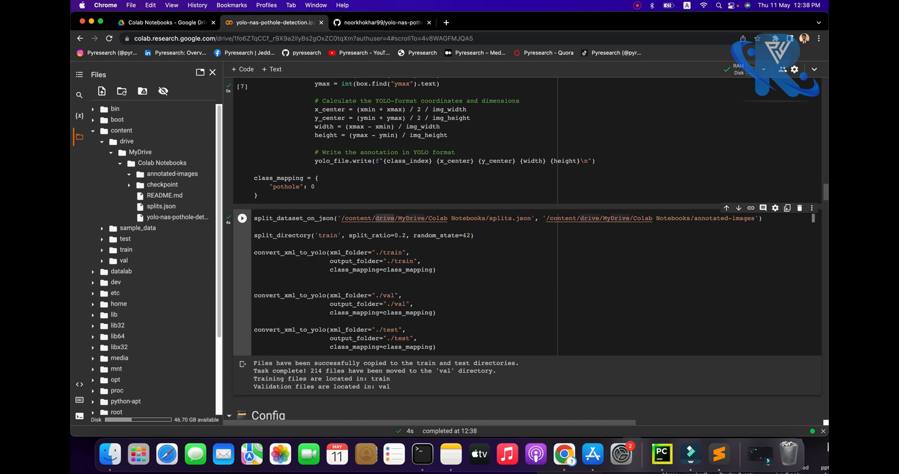
{"action": "mouse_move", "coordinate": [732, 219]}
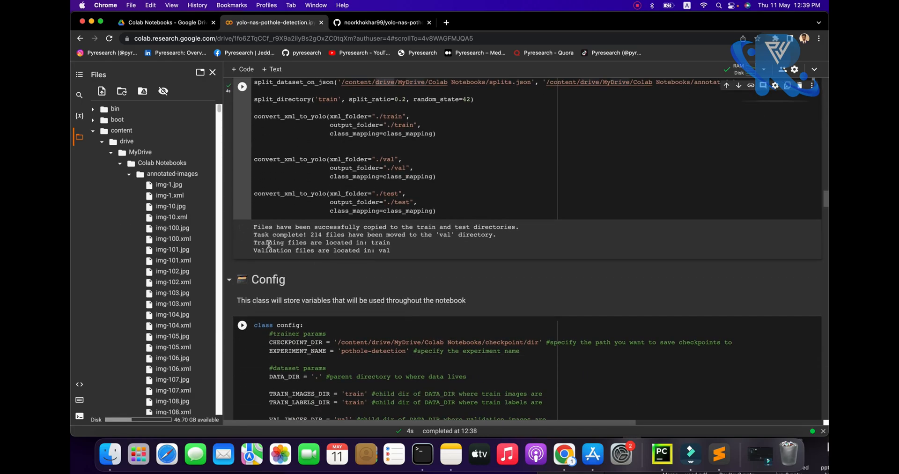
- Run the Config class cell and check the checkpoint folder in Drive
{"action": "left_click_drag", "start_coordinate": [253, 227], "coordinate": [390, 250]}
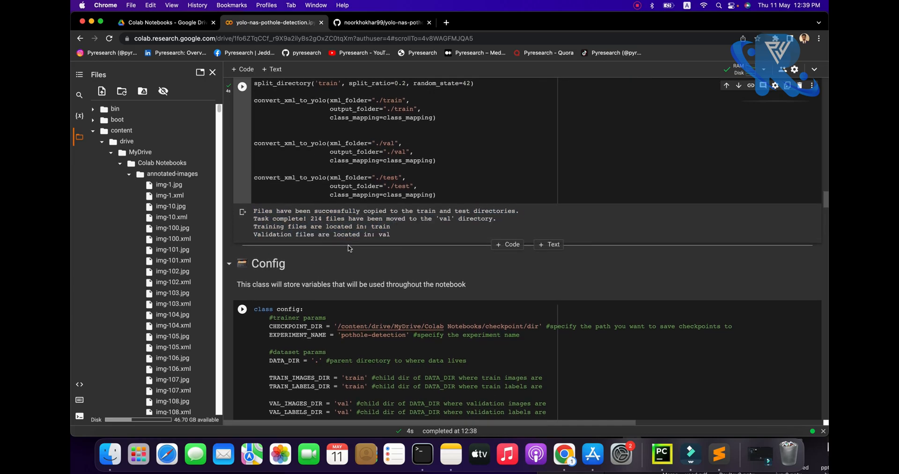
{"action": "scroll", "scroll_direction": "down", "scroll_amount": 3}
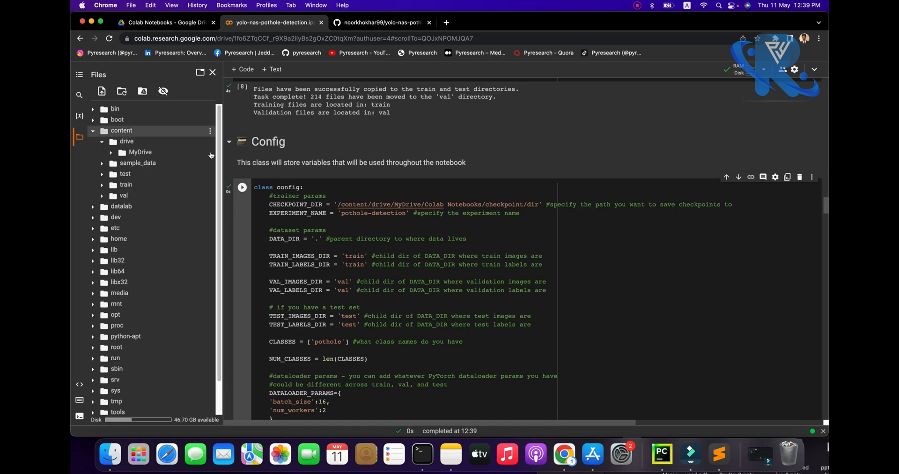
{"action": "left_click", "coordinate": [92, 131]}
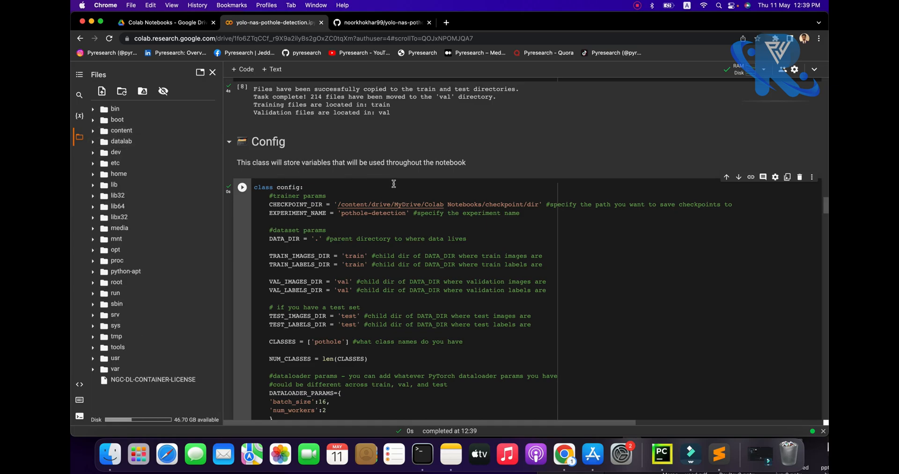
{"action": "mouse_move", "coordinate": [342, 221]}
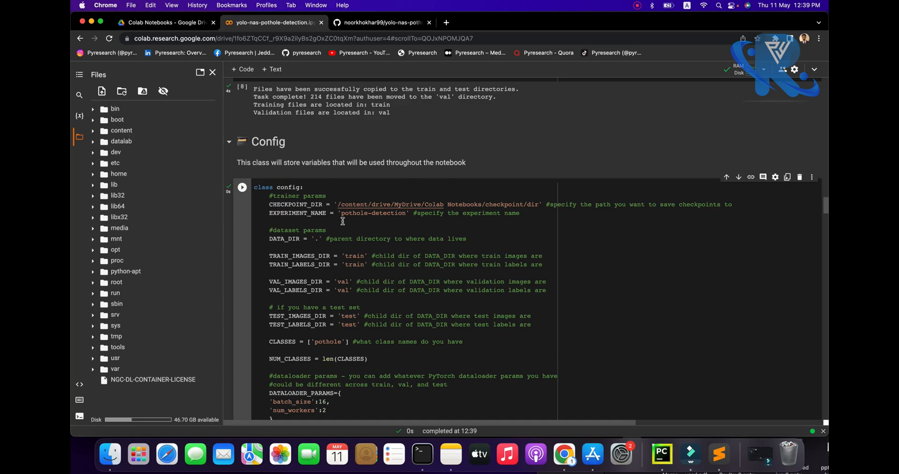
{"action": "scroll", "scroll_direction": "down", "scroll_amount": 3}
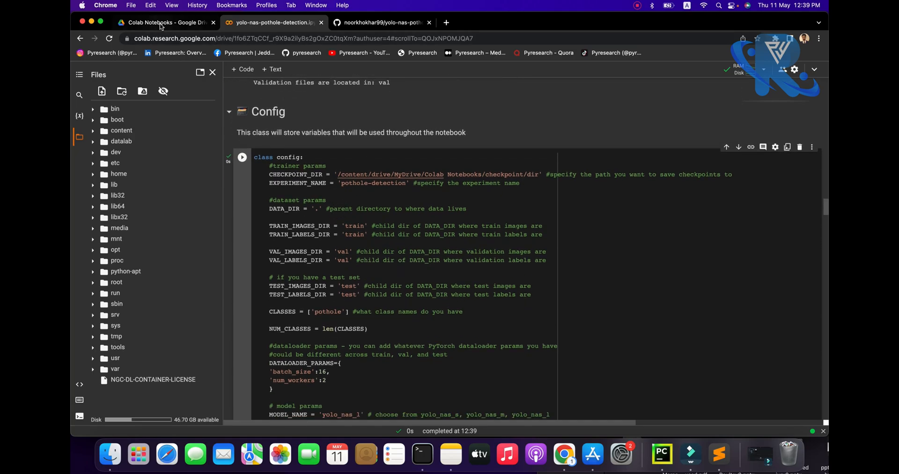
{"action": "left_click", "coordinate": [163, 23]}
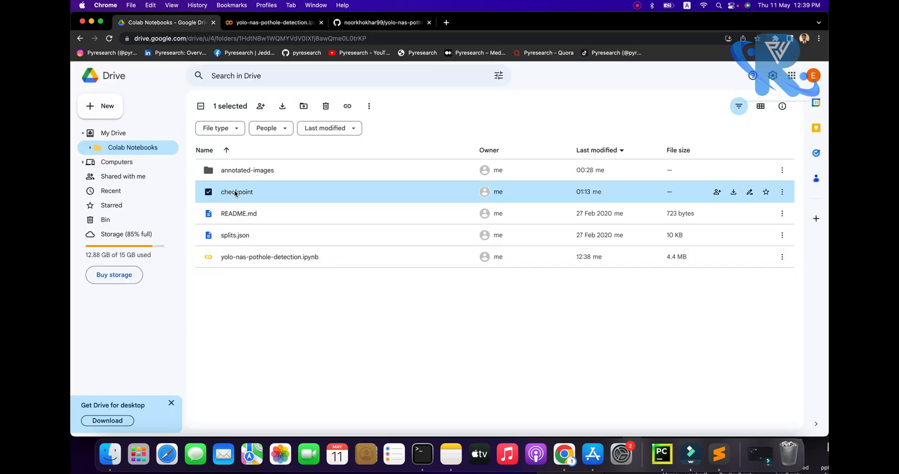
{"action": "left_click", "coordinate": [274, 23]}
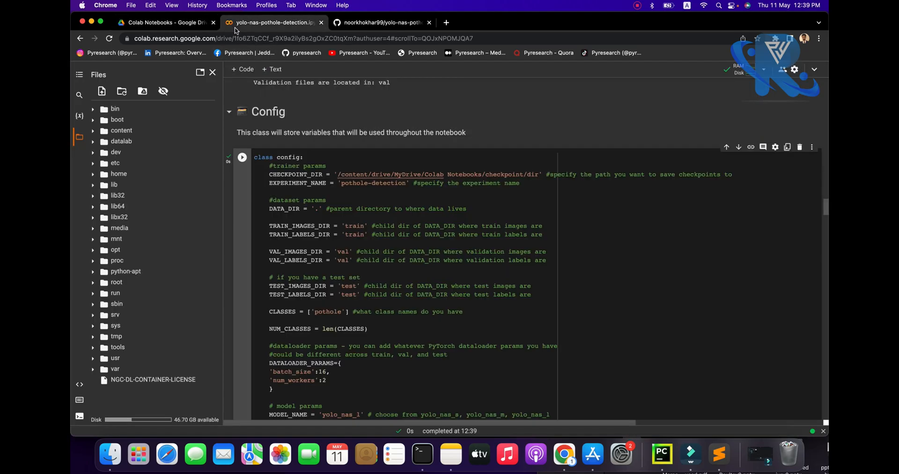
{"action": "mouse_move", "coordinate": [404, 259]}
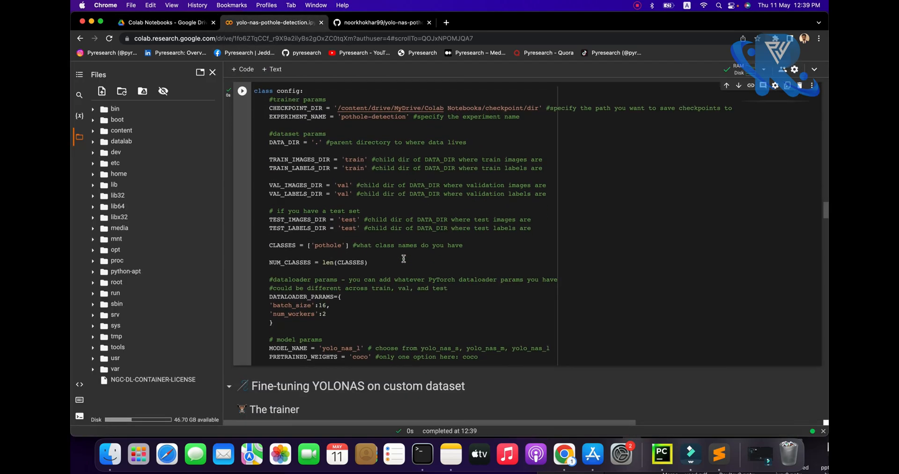
- Open the multi-GPU documentation 'here' link from Fine-tuning YOLONAS in a new tab
{"action": "scroll", "scroll_direction": "down", "scroll_amount": 3}
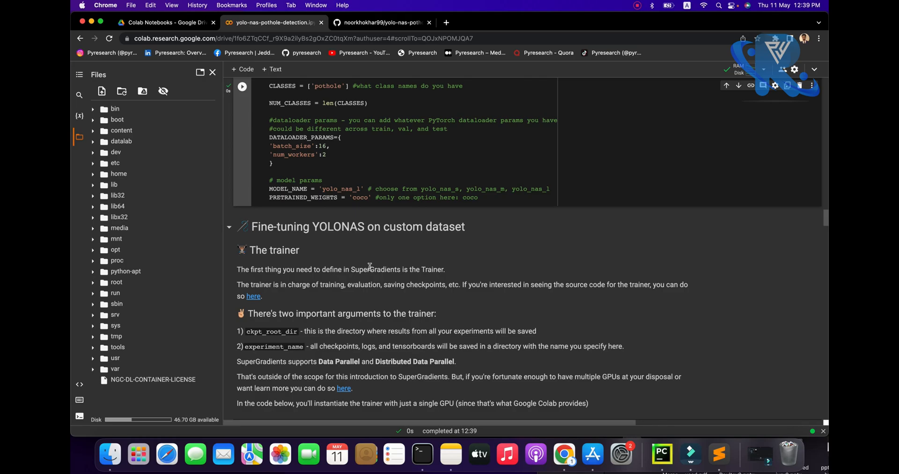
{"action": "scroll", "scroll_direction": "down", "scroll_amount": 3}
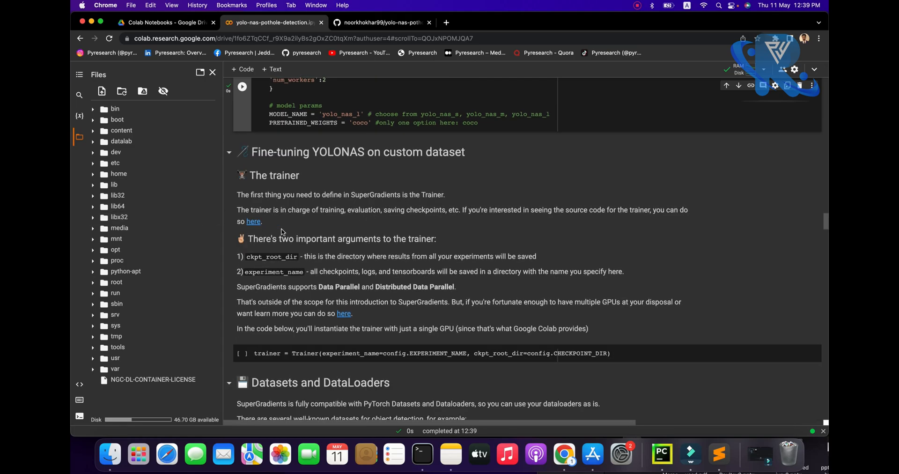
{"action": "right_click", "coordinate": [253, 221]}
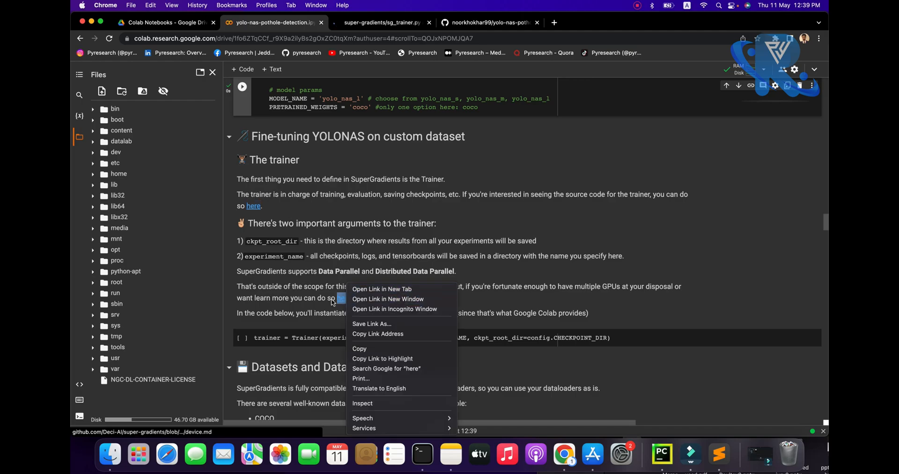
{"action": "left_click", "coordinate": [381, 289]}
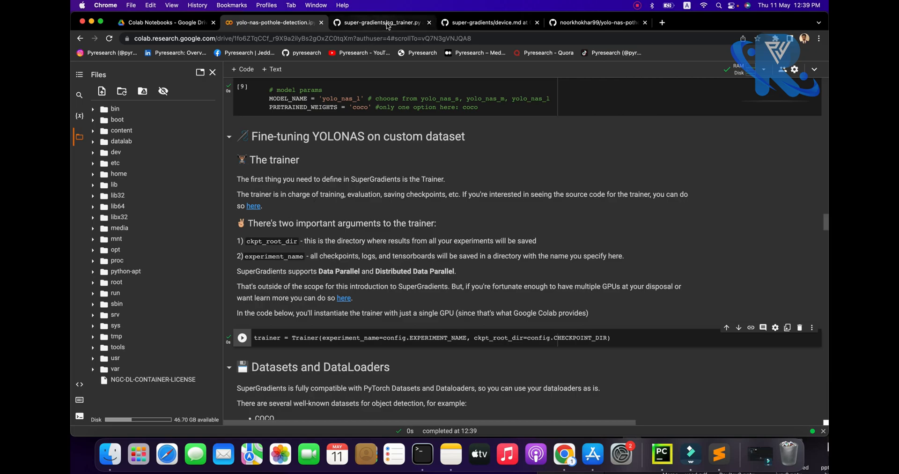
- Look over the SuperGradients Trainer source code on GitHub
{"action": "left_click", "coordinate": [379, 23]}
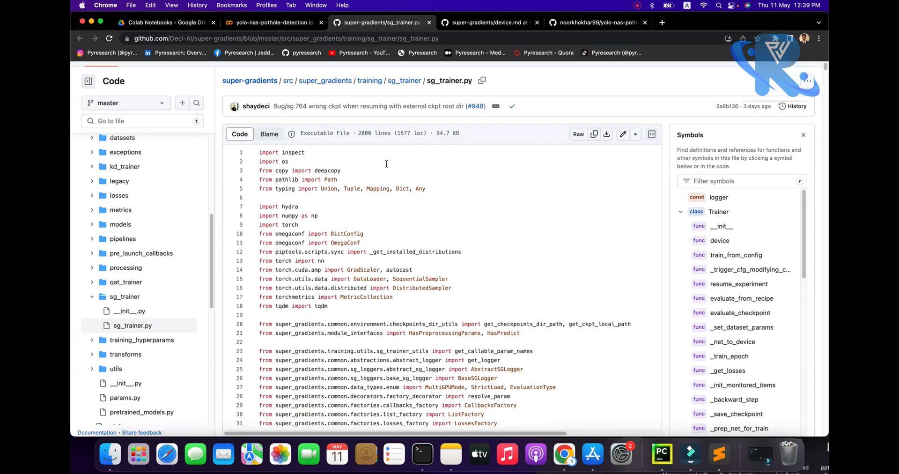
{"action": "scroll", "scroll_direction": "down", "scroll_amount": 3}
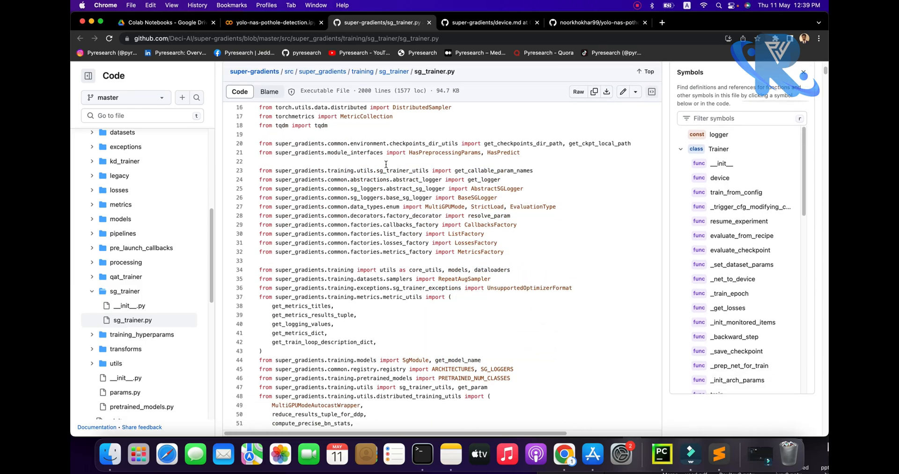
{"action": "scroll", "scroll_direction": "down", "scroll_amount": 3}
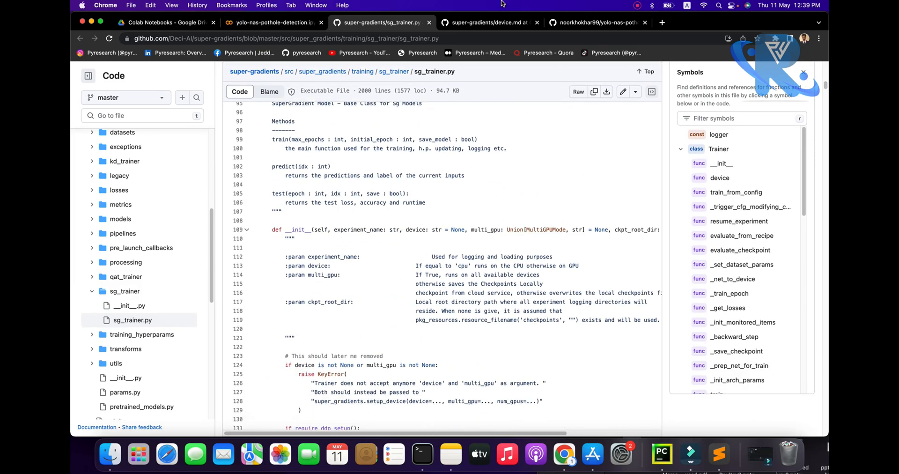
- Read device.md's '3. DP - Data Parallel' and '4. DDP' sections
{"action": "left_click", "coordinate": [487, 23]}
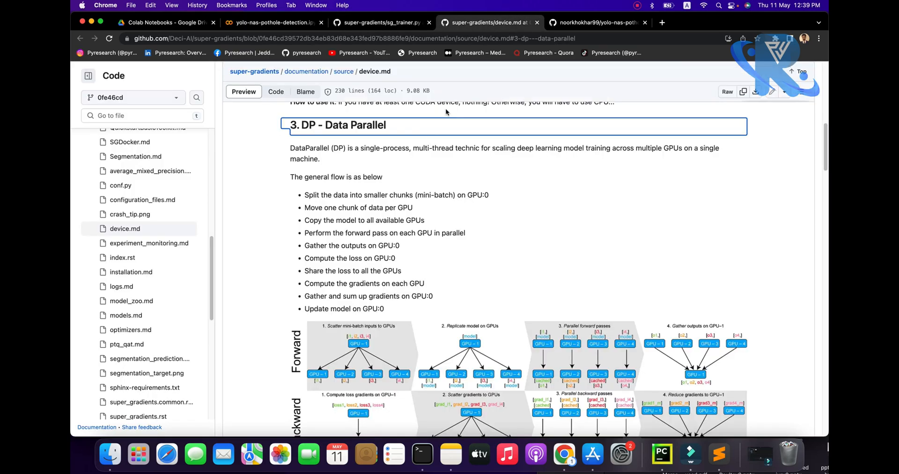
{"action": "scroll", "scroll_direction": "down", "scroll_amount": 3}
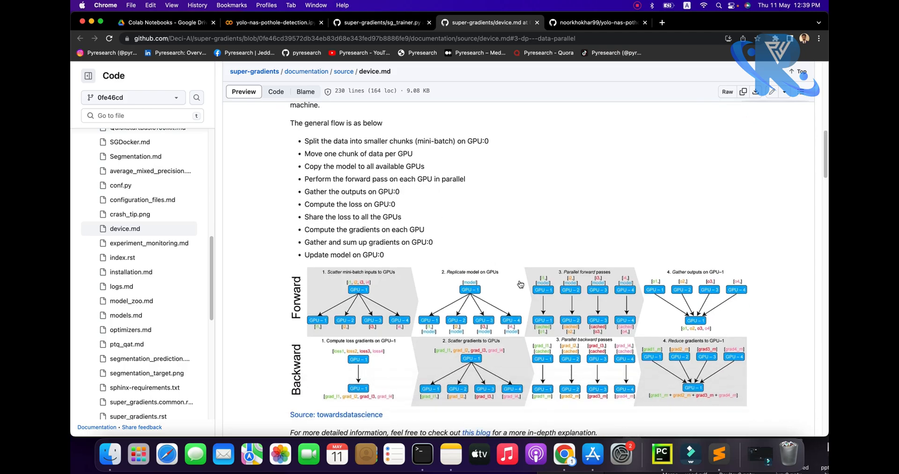
{"action": "scroll", "scroll_direction": "down", "scroll_amount": 3}
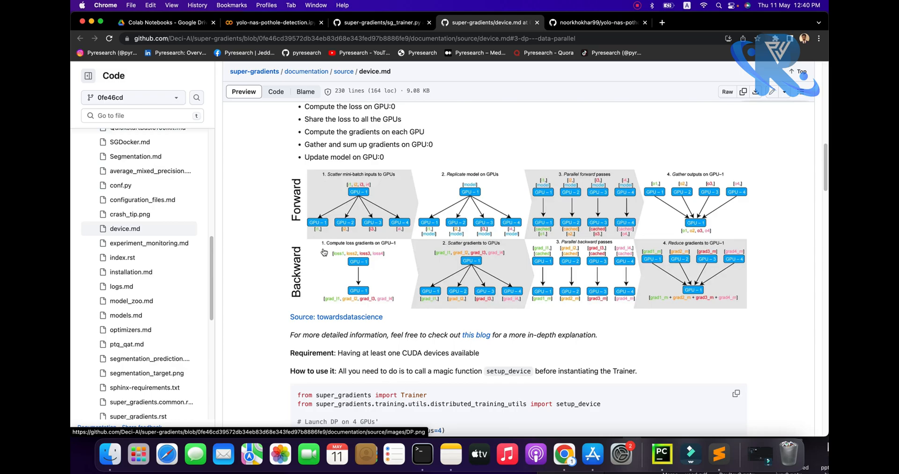
{"action": "scroll", "scroll_direction": "down", "scroll_amount": 3}
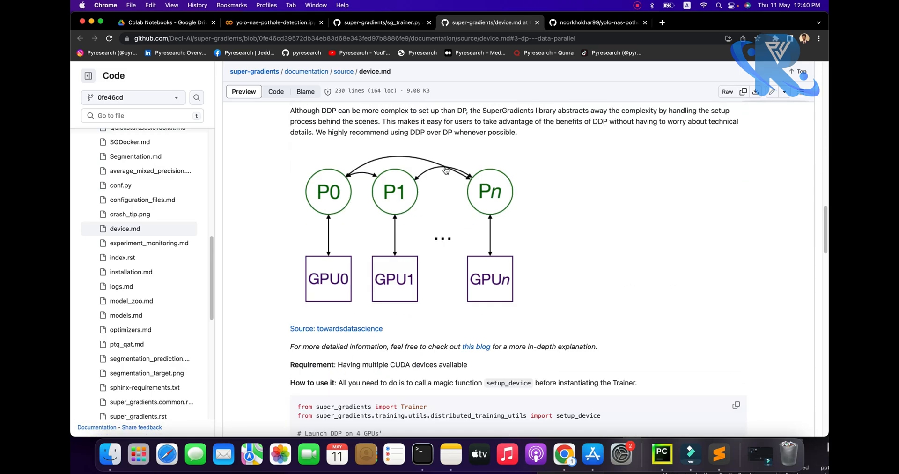
{"action": "scroll", "scroll_direction": "down", "scroll_amount": 3}
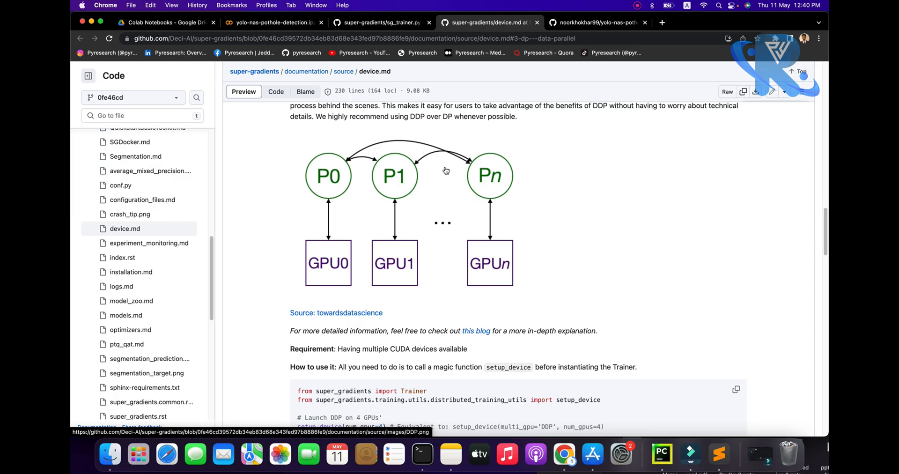
{"action": "scroll", "scroll_direction": "down", "scroll_amount": 3}
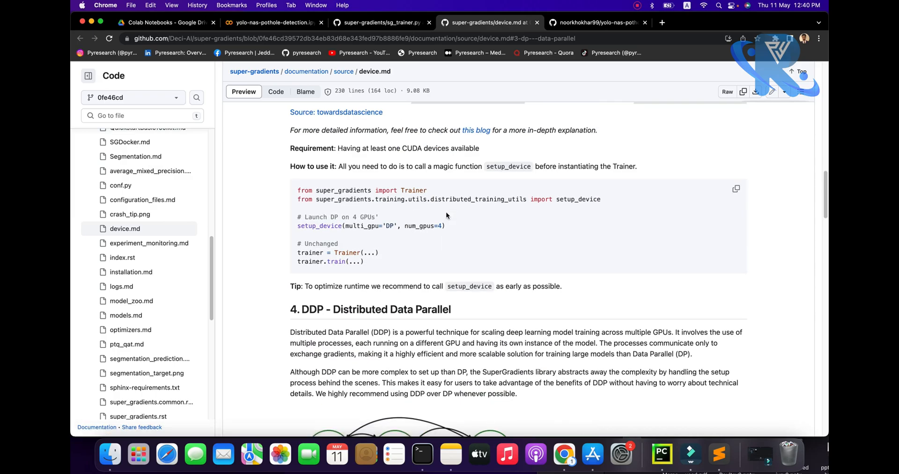
- Return to the pothole notebook and scroll to the dataloader cell's annotation-caching output
{"action": "left_click", "coordinate": [273, 23]}
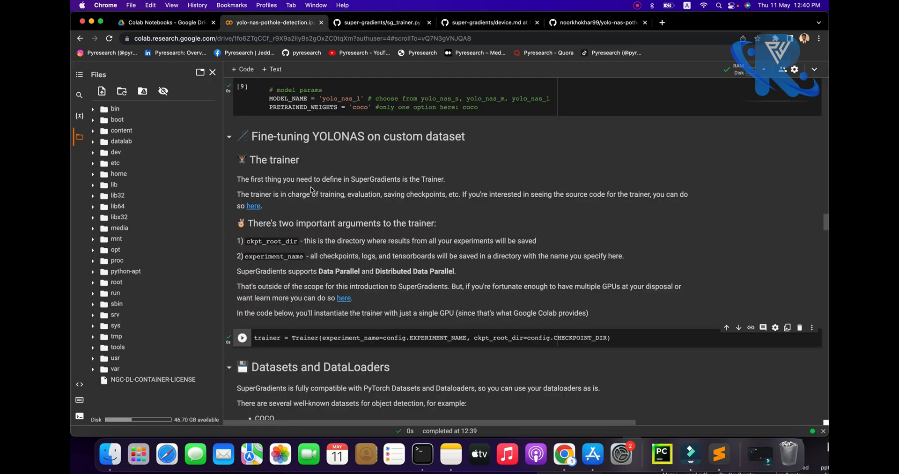
{"action": "scroll", "scroll_direction": "down", "scroll_amount": 3}
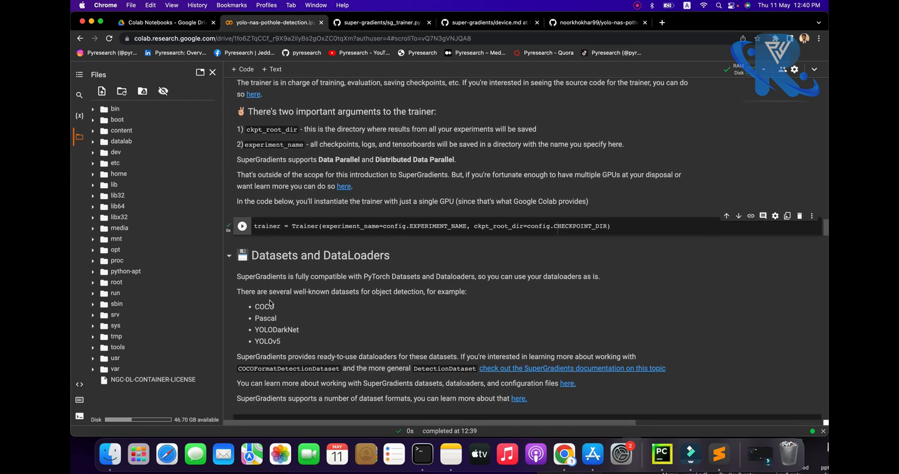
{"action": "scroll", "scroll_direction": "down", "scroll_amount": 3}
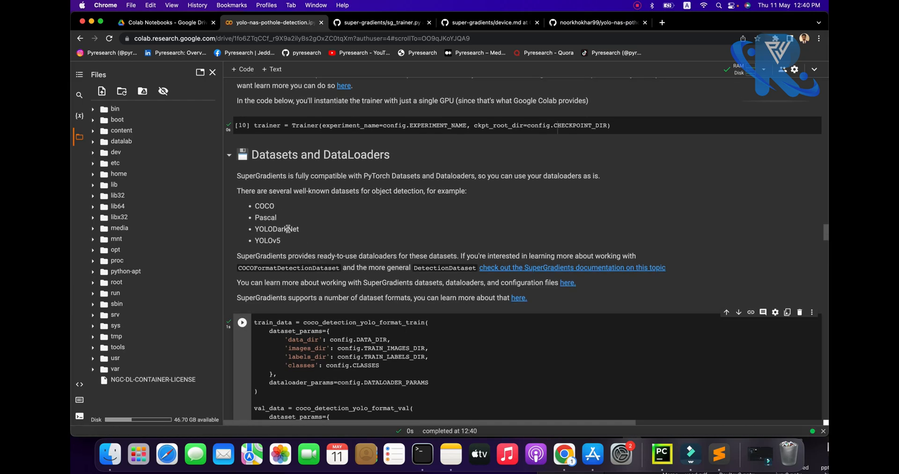
{"action": "mouse_move", "coordinate": [285, 222]}
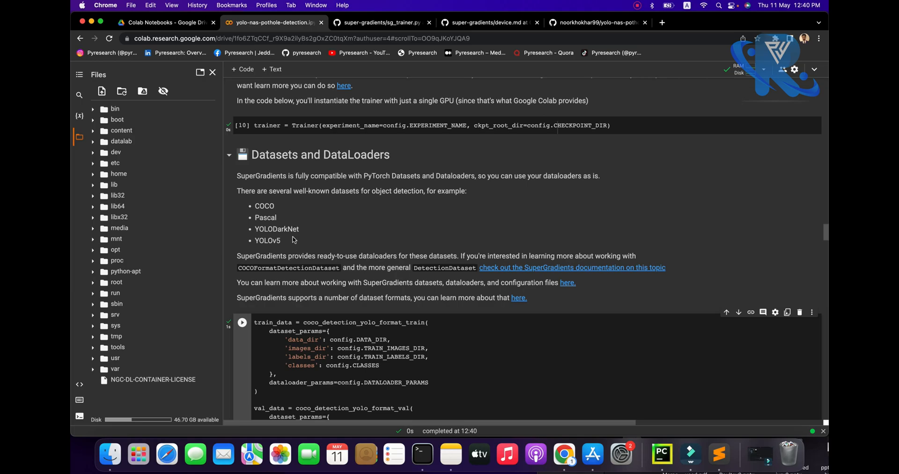
{"action": "scroll", "scroll_direction": "down", "scroll_amount": 3}
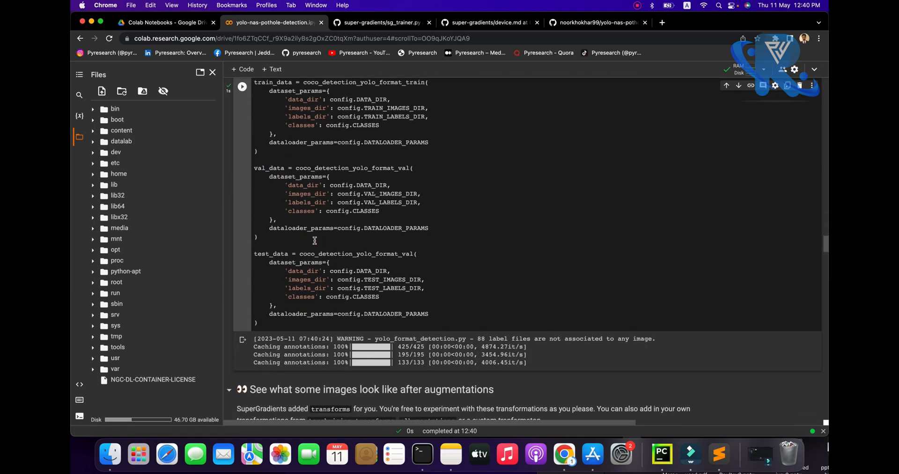
{"action": "scroll", "scroll_direction": "down", "scroll_amount": 3}
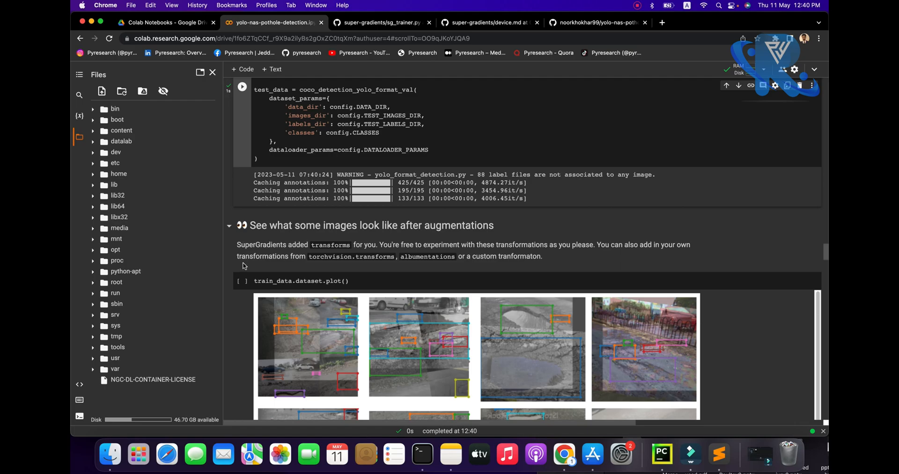
- Re-run train_data.dataset.plot() to render augmented training images with pothole boxes
{"action": "left_click", "coordinate": [241, 281]}
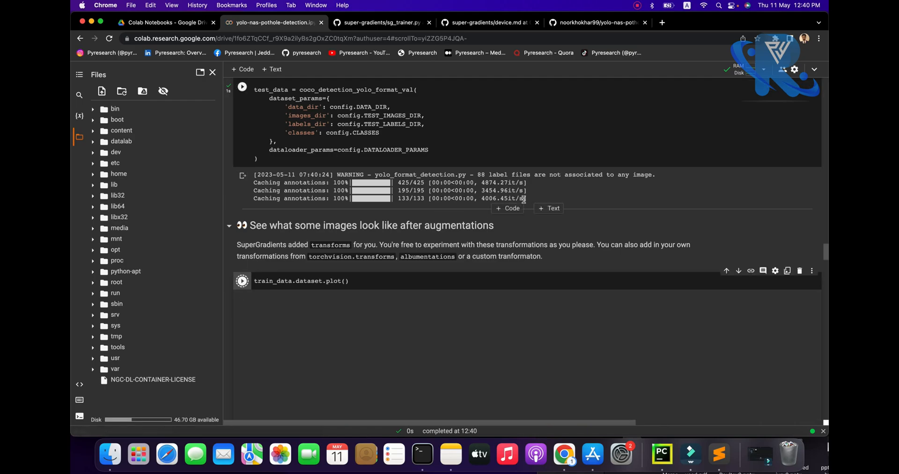
{"action": "left_click", "coordinate": [242, 281]}
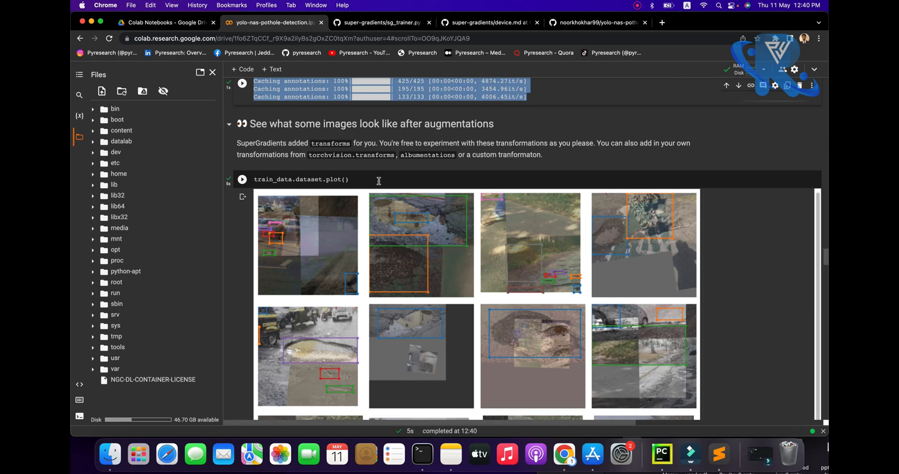
{"action": "scroll", "scroll_direction": "down", "scroll_amount": 3}
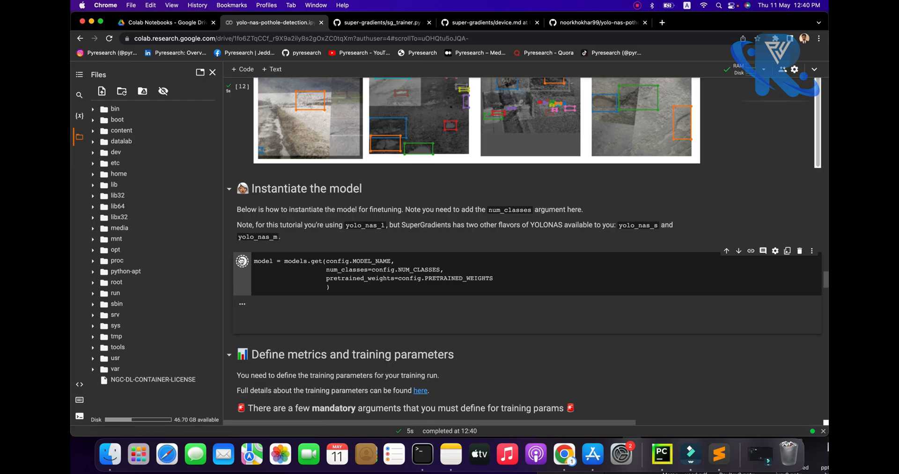
- Run the models.get cell for pretrained YOLO-NAS and scroll down to the train_params cell
{"action": "left_click", "coordinate": [241, 261]}
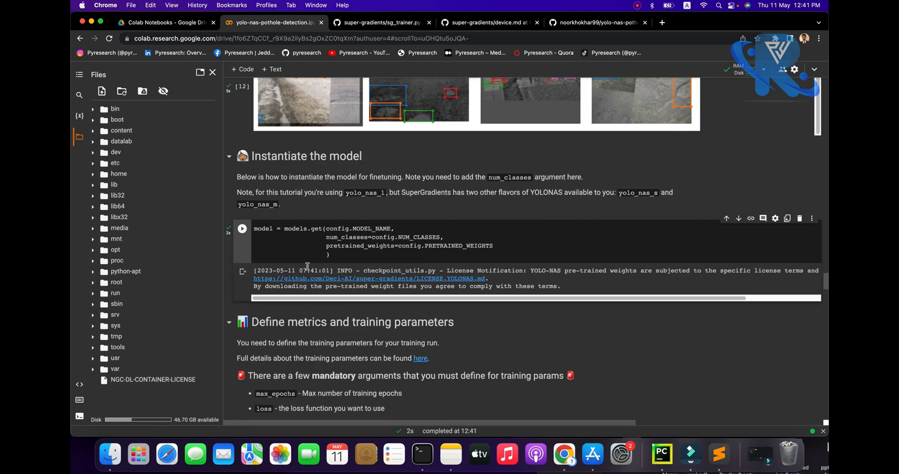
{"action": "scroll", "scroll_direction": "down", "scroll_amount": 3}
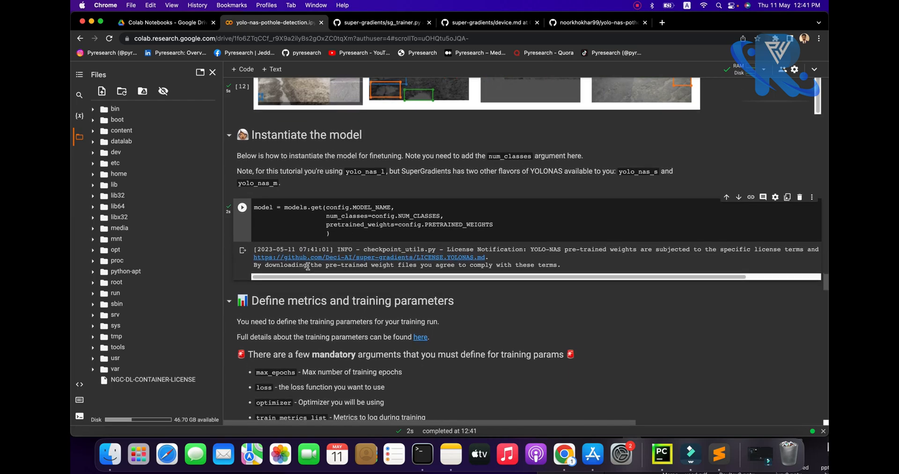
{"action": "scroll", "scroll_direction": "down", "scroll_amount": 3}
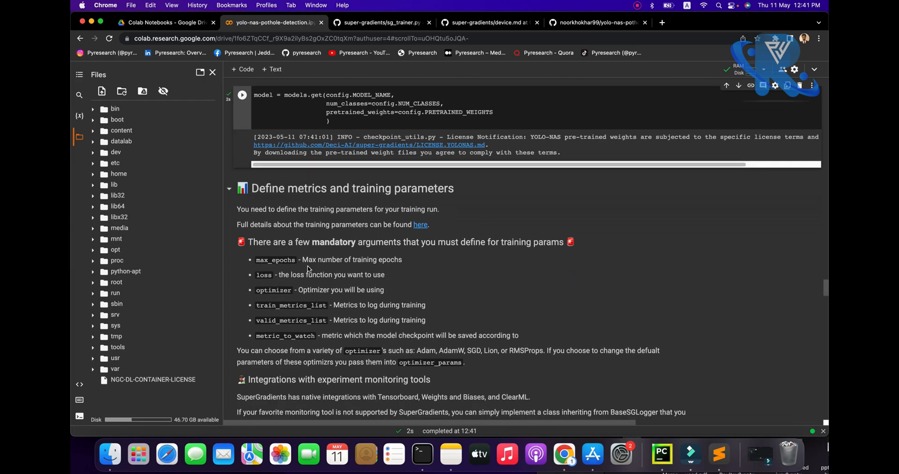
{"action": "scroll", "scroll_direction": "down", "scroll_amount": 3}
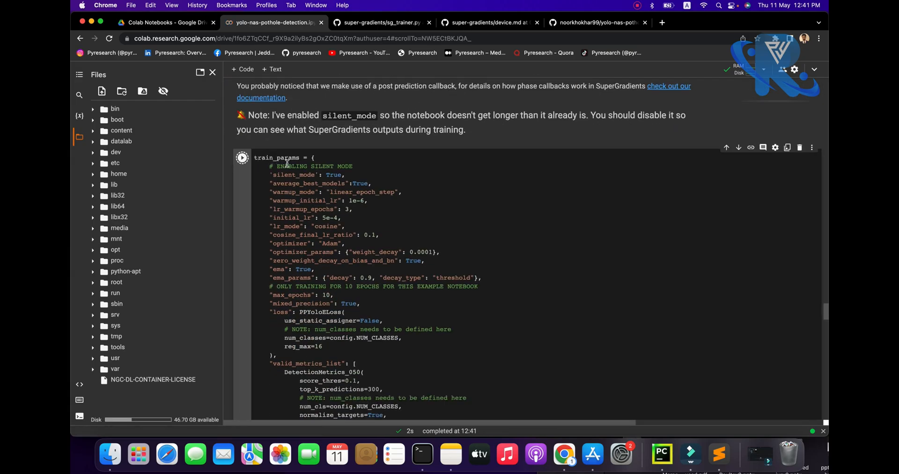
{"action": "scroll", "scroll_direction": "down", "scroll_amount": 3}
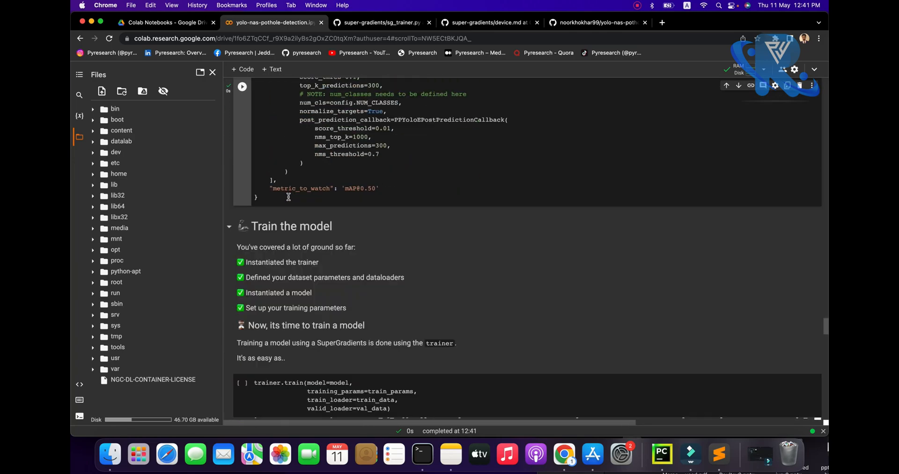
{"action": "scroll", "scroll_direction": "down", "scroll_amount": 3}
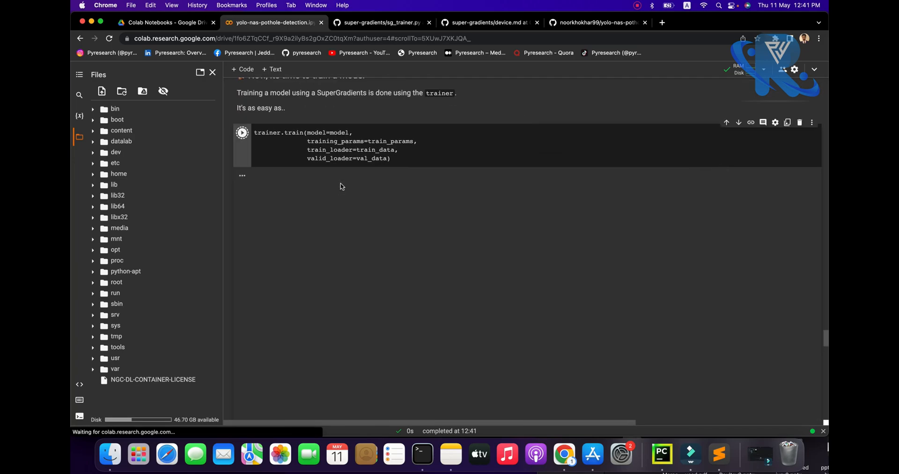
- Start trainer.train for the pothole model and open the training-tricks 'here' link in a new tab
{"action": "left_click", "coordinate": [242, 132]}
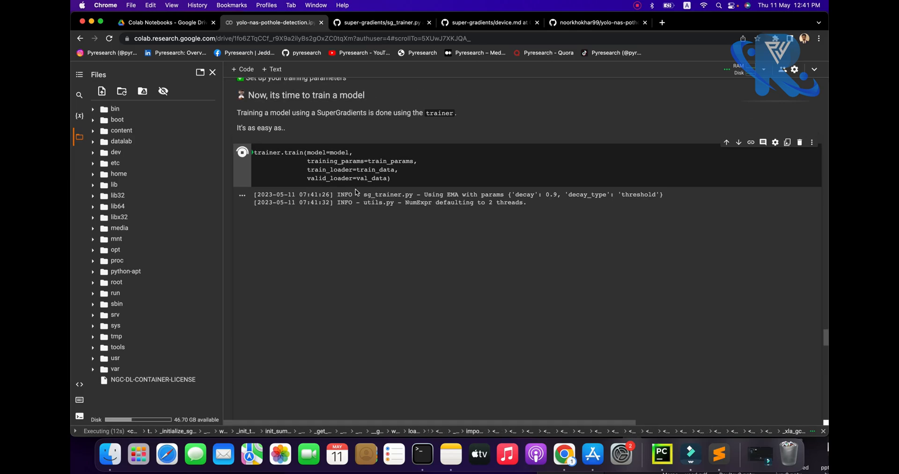
{"action": "scroll", "scroll_direction": "up", "scroll_amount": 3}
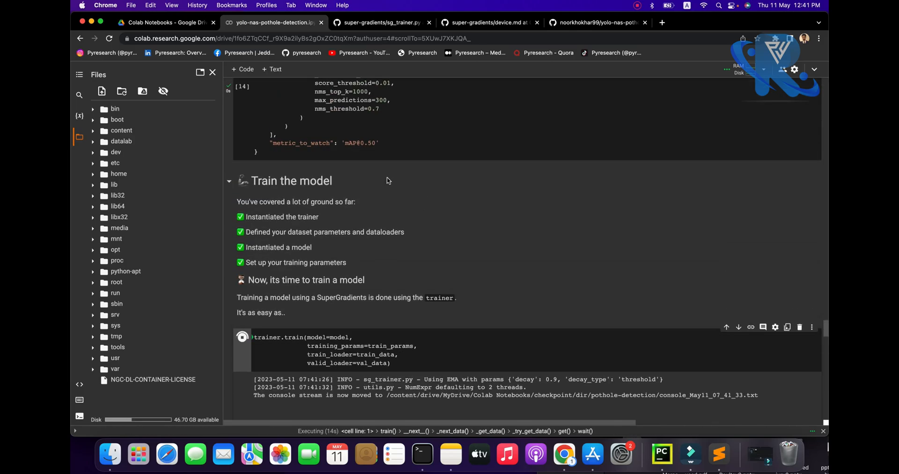
{"action": "scroll", "scroll_direction": "up", "scroll_amount": 3}
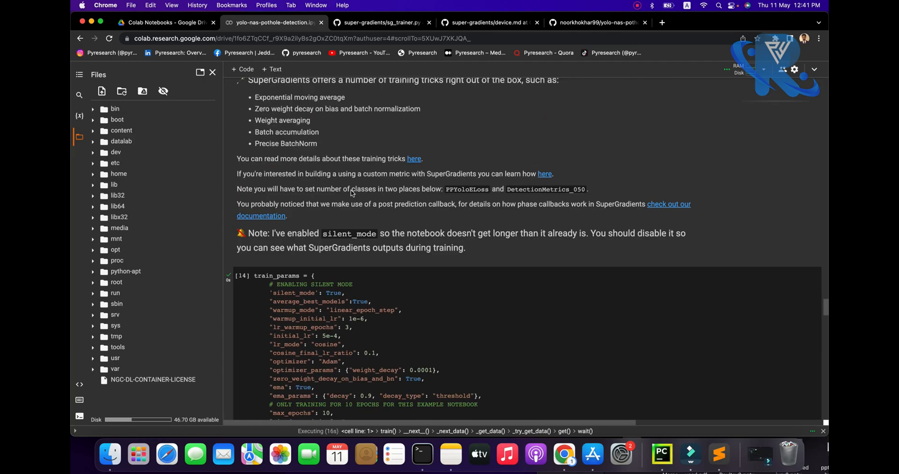
{"action": "scroll", "scroll_direction": "up", "scroll_amount": 3}
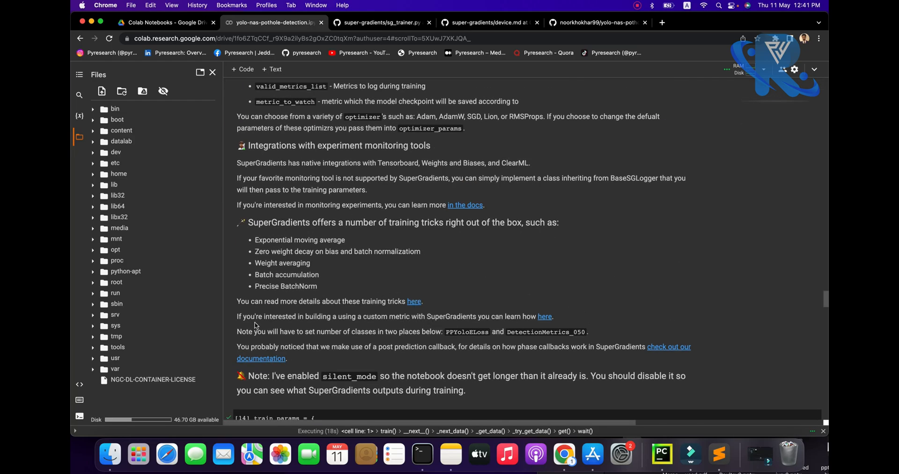
{"action": "right_click", "coordinate": [413, 301]}
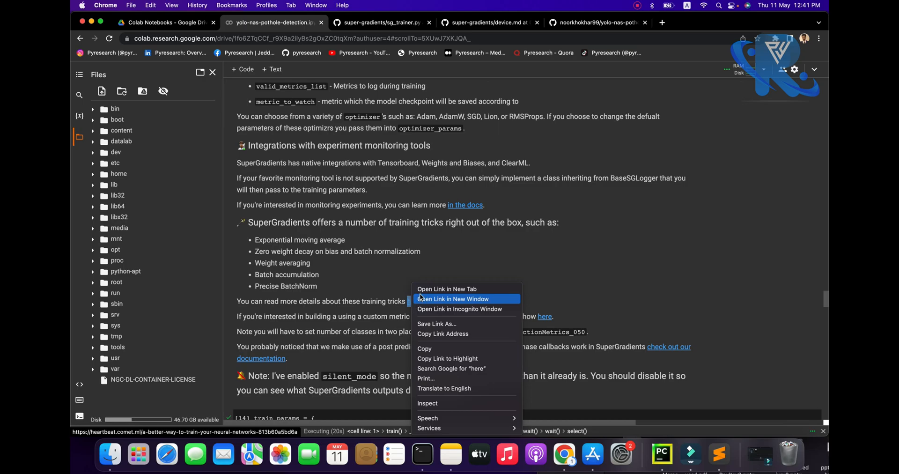
{"action": "right_click", "coordinate": [465, 204]}
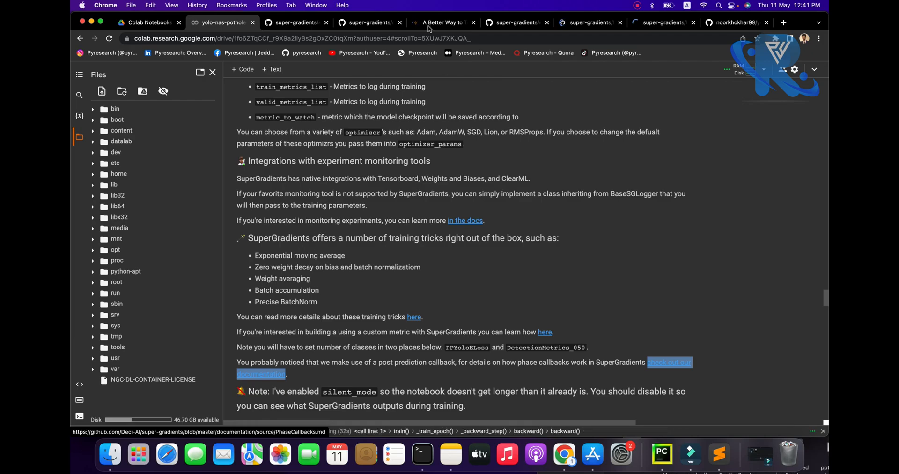
{"action": "left_click", "coordinate": [442, 23]}
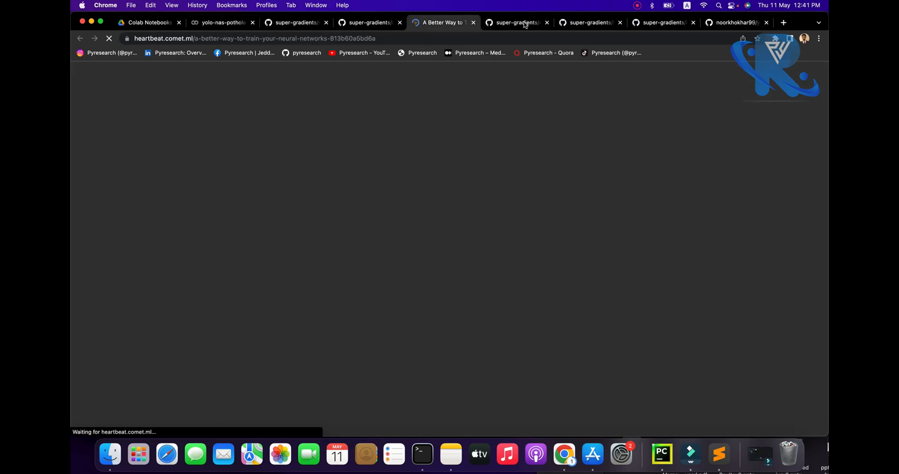
{"action": "left_click", "coordinate": [513, 23]}
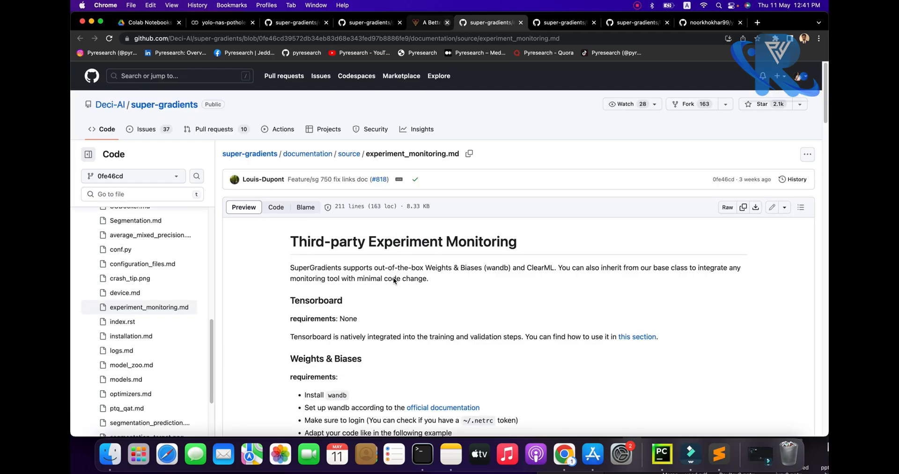
{"action": "scroll", "scroll_direction": "down", "scroll_amount": 3}
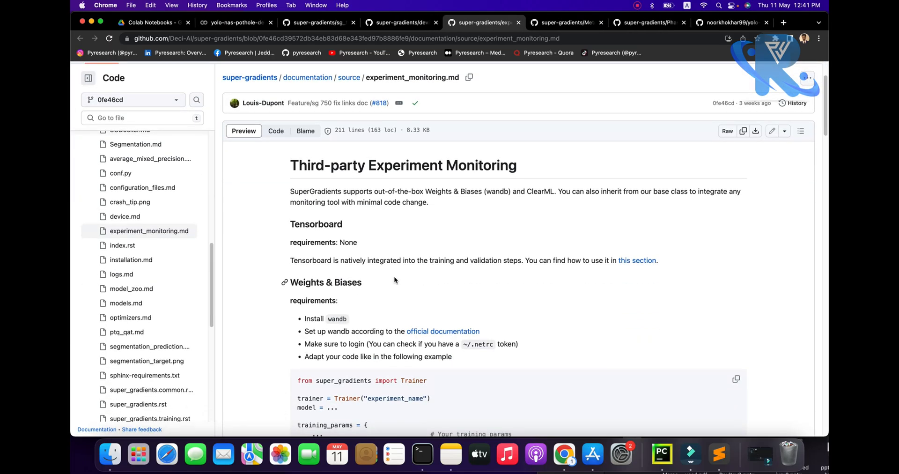
{"action": "scroll", "scroll_direction": "down", "scroll_amount": 3}
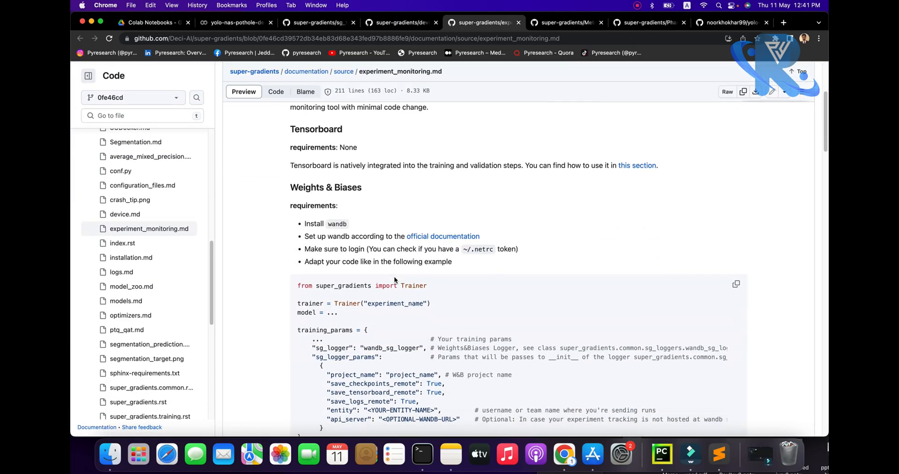
{"action": "scroll", "scroll_direction": "up", "scroll_amount": 3}
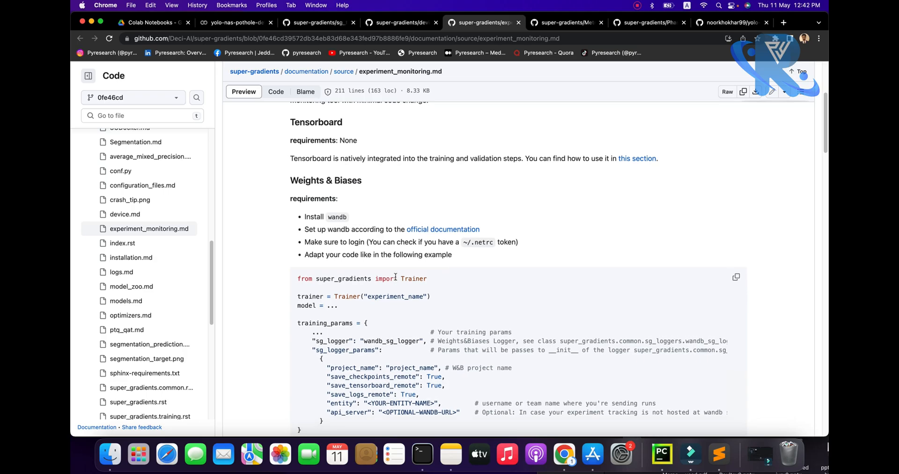
{"action": "scroll", "scroll_direction": "down", "scroll_amount": 3}
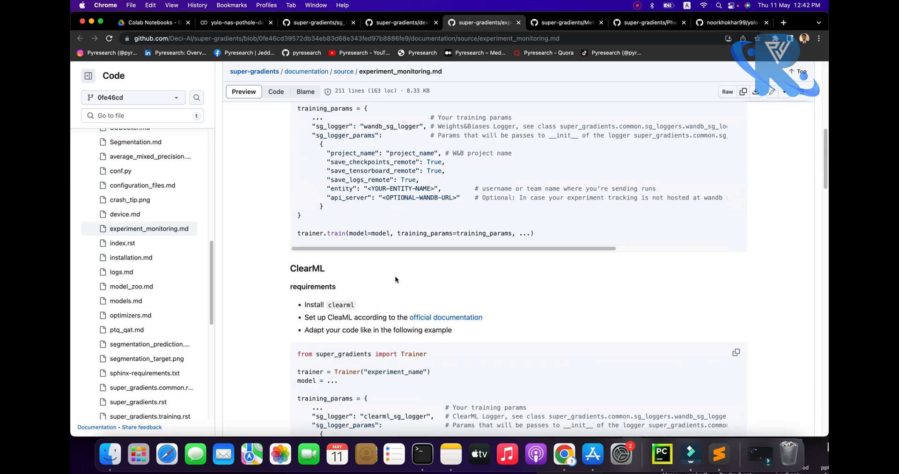
{"action": "scroll", "scroll_direction": "down", "scroll_amount": 3}
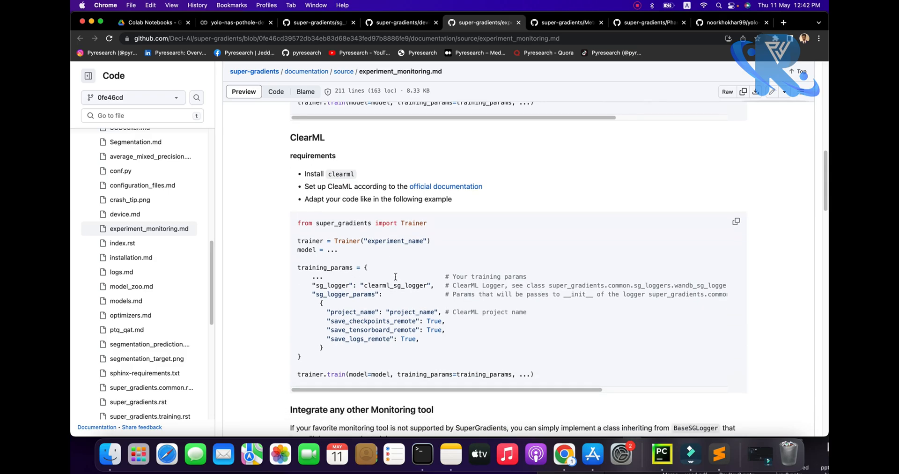
{"action": "scroll", "scroll_direction": "down", "scroll_amount": 3}
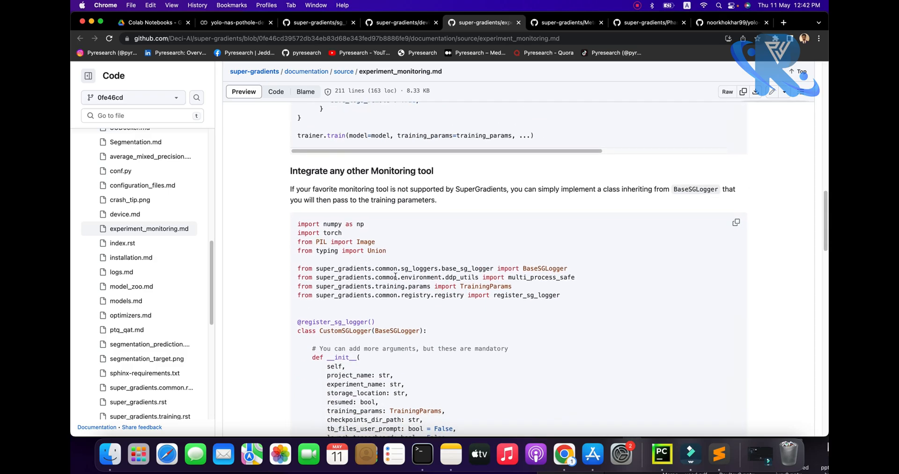
{"action": "scroll", "scroll_direction": "down", "scroll_amount": 3}
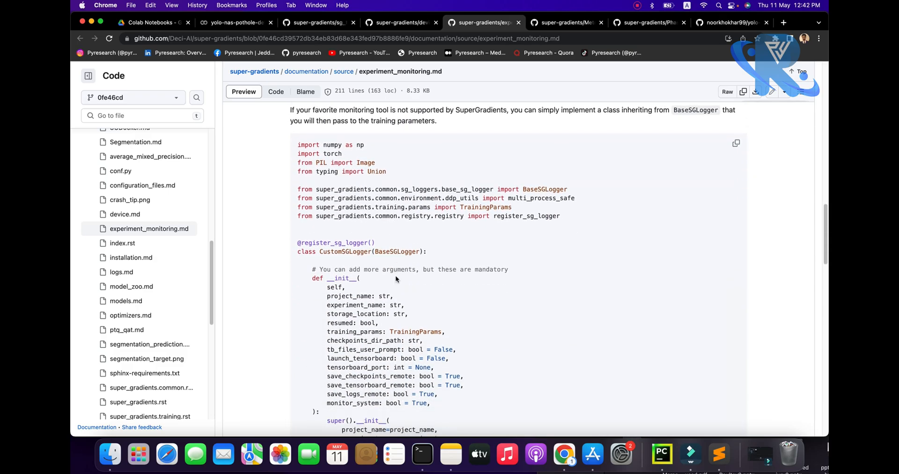
{"action": "scroll", "scroll_direction": "down", "scroll_amount": 3}
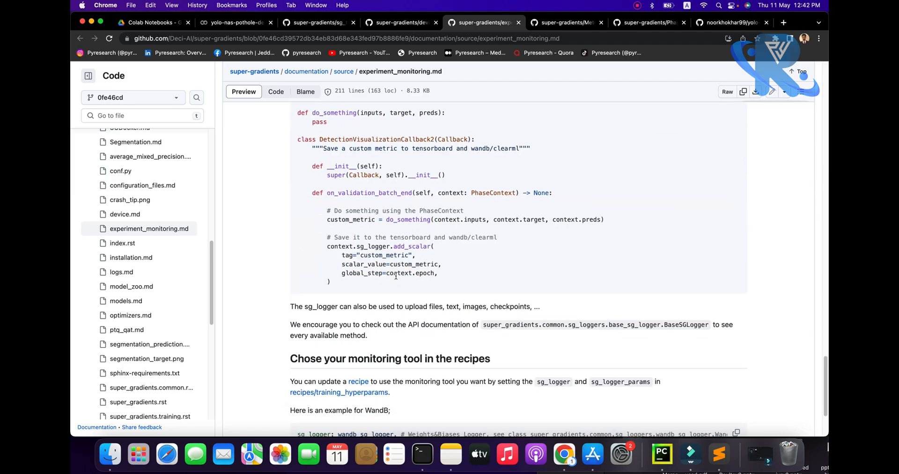
{"action": "scroll", "scroll_direction": "down", "scroll_amount": 3}
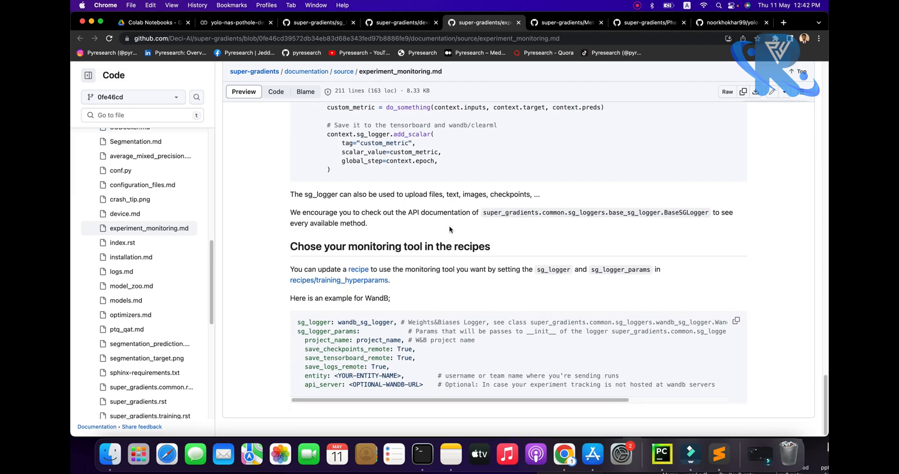
{"action": "scroll", "scroll_direction": "up", "scroll_amount": 3}
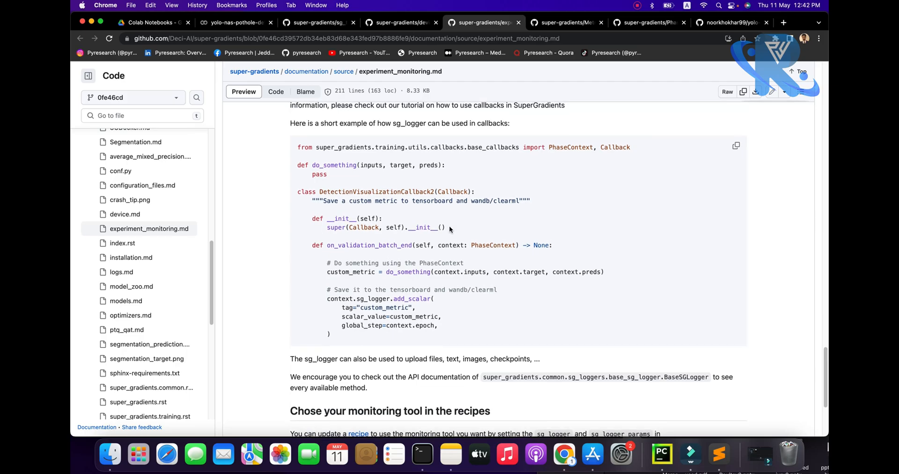
{"action": "scroll", "scroll_direction": "down", "scroll_amount": 3}
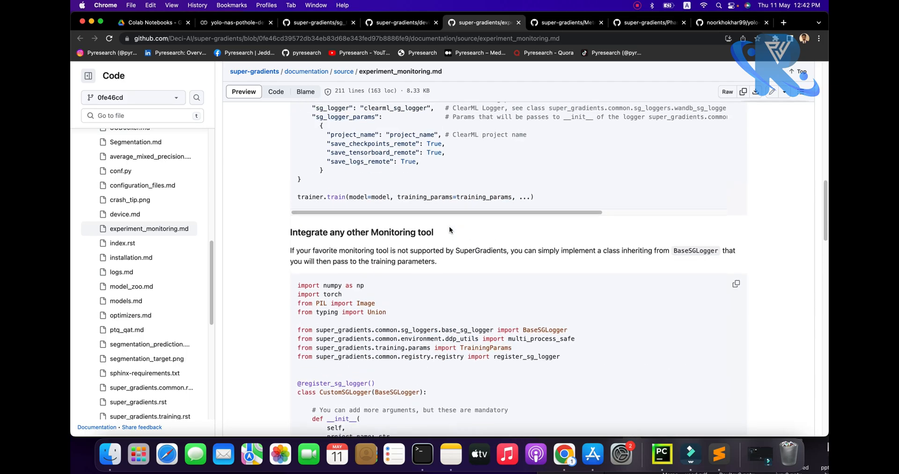
{"action": "scroll", "scroll_direction": "up", "scroll_amount": 3}
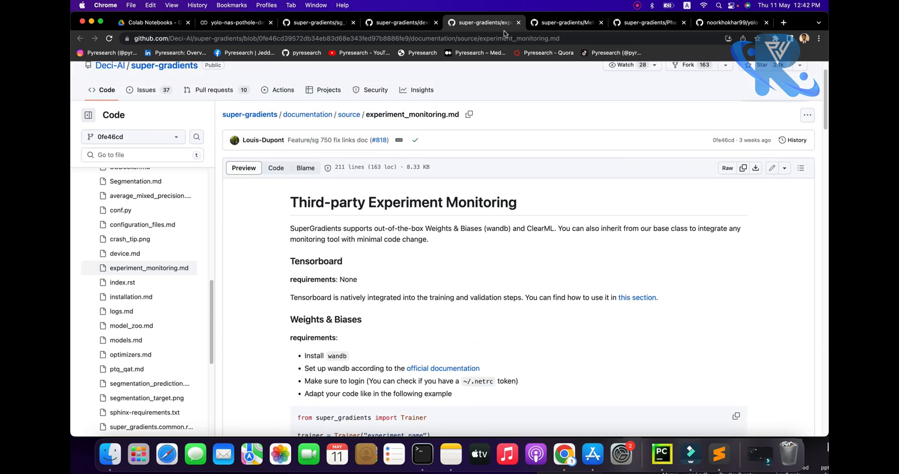
- Scroll the SuperGradients Metrics.md page down through its list of implemented metrics
{"action": "left_click", "coordinate": [566, 23]}
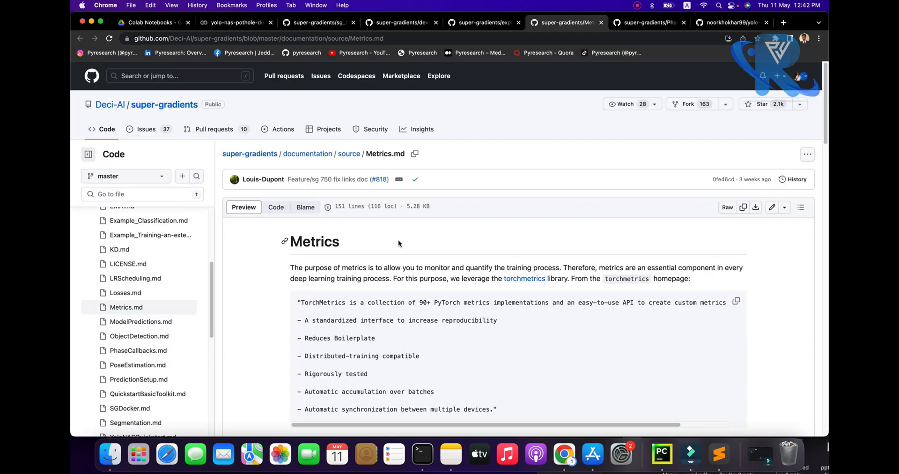
{"action": "scroll", "scroll_direction": "down", "scroll_amount": 3}
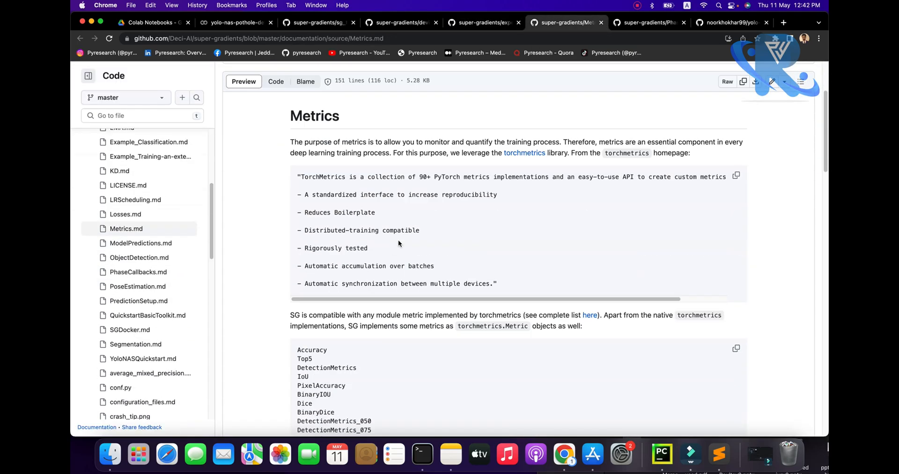
{"action": "scroll", "scroll_direction": "down", "scroll_amount": 3}
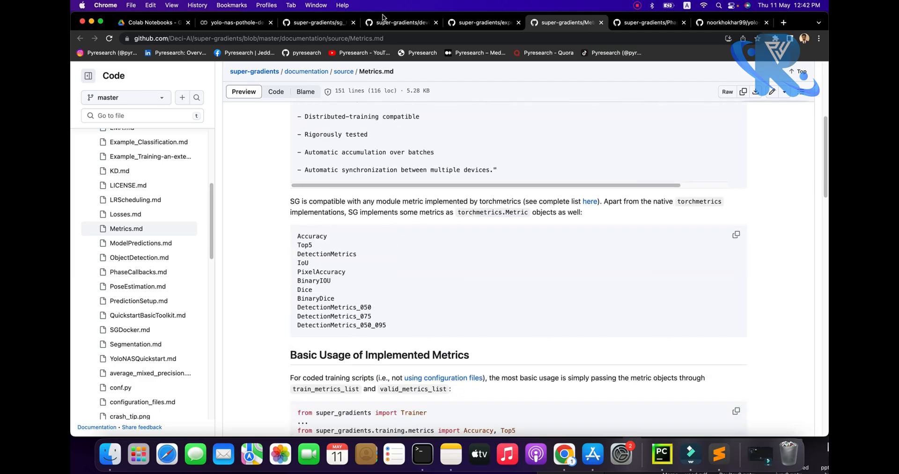
{"action": "left_click", "coordinate": [318, 22]}
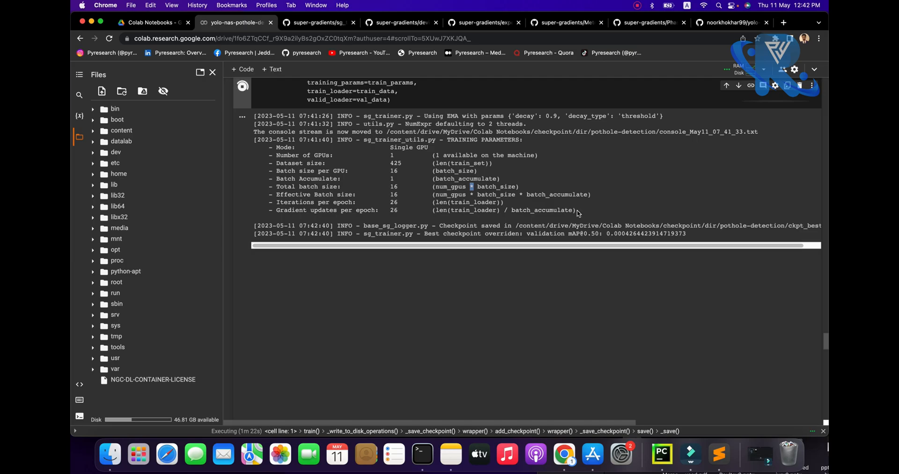
{"action": "left_click", "coordinate": [740, 69]}
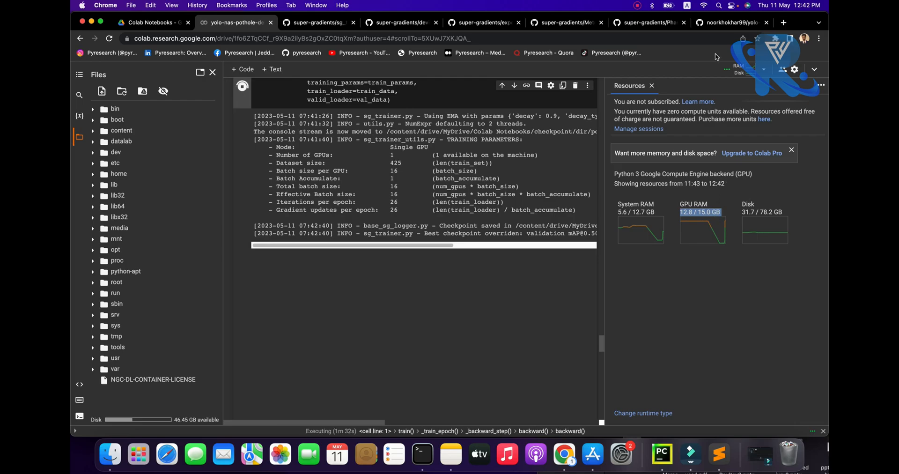
{"action": "left_click", "coordinate": [651, 86]}
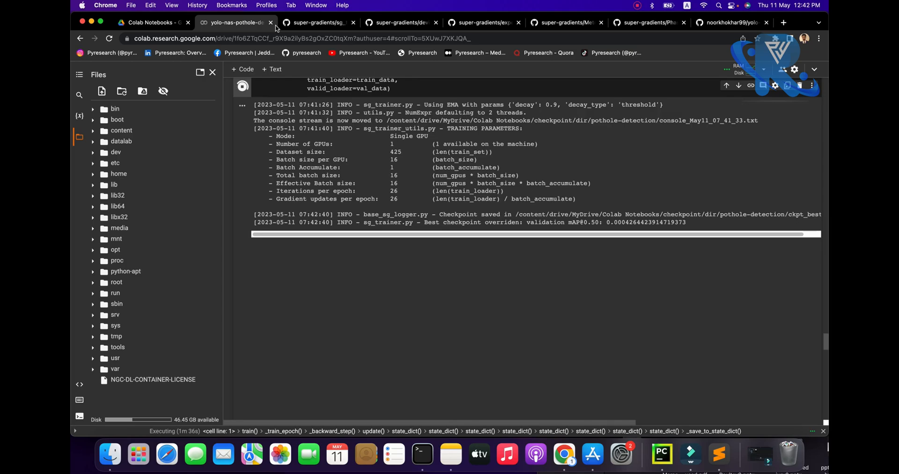
- Drill into checkpoint/dir/pothole-detection in Drive, select ckpt_best.pth, and return to dir
{"action": "left_click", "coordinate": [151, 22]}
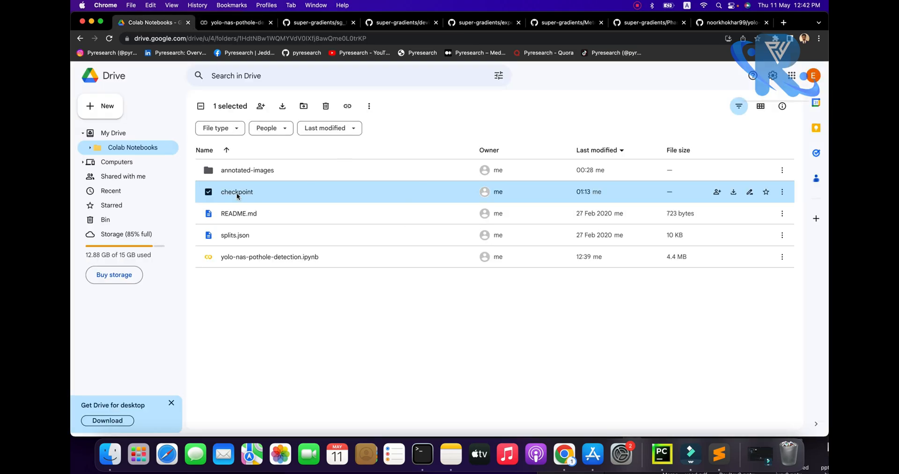
{"action": "double_click", "coordinate": [236, 192]}
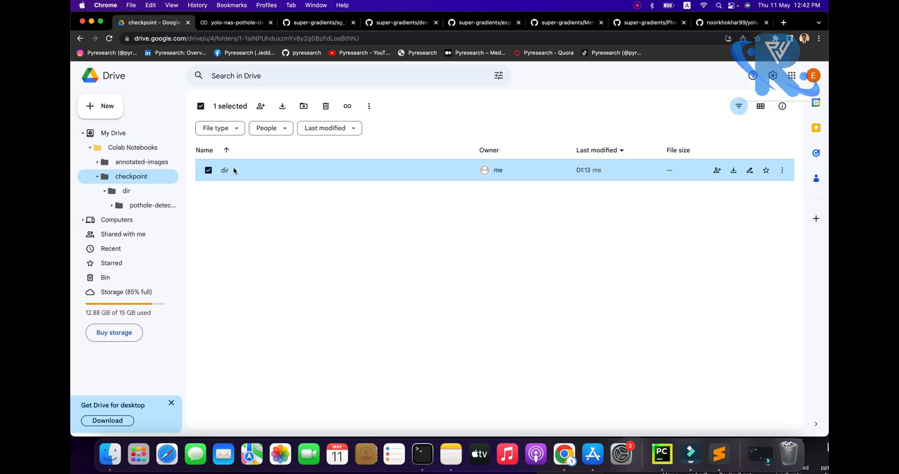
{"action": "double_click", "coordinate": [224, 170]}
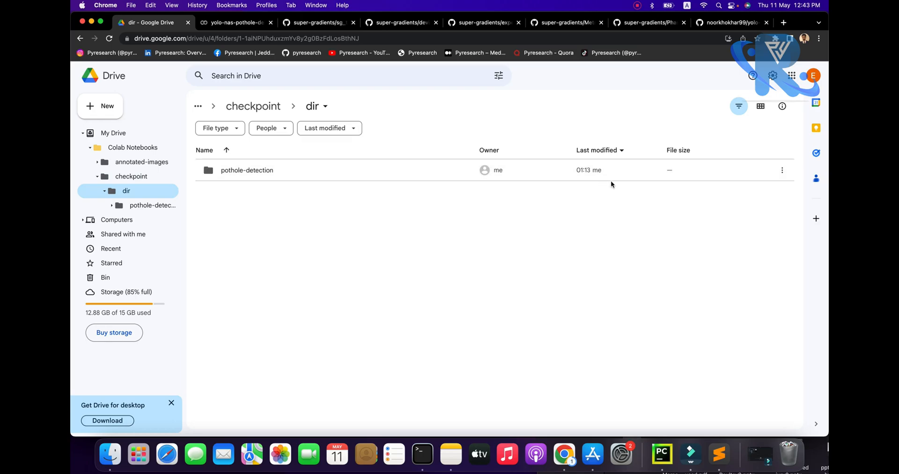
{"action": "left_click", "coordinate": [247, 170]}
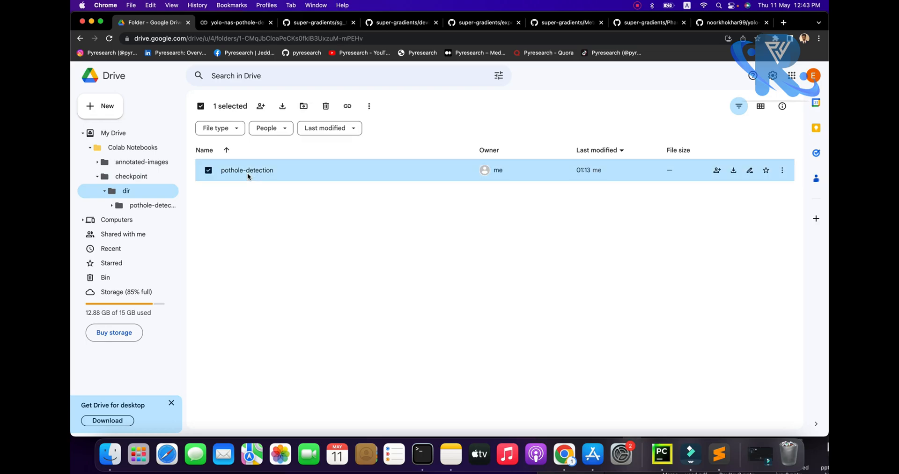
{"action": "double_click", "coordinate": [247, 169]}
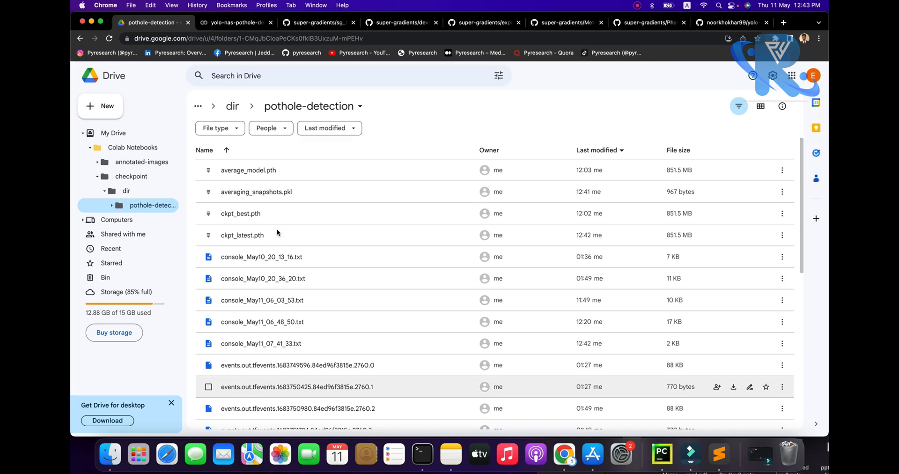
{"action": "mouse_move", "coordinate": [281, 213]}
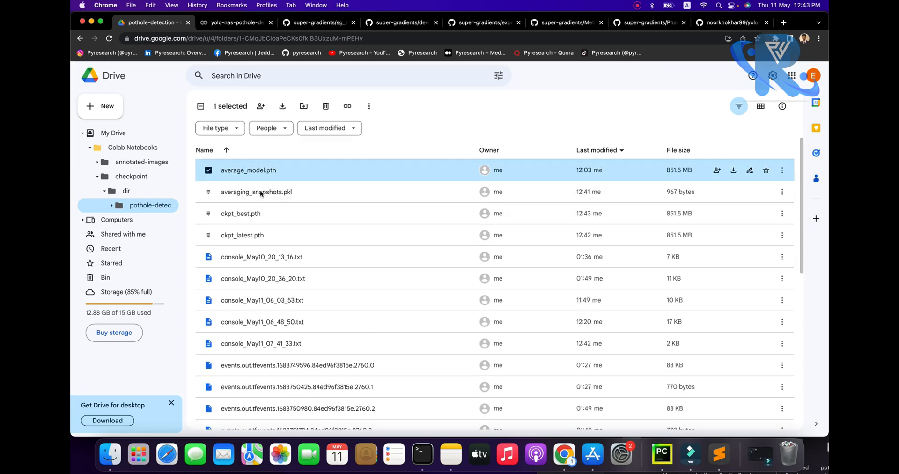
{"action": "left_click", "coordinate": [240, 214]}
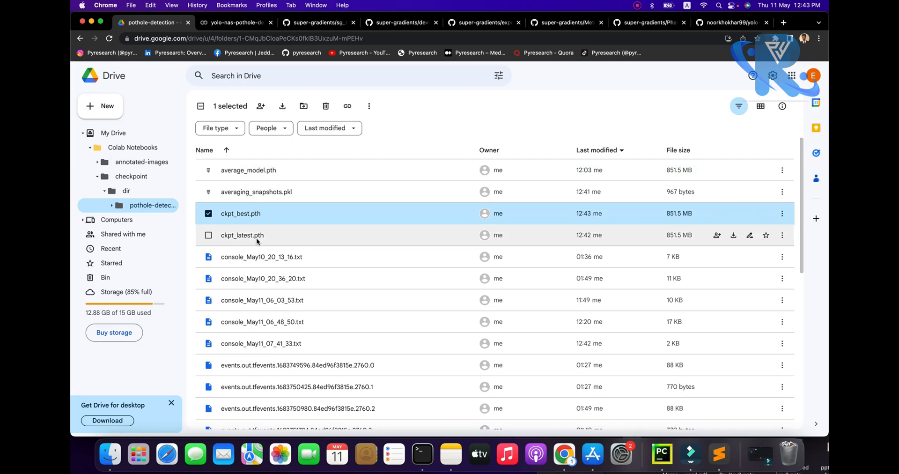
{"action": "left_click", "coordinate": [242, 235]}
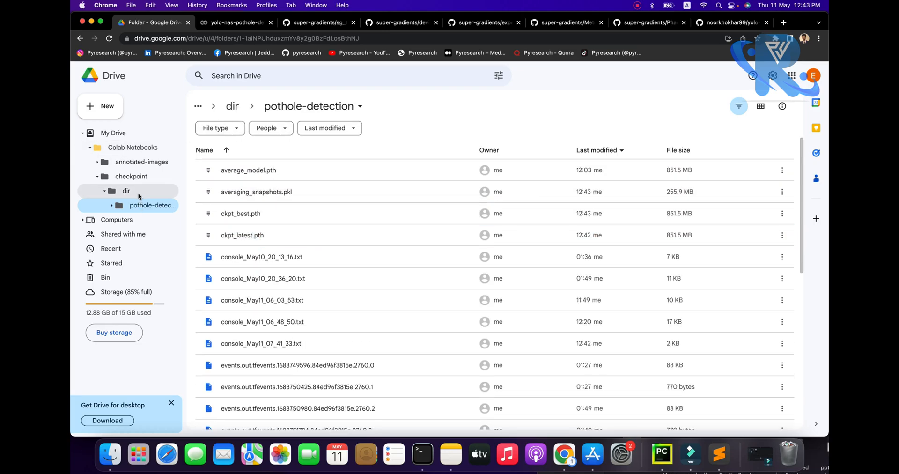
{"action": "left_click", "coordinate": [235, 22]}
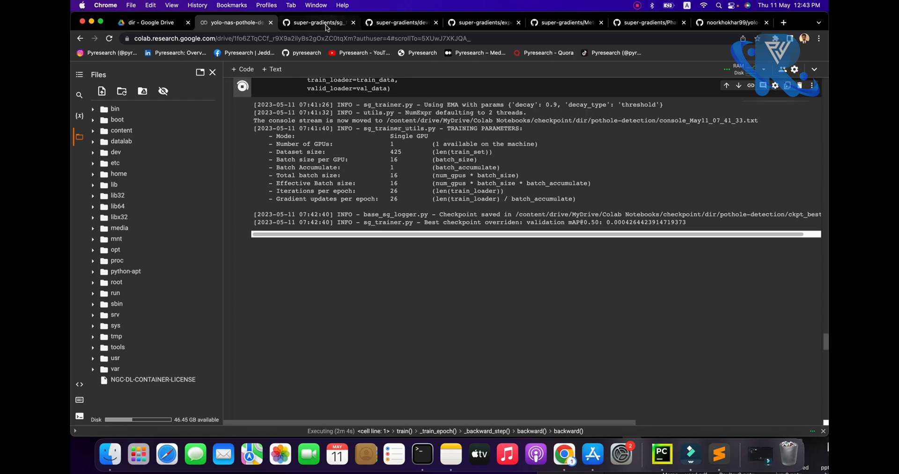
- Switch to the Deci-AI/super-gradients GitHub repository tab
{"action": "left_click", "coordinate": [318, 22]}
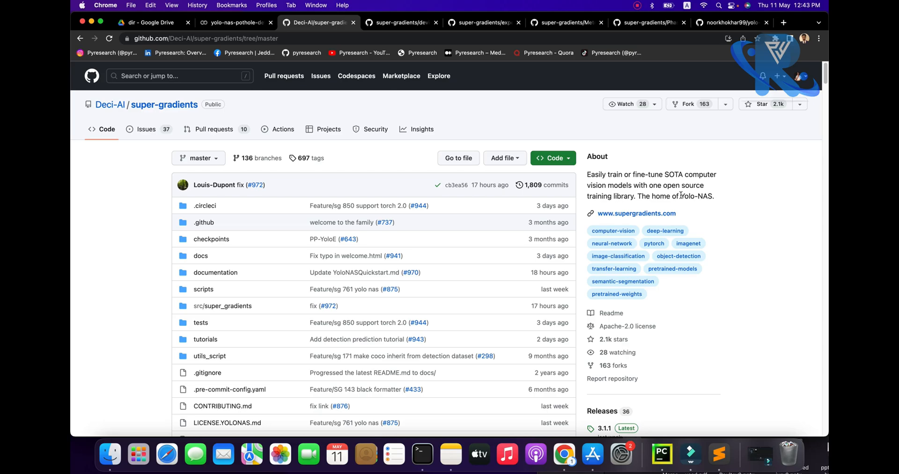
- Scroll the super-gradients README past the YOLO-NAS benchmark to the pretrained-weights loading snippet
{"action": "scroll", "scroll_direction": "down", "scroll_amount": 3}
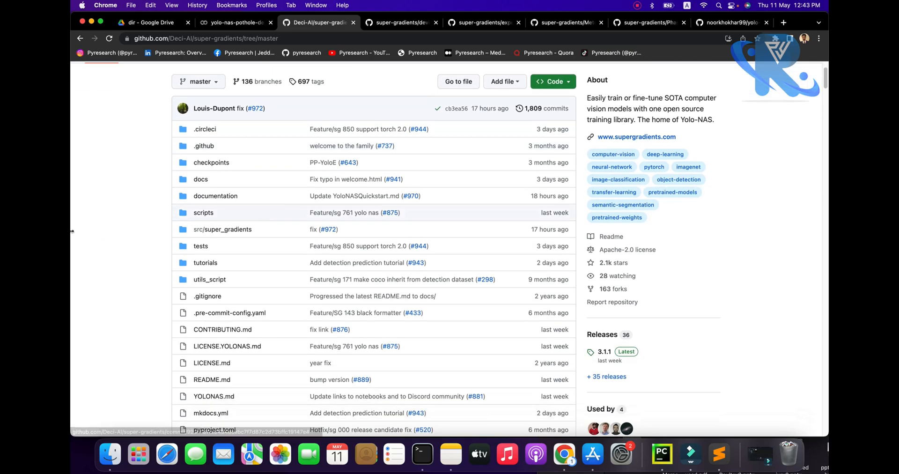
{"action": "scroll", "scroll_direction": "down", "scroll_amount": 3}
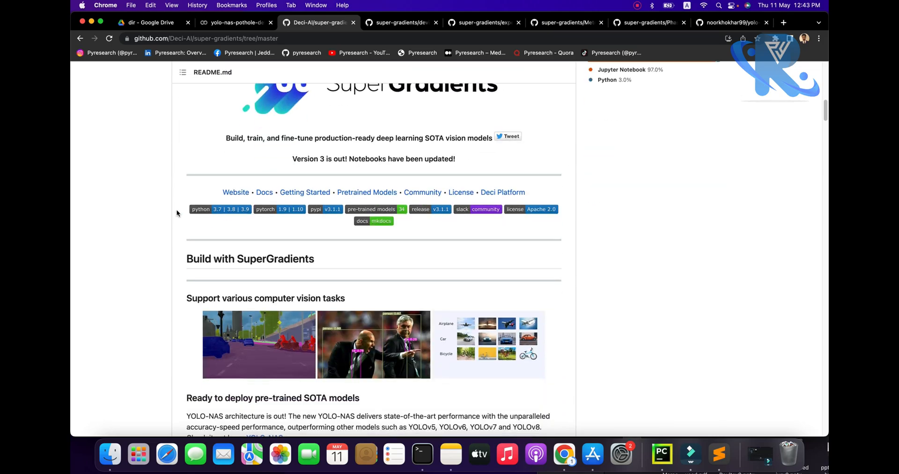
{"action": "scroll", "scroll_direction": "down", "scroll_amount": 3}
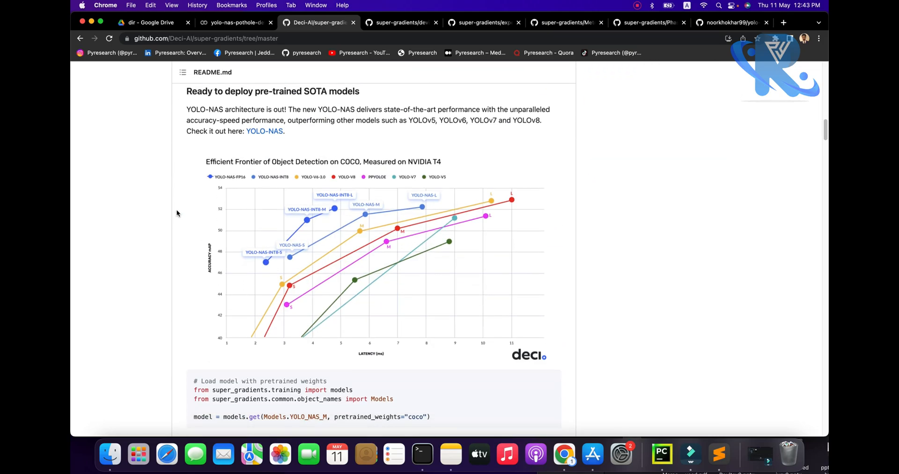
{"action": "scroll", "scroll_direction": "down", "scroll_amount": 3}
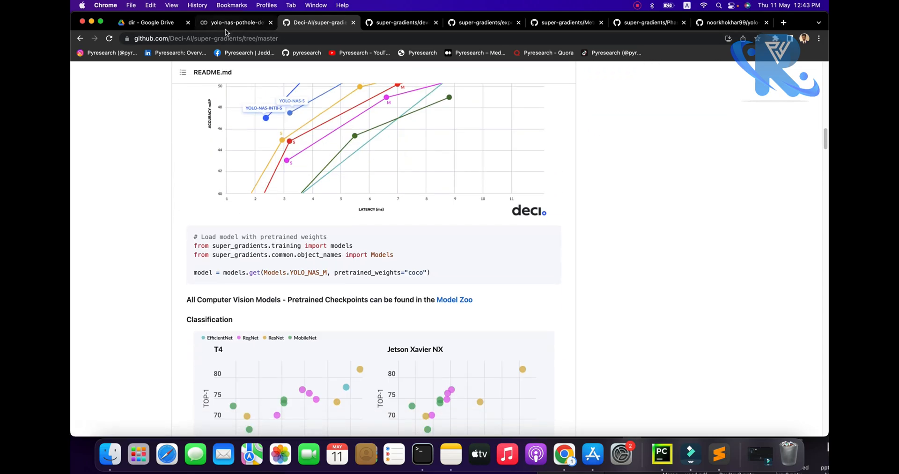
{"action": "left_click", "coordinate": [232, 23]}
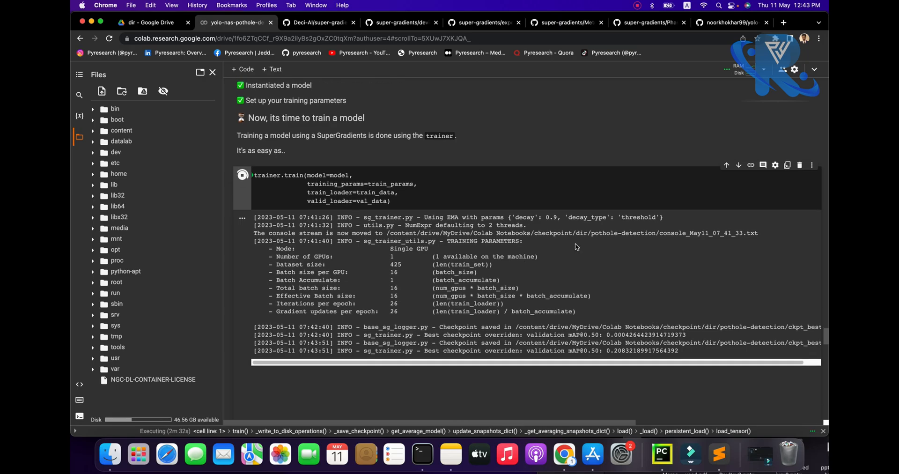
{"action": "scroll", "scroll_direction": "down", "scroll_amount": 3}
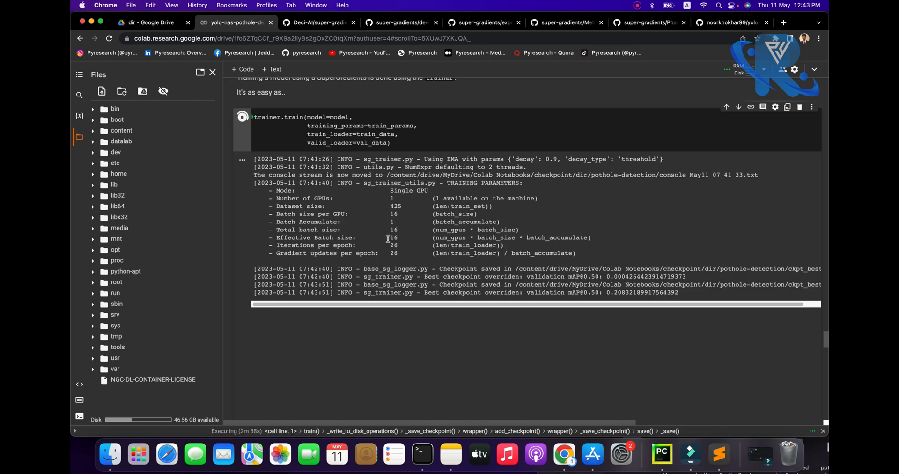
{"action": "scroll", "scroll_direction": "up", "scroll_amount": 3}
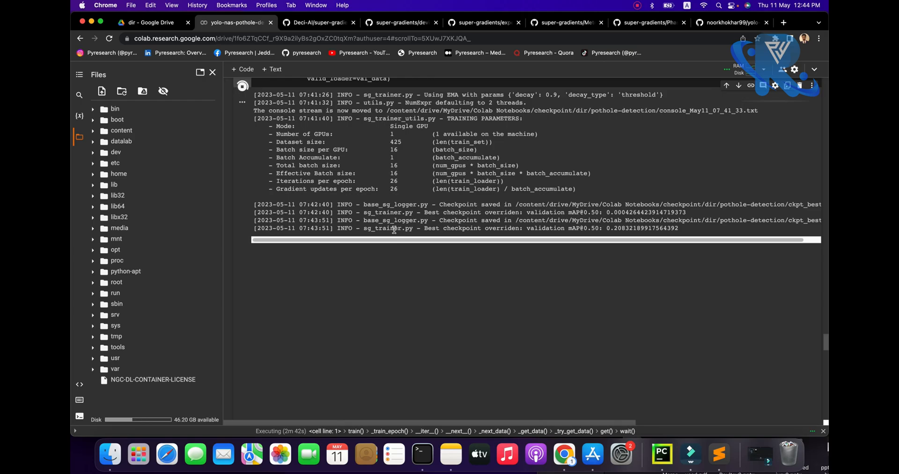
{"action": "mouse_move", "coordinate": [395, 233]}
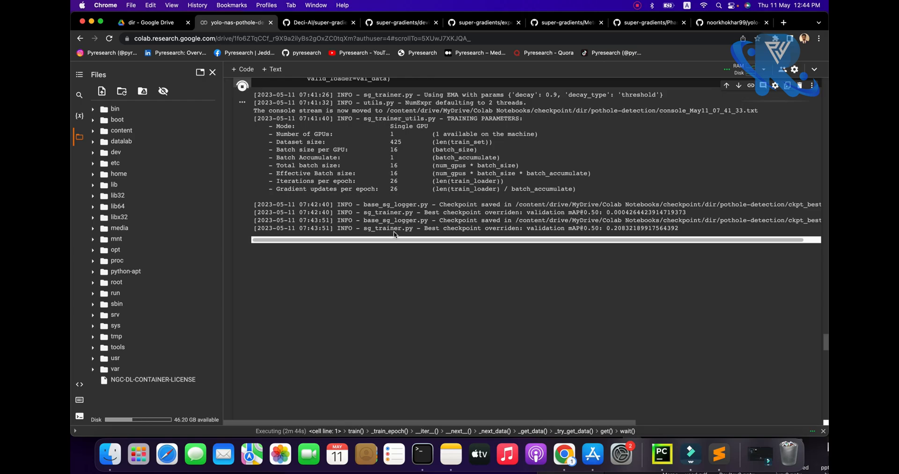
{"action": "scroll", "scroll_direction": "up", "scroll_amount": 3}
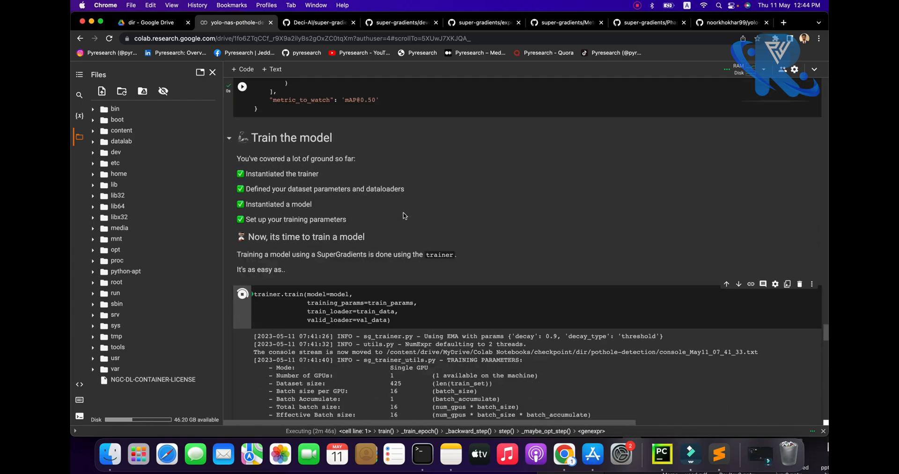
{"action": "scroll", "scroll_direction": "down", "scroll_amount": 3}
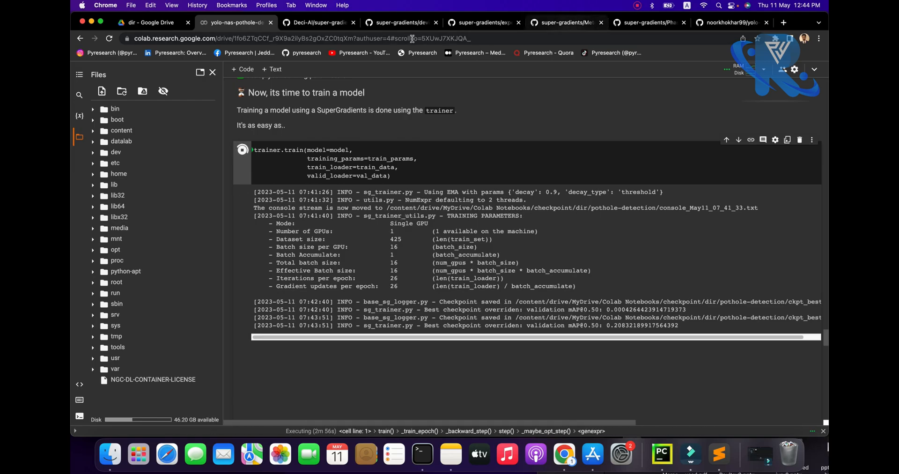
{"action": "left_click", "coordinate": [317, 23]}
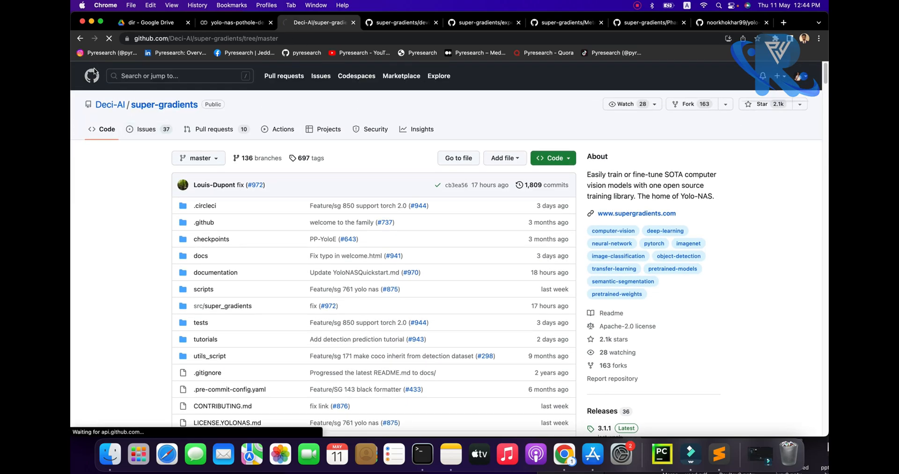
- Open YOLO-NAS-Object-Detection-with-Webcam-in-Real-time from Your profile's Repositories list
{"action": "left_click", "coordinate": [92, 76]}
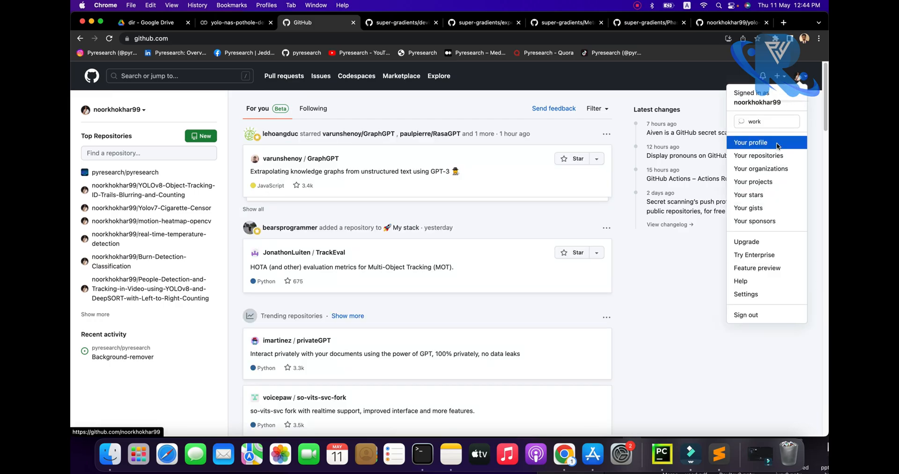
{"action": "left_click", "coordinate": [750, 143]}
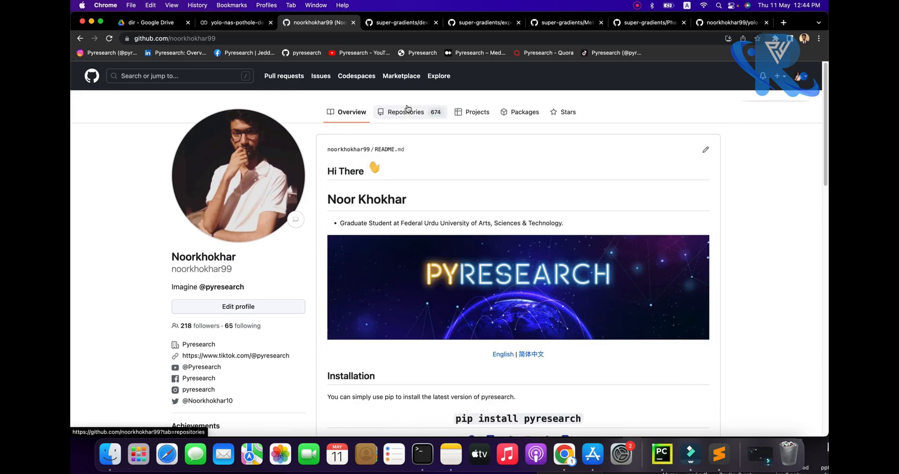
{"action": "left_click", "coordinate": [406, 111]}
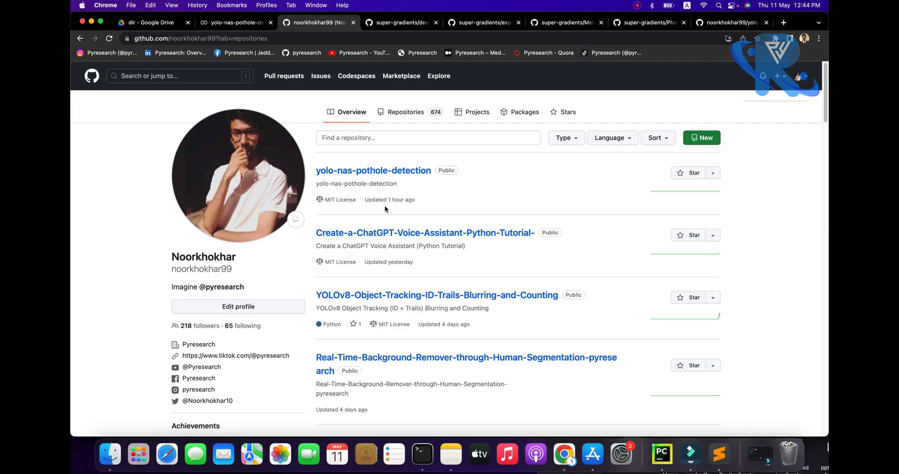
{"action": "scroll", "scroll_direction": "down", "scroll_amount": 3}
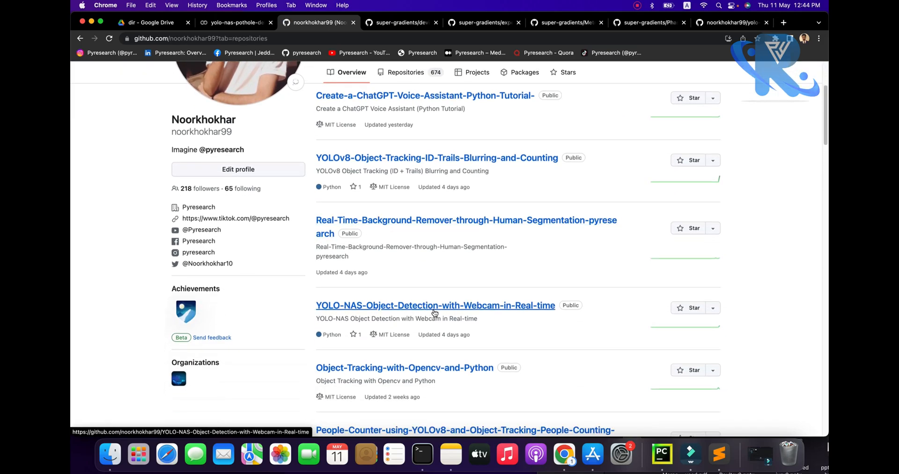
{"action": "left_click", "coordinate": [435, 305]}
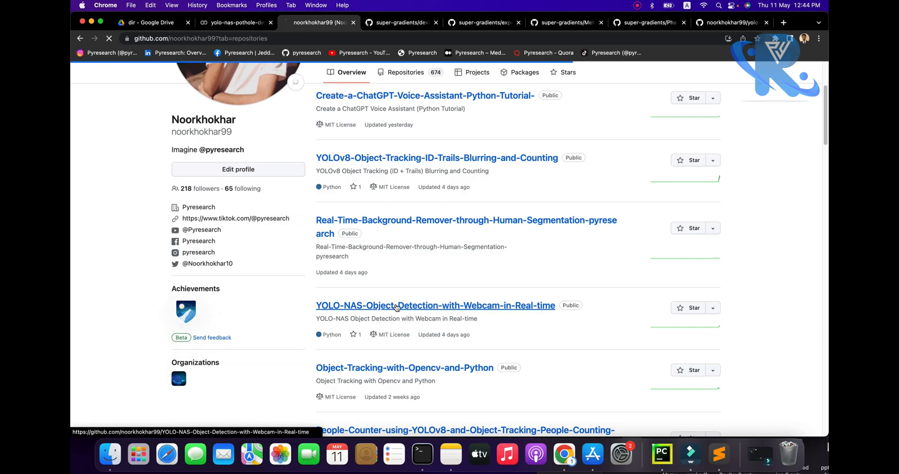
{"action": "left_click", "coordinate": [435, 304]}
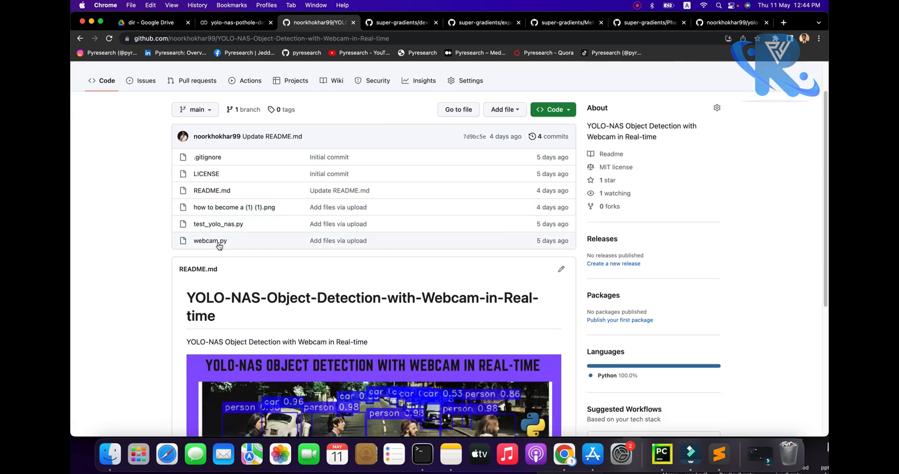
- Inspect webcam.py's YOLO_NAS_L pretrained_weights loading line and predict_webcam call
{"action": "left_click", "coordinate": [210, 240]}
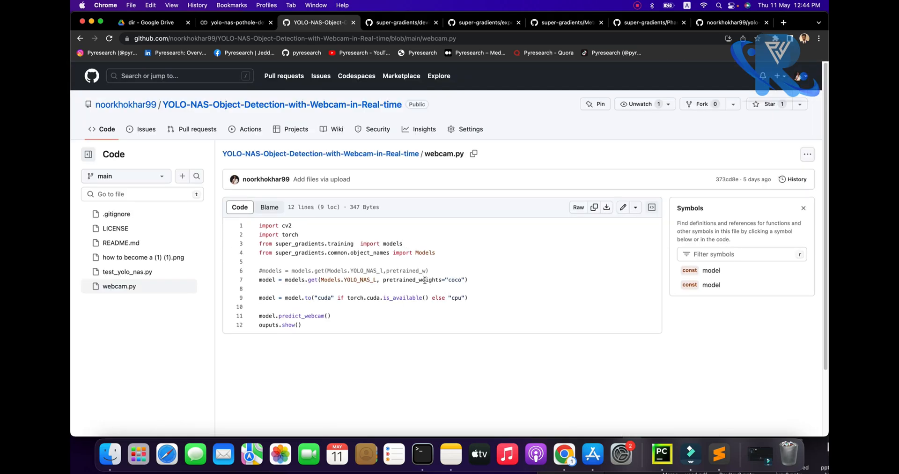
{"action": "left_click", "coordinate": [413, 280]}
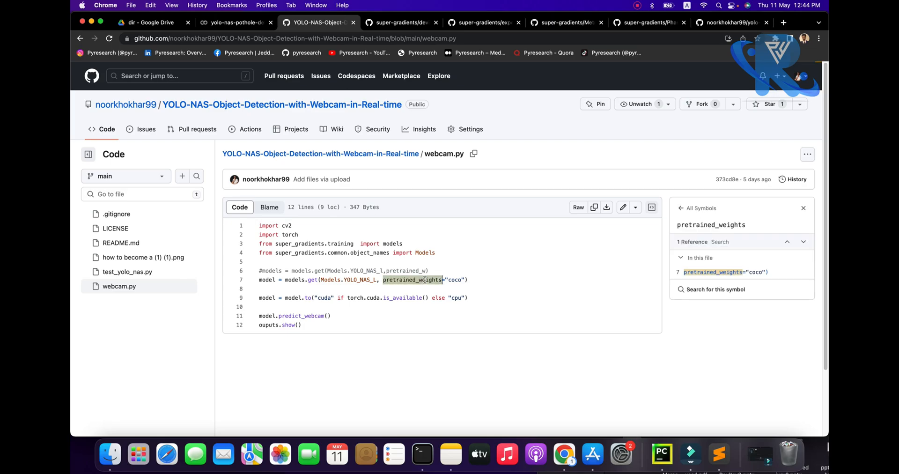
{"action": "left_click", "coordinate": [358, 280]}
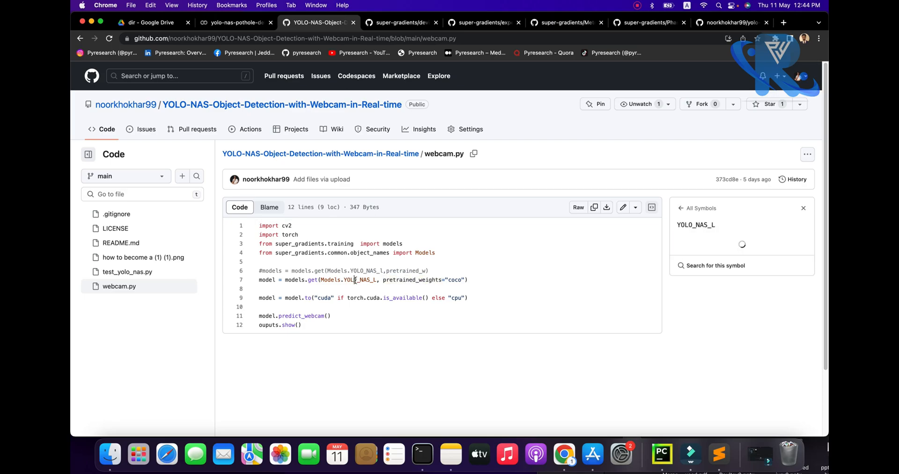
{"action": "double_click", "coordinate": [411, 279]}
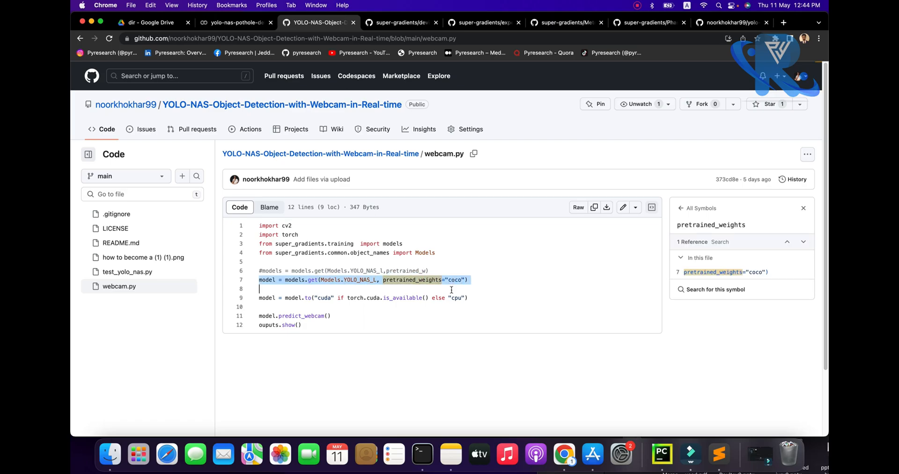
{"action": "double_click", "coordinate": [405, 298]}
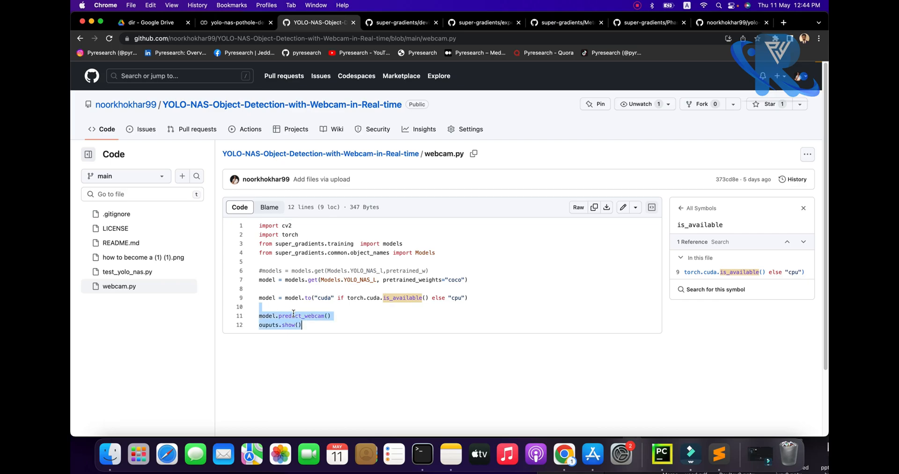
{"action": "left_click", "coordinate": [302, 316]}
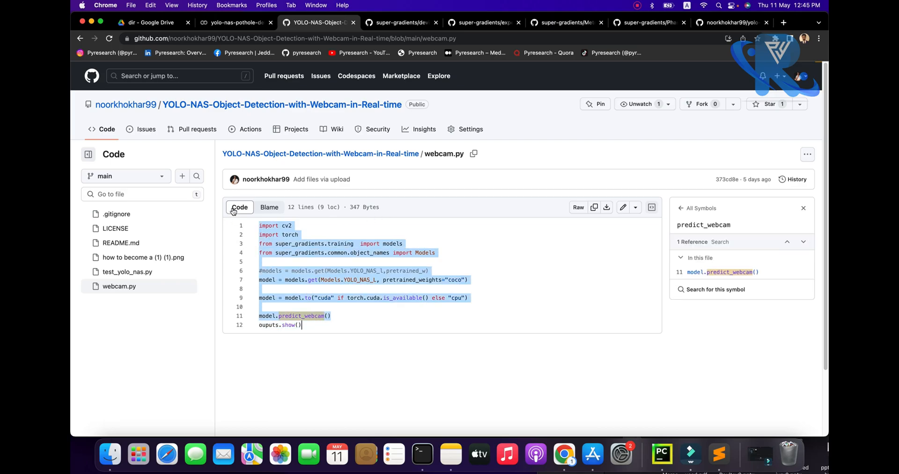
{"action": "mouse_move", "coordinate": [345, 201]}
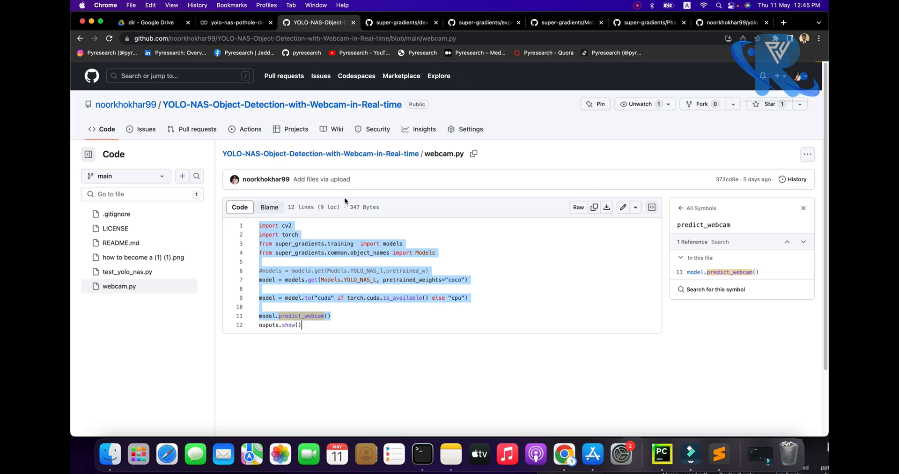
{"action": "left_click", "coordinate": [235, 23]}
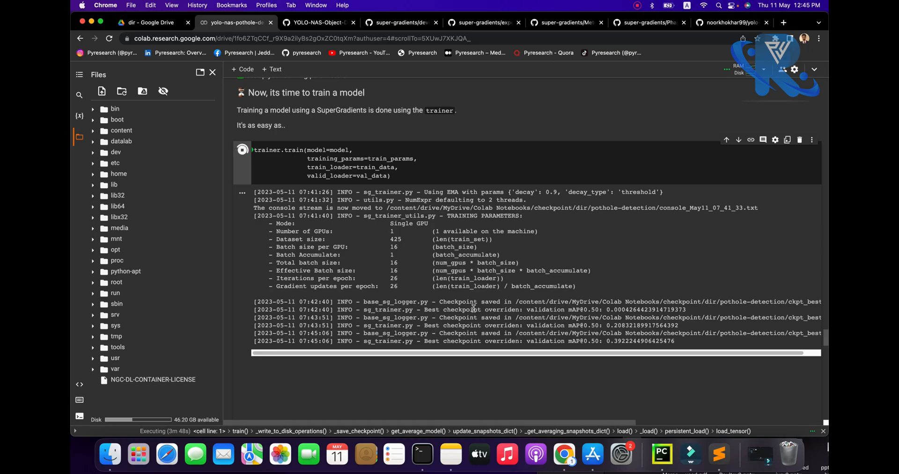
- Close the leftover super-gradients tabs, then scroll the webcam repository to its README demo image
{"action": "scroll", "scroll_direction": "down", "scroll_amount": 3}
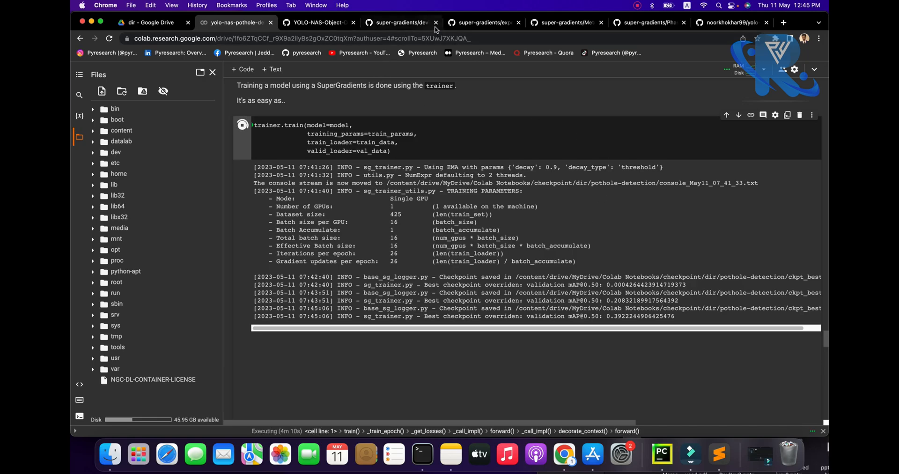
{"action": "left_click", "coordinate": [435, 23]}
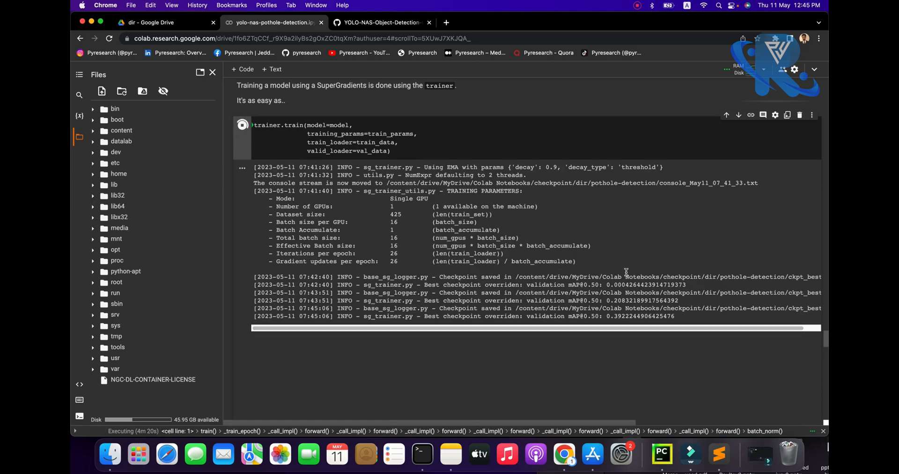
{"action": "scroll", "scroll_direction": "down", "scroll_amount": 3}
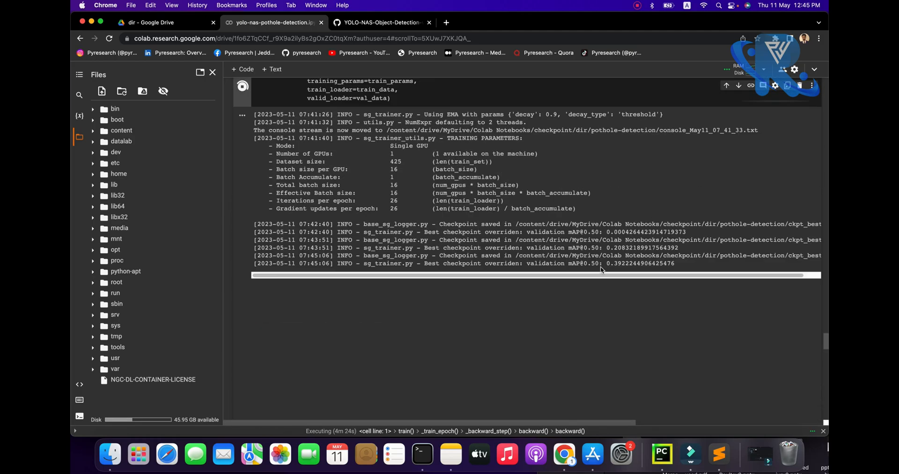
{"action": "scroll", "scroll_direction": "up", "scroll_amount": 3}
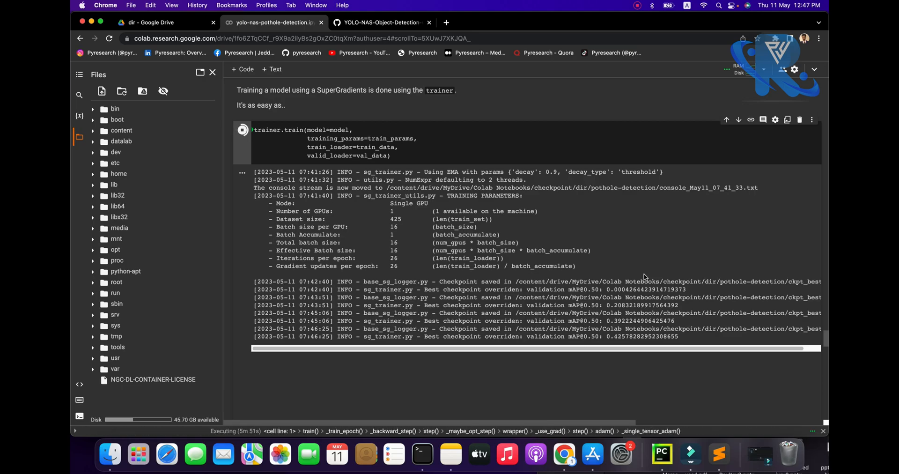
{"action": "left_click", "coordinate": [379, 22]}
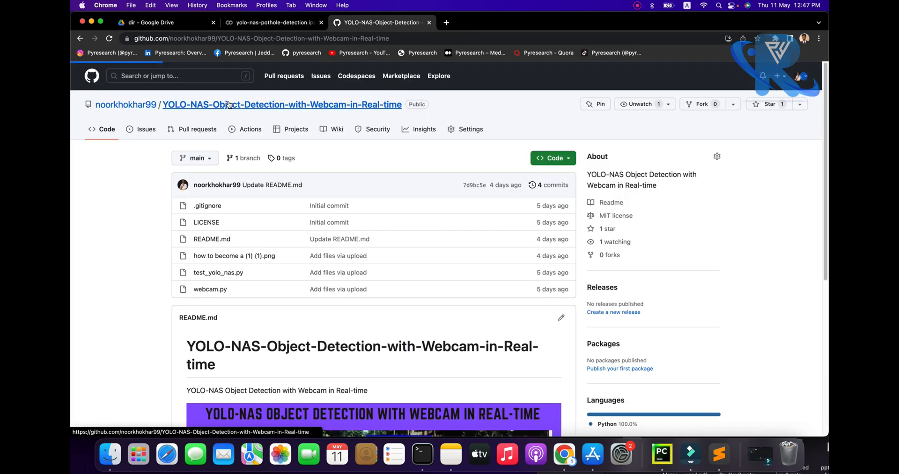
{"action": "scroll", "scroll_direction": "down", "scroll_amount": 3}
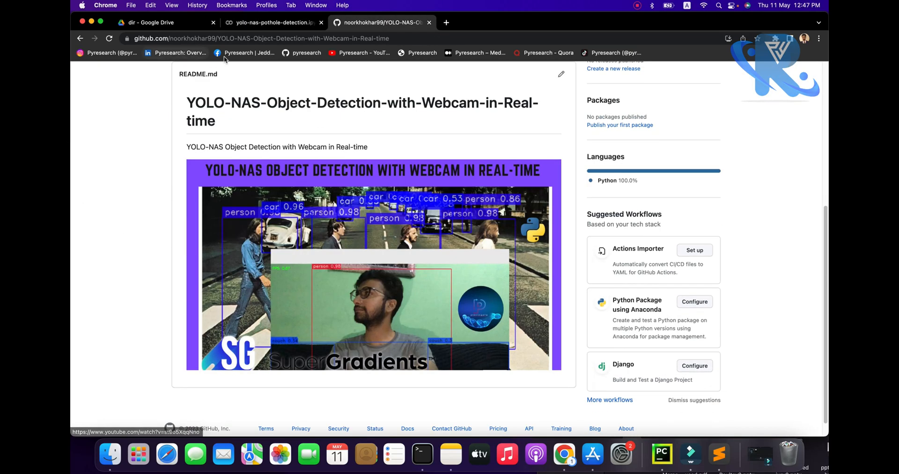
- Go from the Drive checkpoint folder up to My Drive and into Colab Notebooks
{"action": "left_click", "coordinate": [163, 22]}
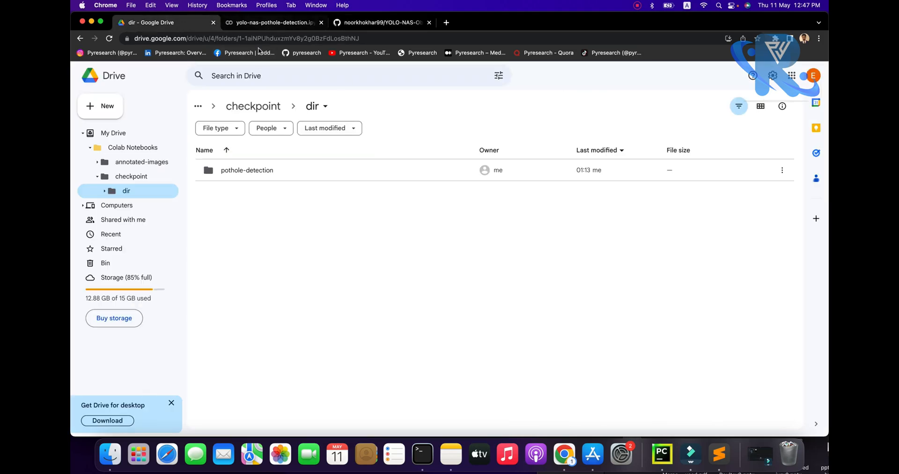
{"action": "left_click", "coordinate": [113, 132]}
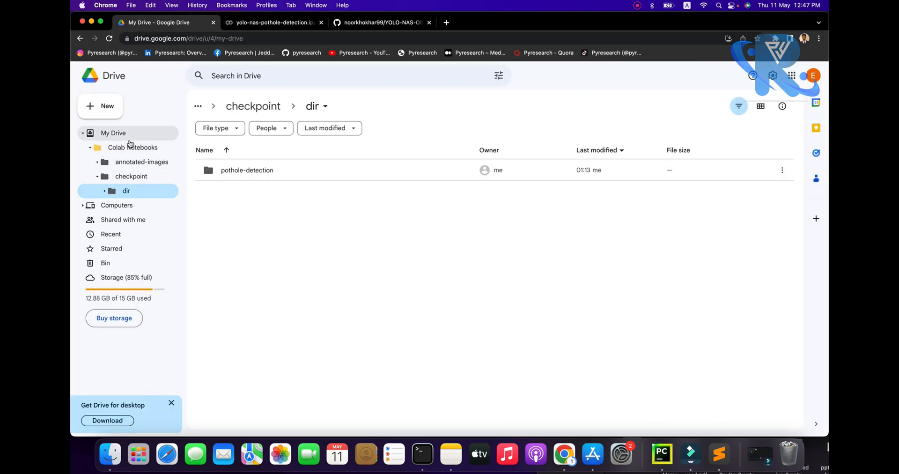
{"action": "left_click", "coordinate": [133, 148]}
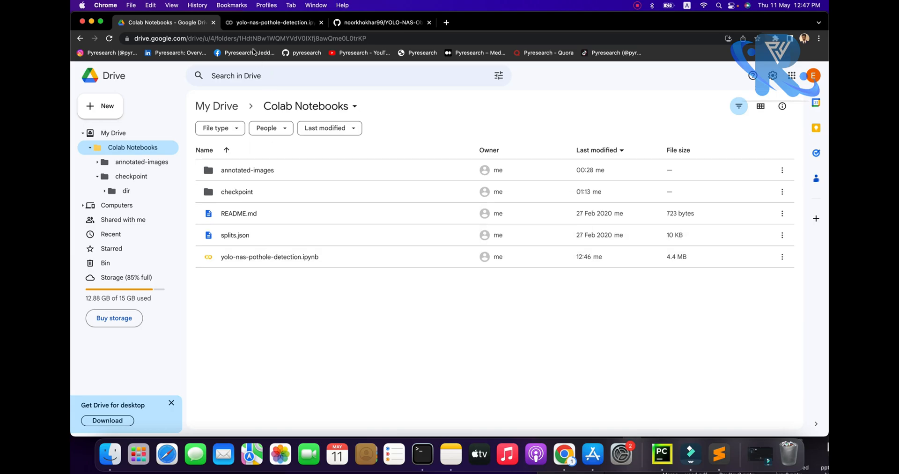
{"action": "left_click", "coordinate": [274, 22]}
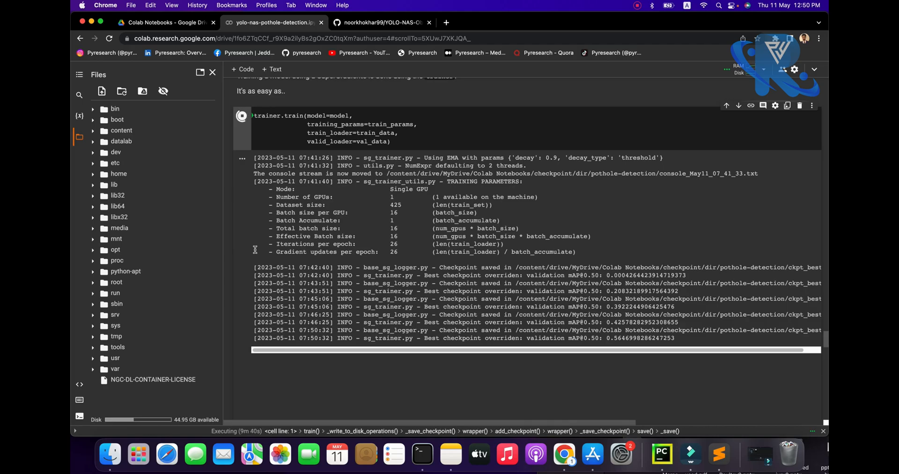
- Toggle the Files sidebar and browse Drive's Colab Notebooks folder while training runs
{"action": "scroll", "scroll_direction": "up", "scroll_amount": 3}
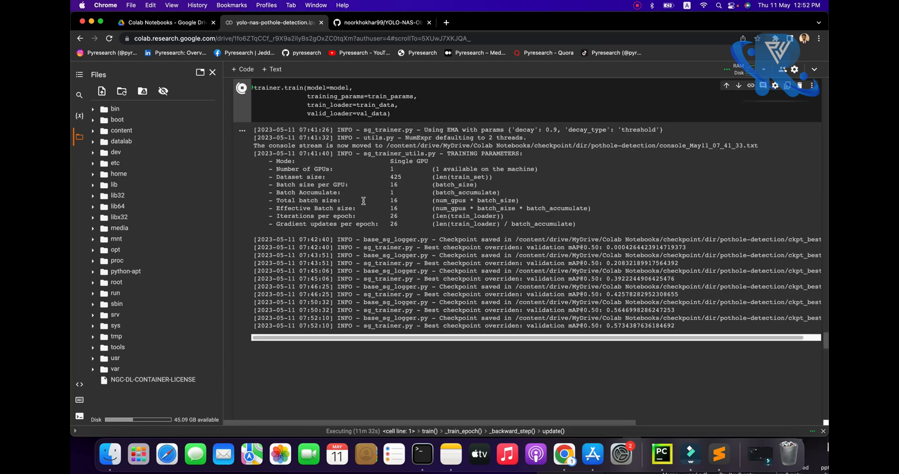
{"action": "left_click", "coordinate": [429, 23]}
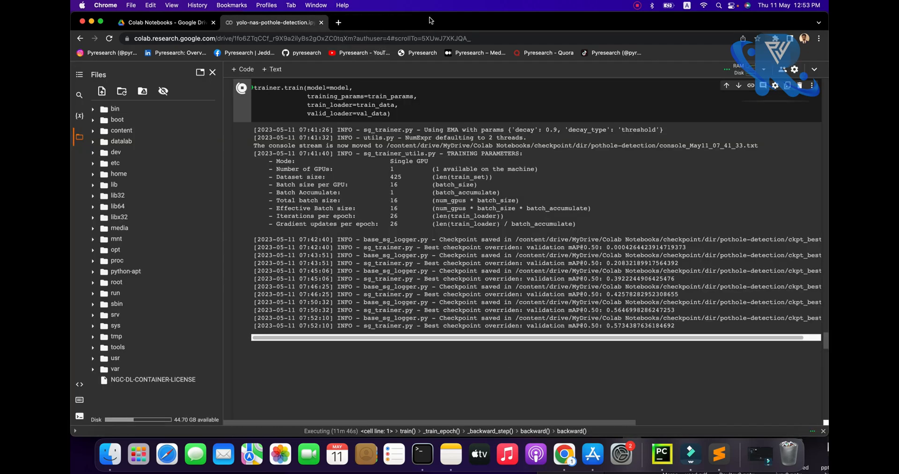
{"action": "left_click", "coordinate": [739, 69]}
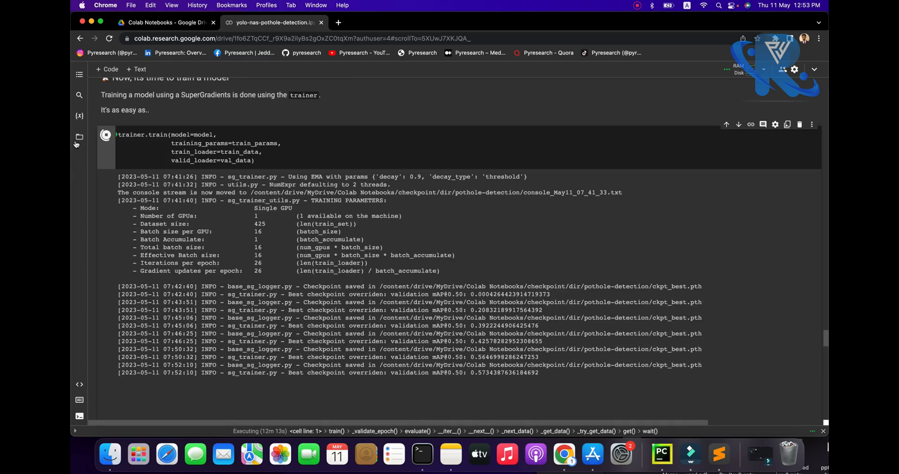
{"action": "left_click", "coordinate": [79, 137]}
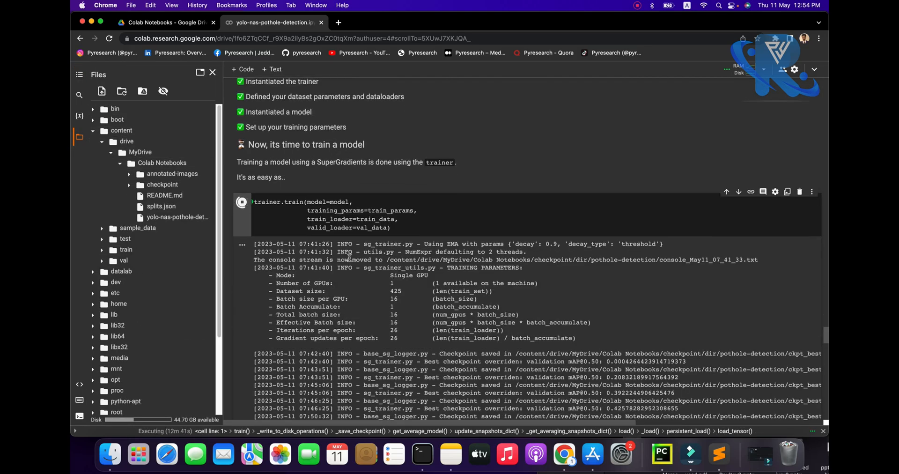
{"action": "scroll", "scroll_direction": "down", "scroll_amount": 3}
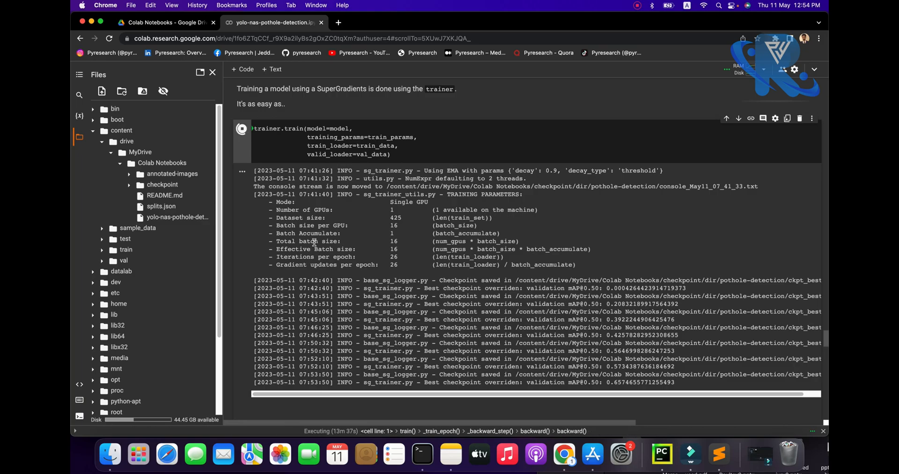
{"action": "scroll", "scroll_direction": "down", "scroll_amount": 3}
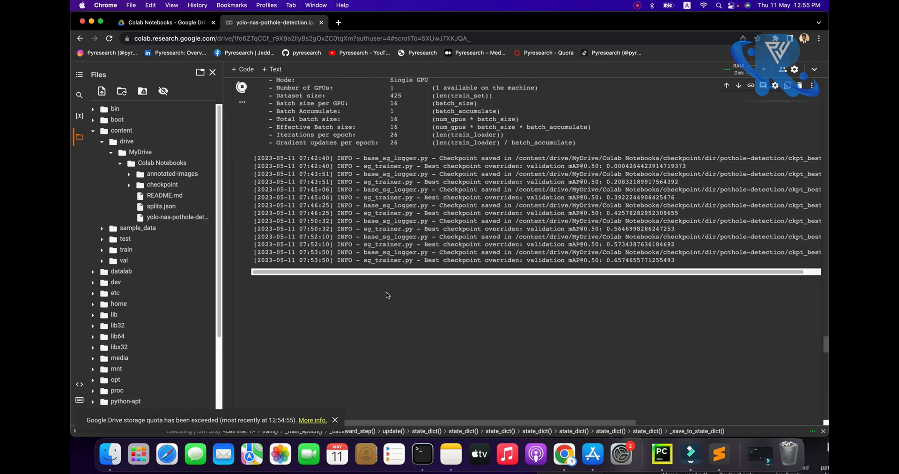
{"action": "scroll", "scroll_direction": "up", "scroll_amount": 3}
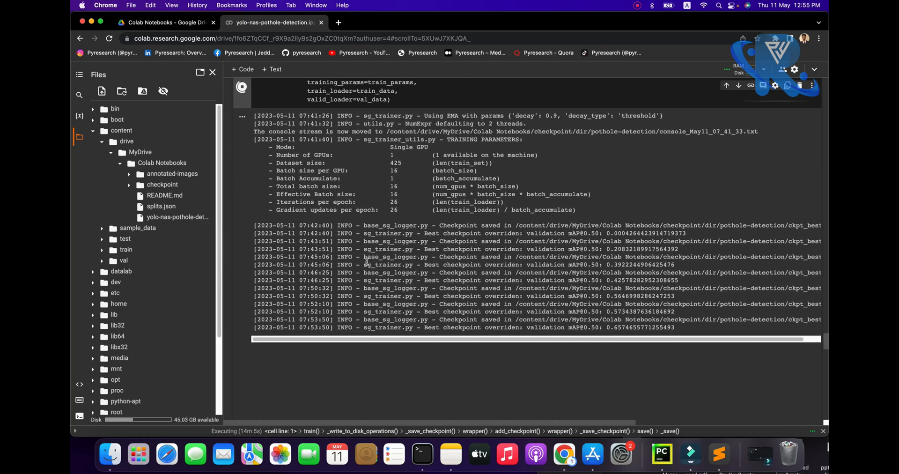
{"action": "left_click", "coordinate": [337, 22]}
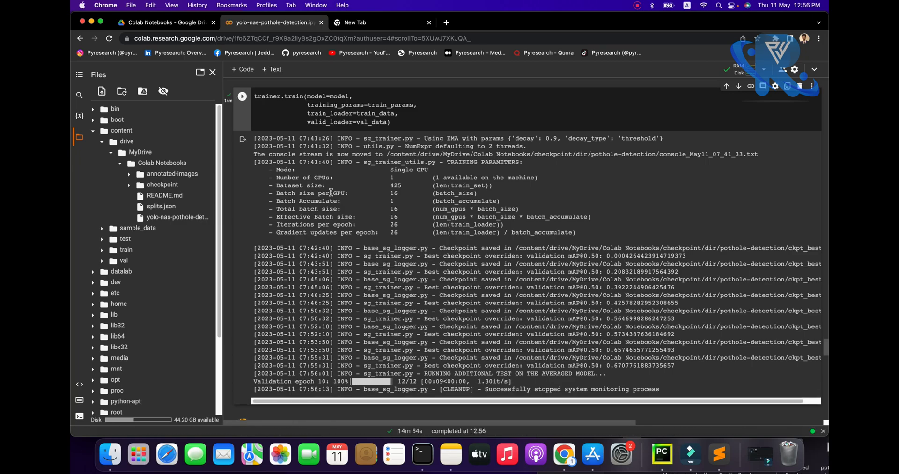
- Scroll past the finished training log to the models.get cell loading average_model.pth
{"action": "scroll", "scroll_direction": "down", "scroll_amount": 3}
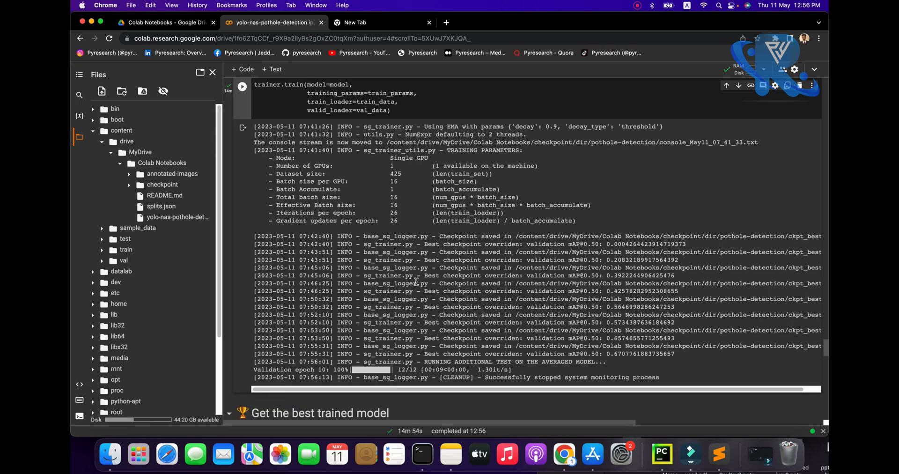
{"action": "double_click", "coordinate": [507, 376]}
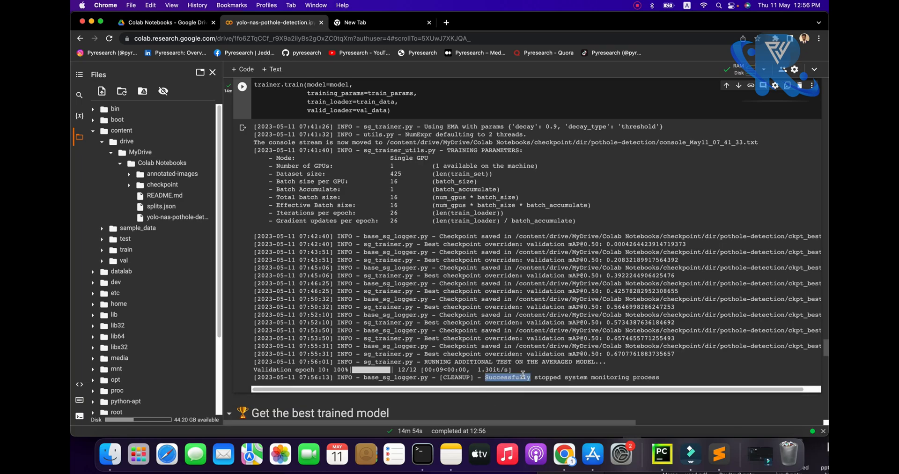
{"action": "scroll", "scroll_direction": "down", "scroll_amount": 3}
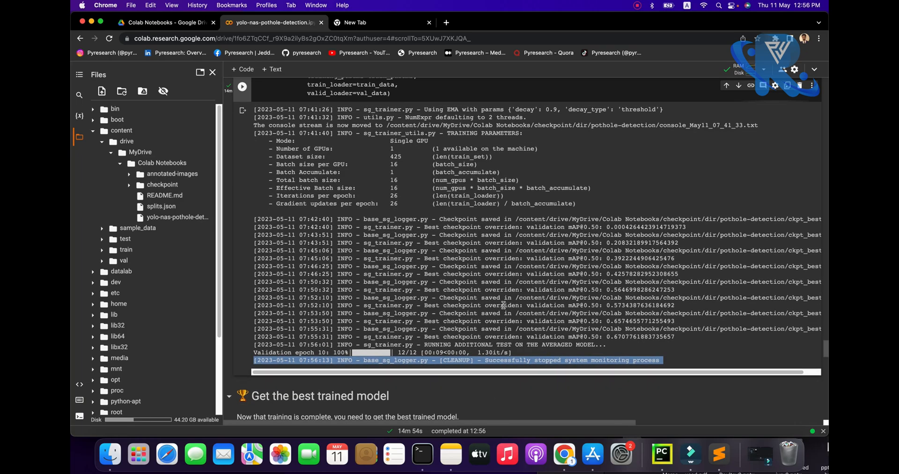
{"action": "scroll", "scroll_direction": "down", "scroll_amount": 3}
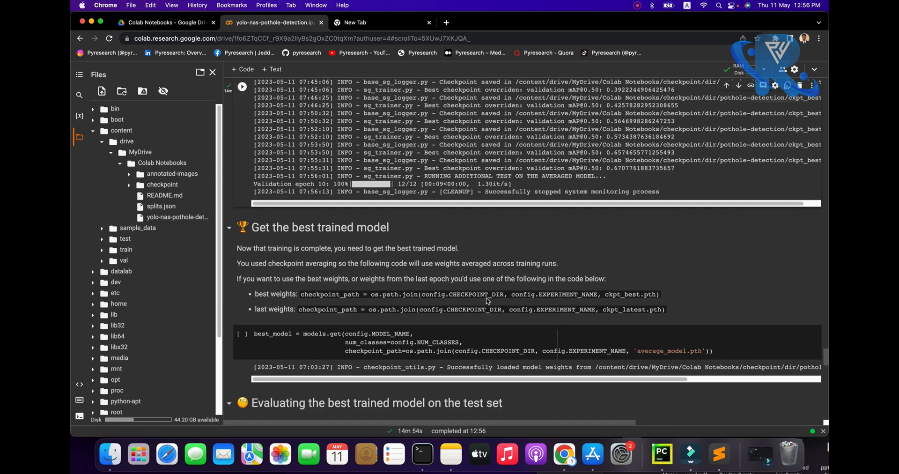
{"action": "mouse_move", "coordinate": [263, 241]}
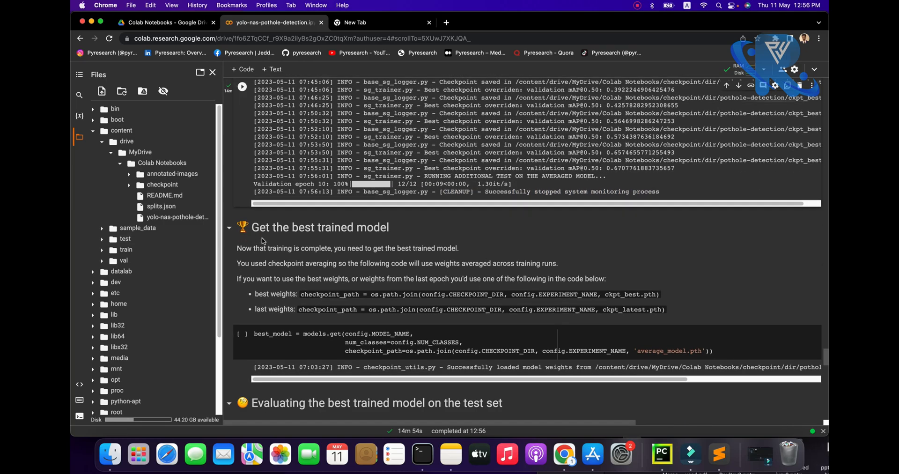
{"action": "mouse_move", "coordinate": [281, 261]}
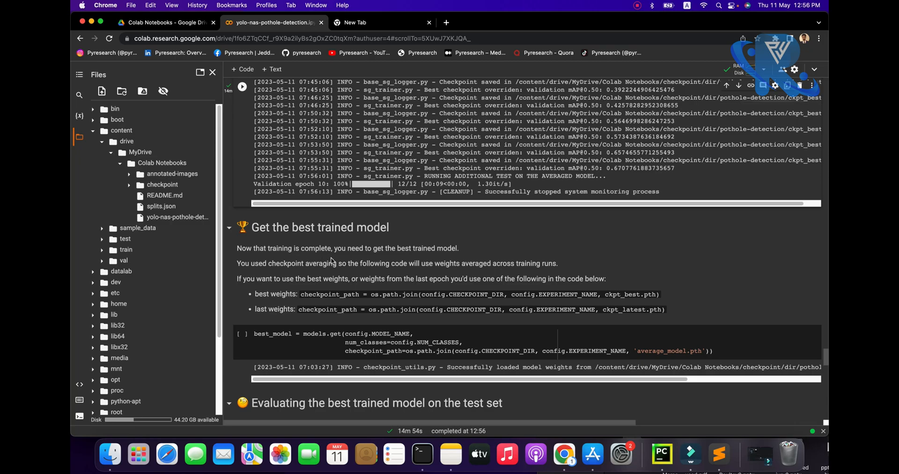
{"action": "scroll", "scroll_direction": "down", "scroll_amount": 3}
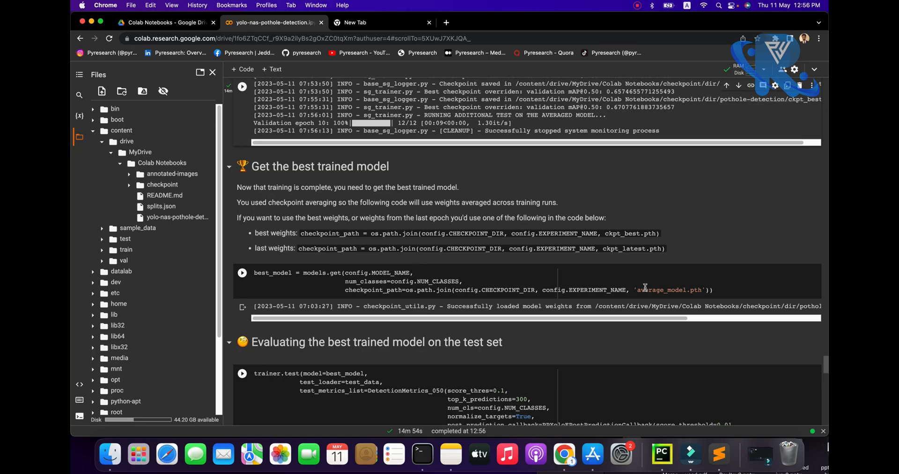
{"action": "double_click", "coordinate": [665, 290]}
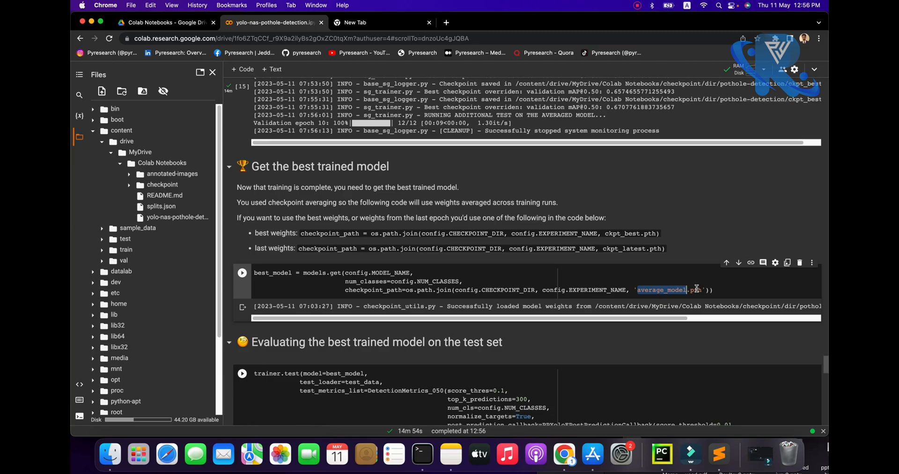
- Run the best-model cell, then browse Drive to checkpoint/dir/pothole-detection and select ckpt_best.pth
{"action": "left_click", "coordinate": [242, 273]}
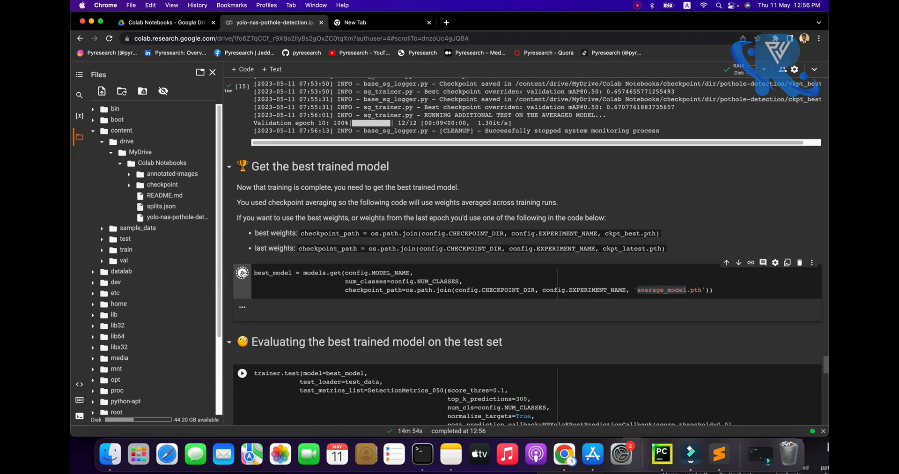
{"action": "left_click", "coordinate": [163, 22]}
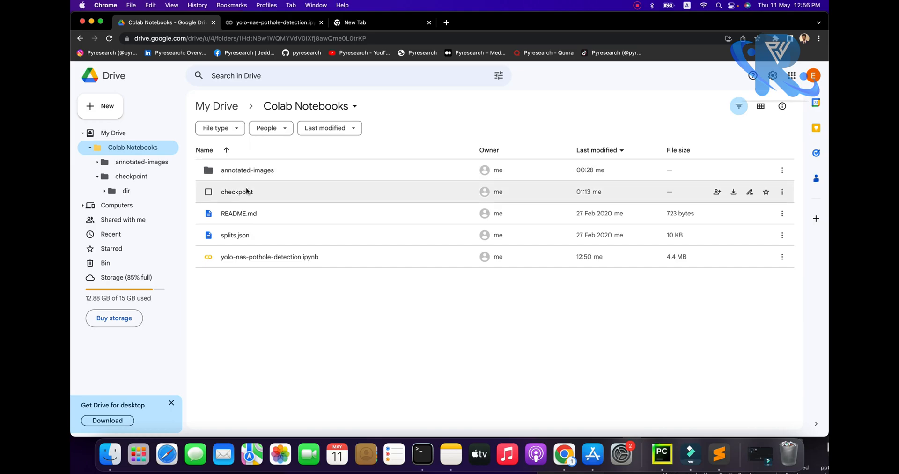
{"action": "double_click", "coordinate": [237, 191]}
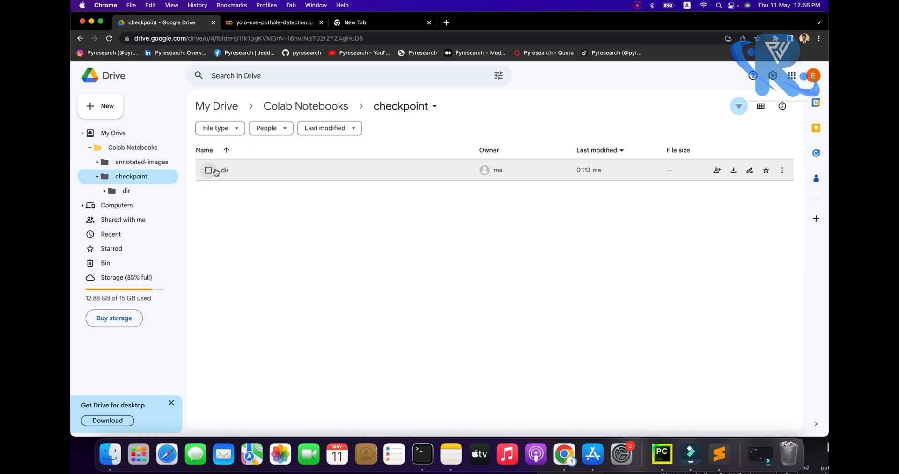
{"action": "double_click", "coordinate": [223, 170]}
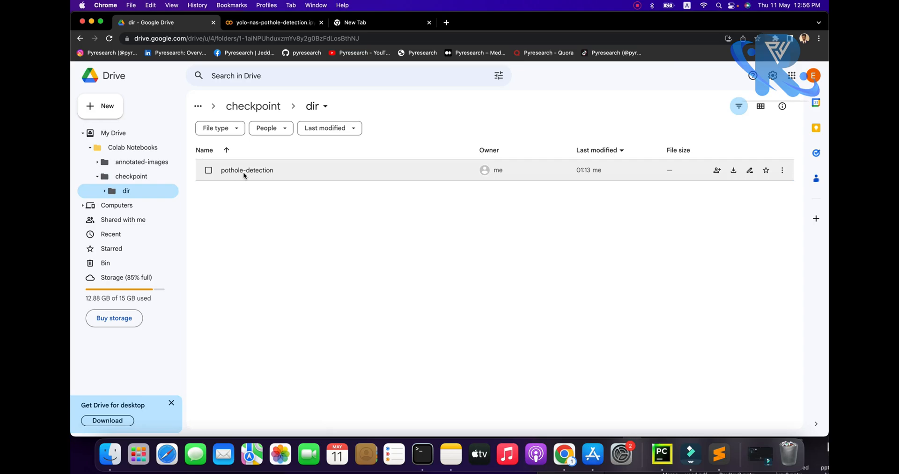
{"action": "double_click", "coordinate": [247, 170]}
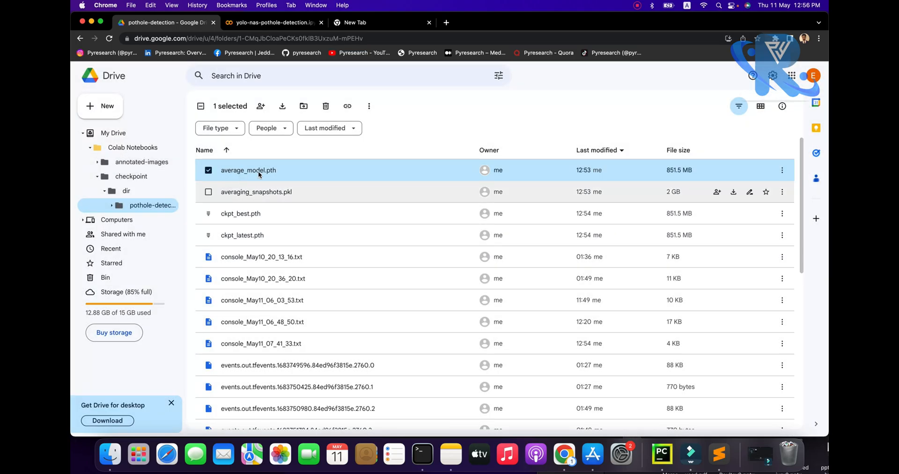
{"action": "mouse_move", "coordinate": [247, 221]}
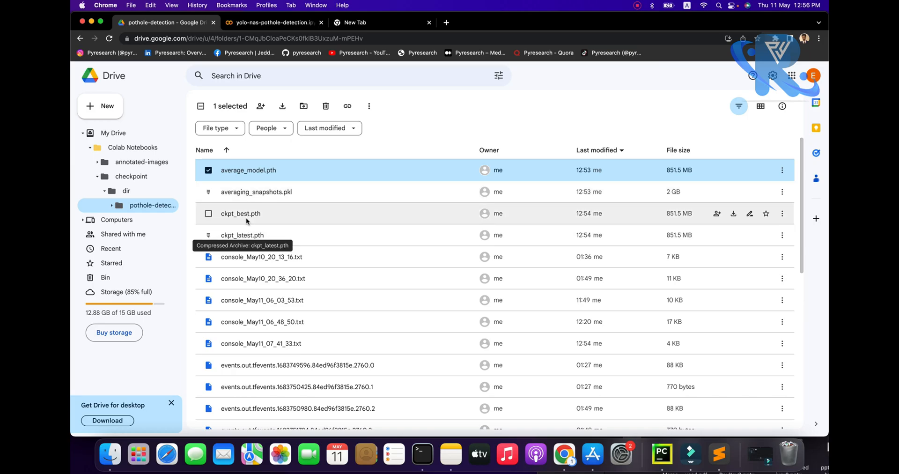
{"action": "left_click", "coordinate": [208, 213]}
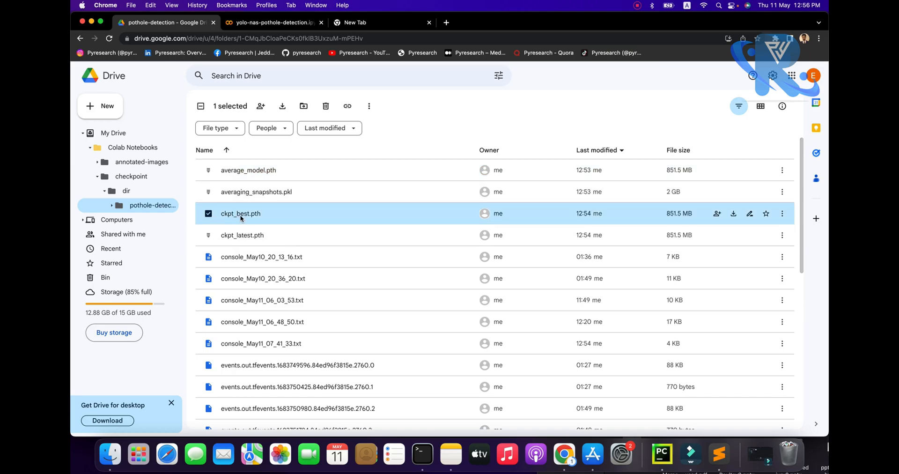
{"action": "mouse_move", "coordinate": [230, 220]}
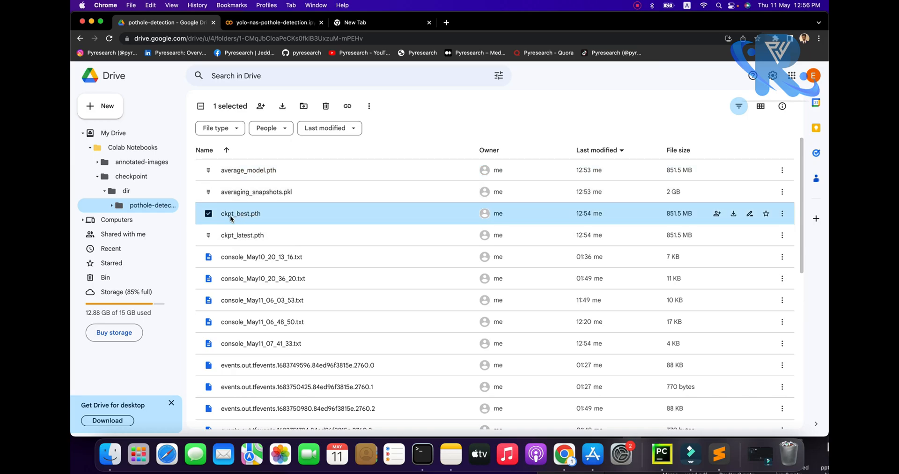
{"action": "left_click", "coordinate": [273, 22]}
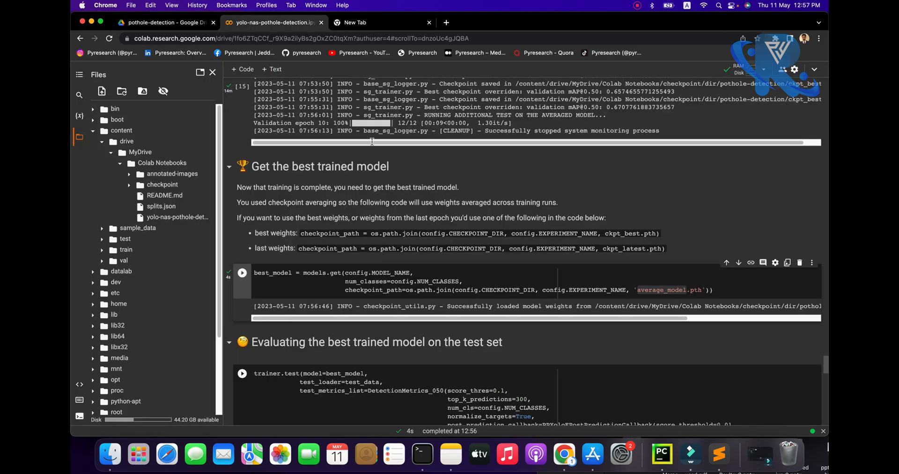
{"action": "scroll", "scroll_direction": "down", "scroll_amount": 3}
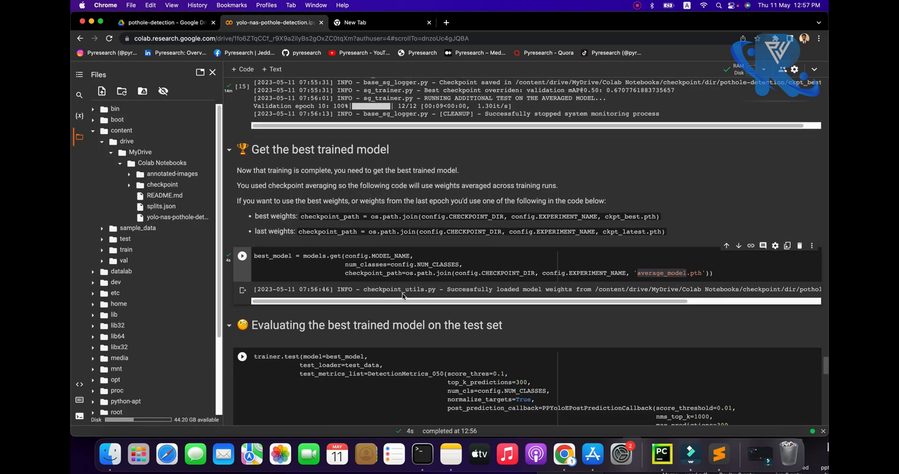
{"action": "scroll", "scroll_direction": "down", "scroll_amount": 3}
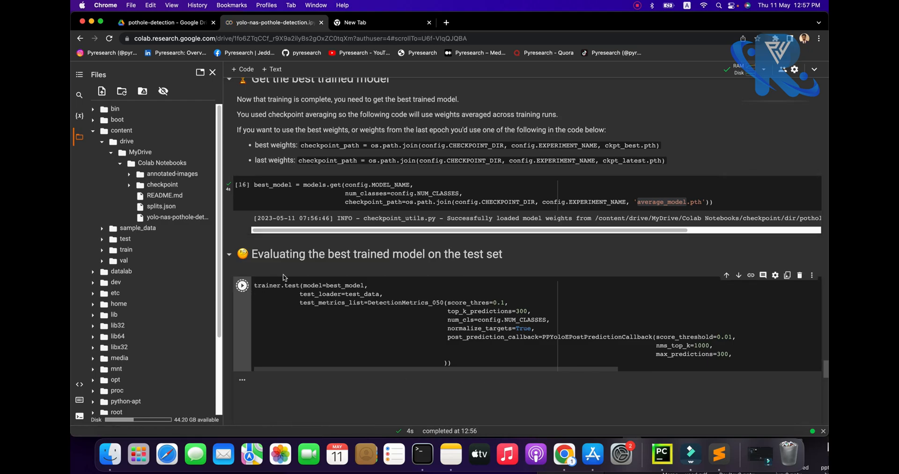
{"action": "left_click", "coordinate": [242, 285]}
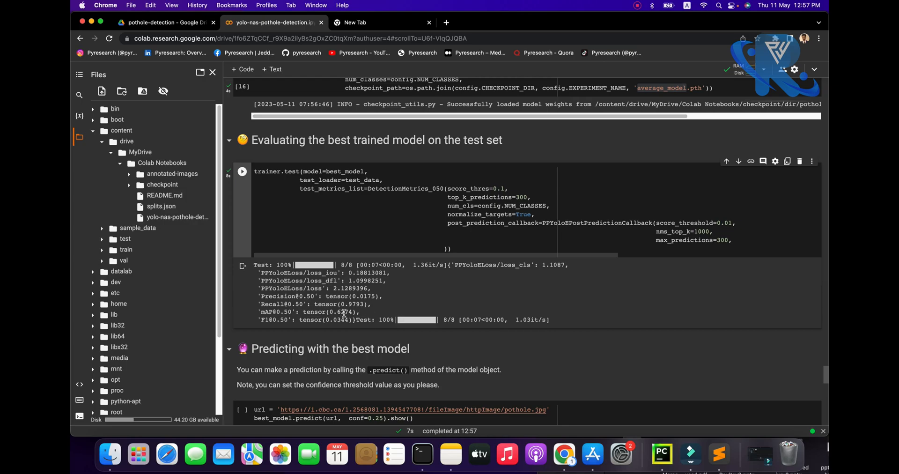
{"action": "scroll", "scroll_direction": "down", "scroll_amount": 3}
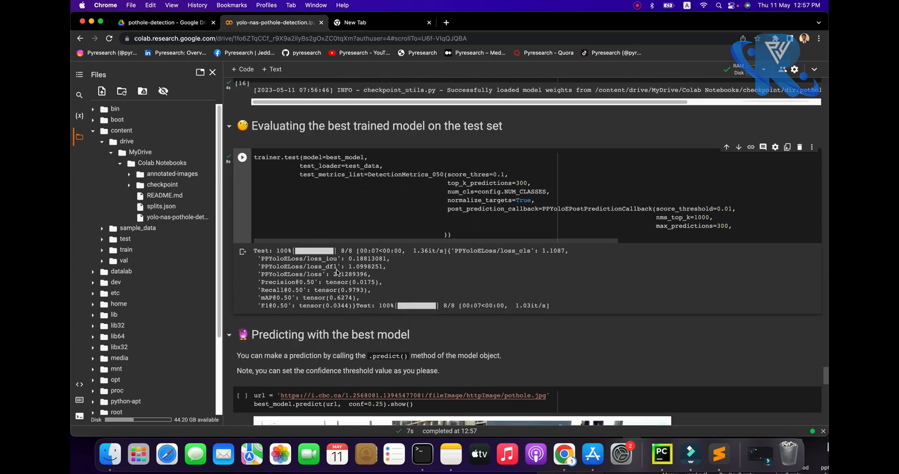
{"action": "scroll", "scroll_direction": "down", "scroll_amount": 3}
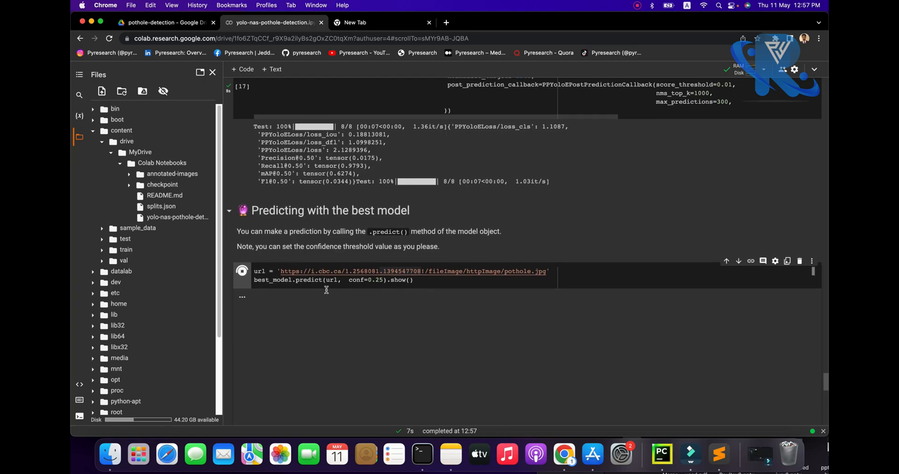
- Search Google for pothole in a new tab and scroll the image results
{"action": "left_click", "coordinate": [381, 22]}
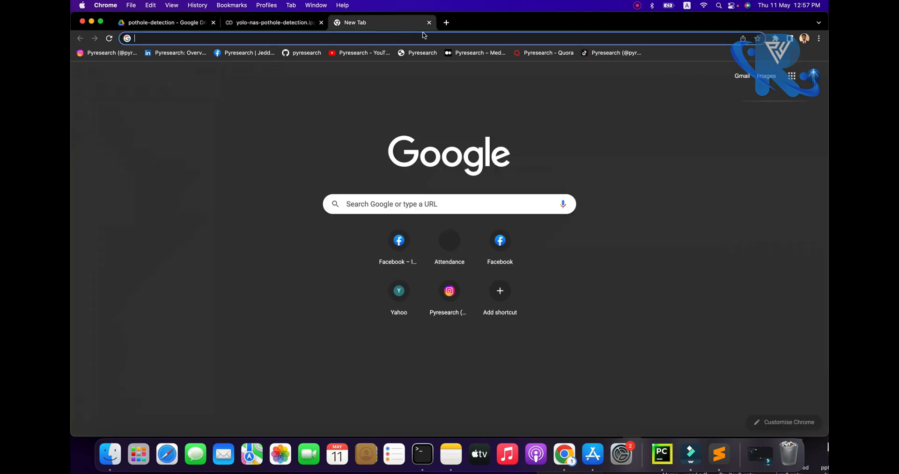
{"action": "type", "text": "["}
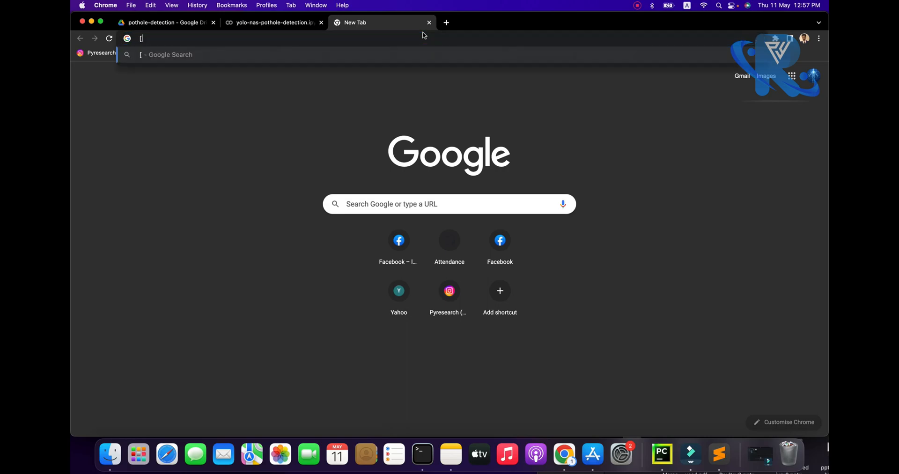
{"action": "type", "text": "pothole names 3 class"}
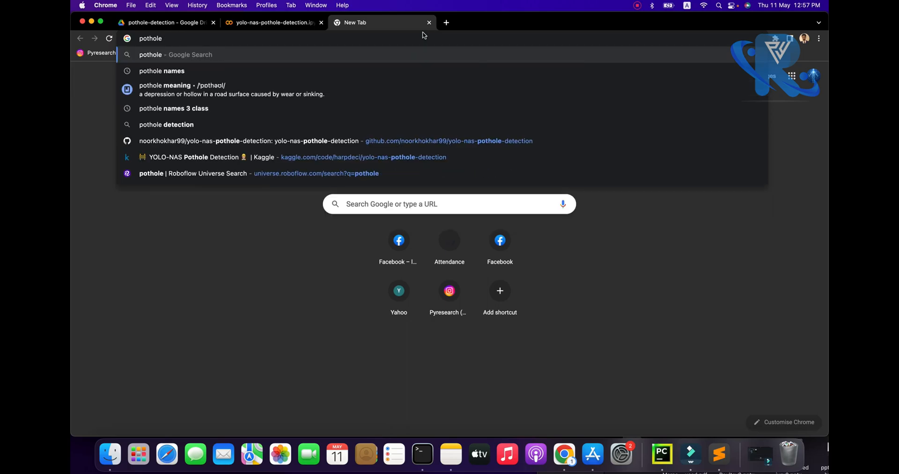
{"action": "key", "text": "Return"}
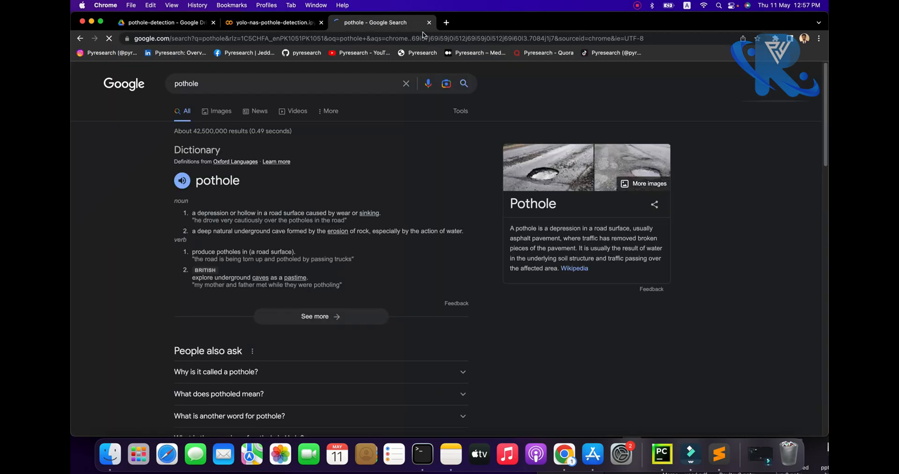
{"action": "left_click", "coordinate": [198, 110]}
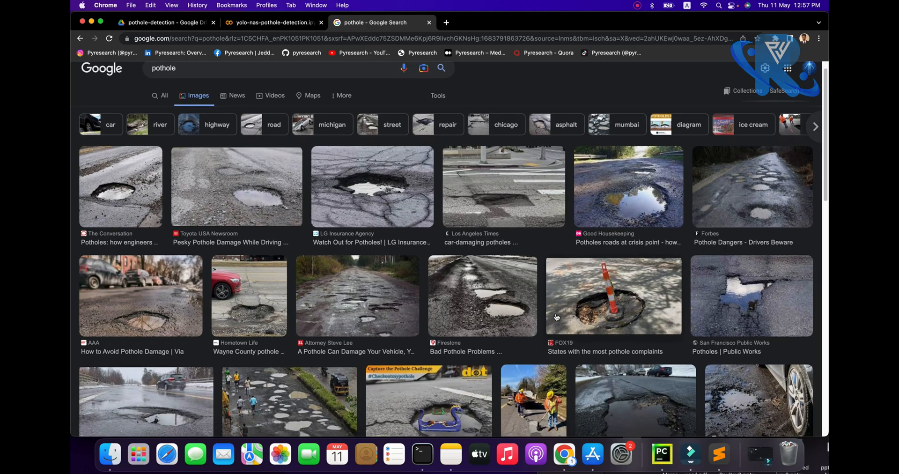
{"action": "scroll", "scroll_direction": "down", "scroll_amount": 3}
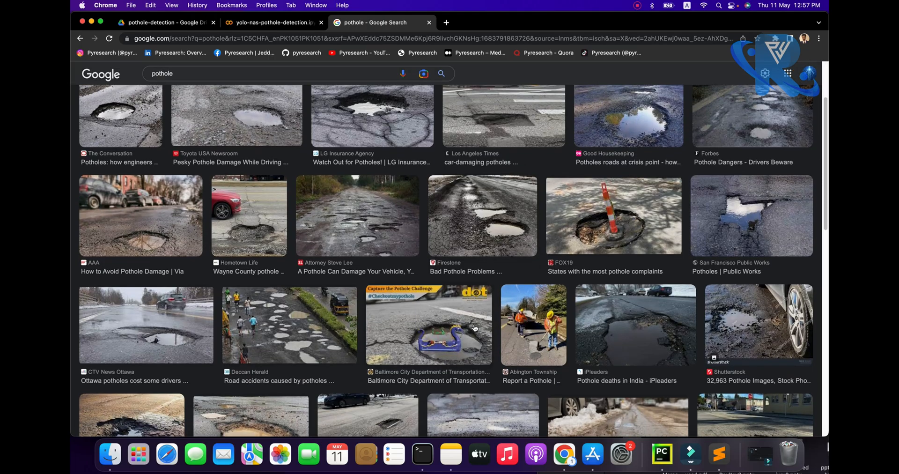
{"action": "scroll", "scroll_direction": "down", "scroll_amount": 3}
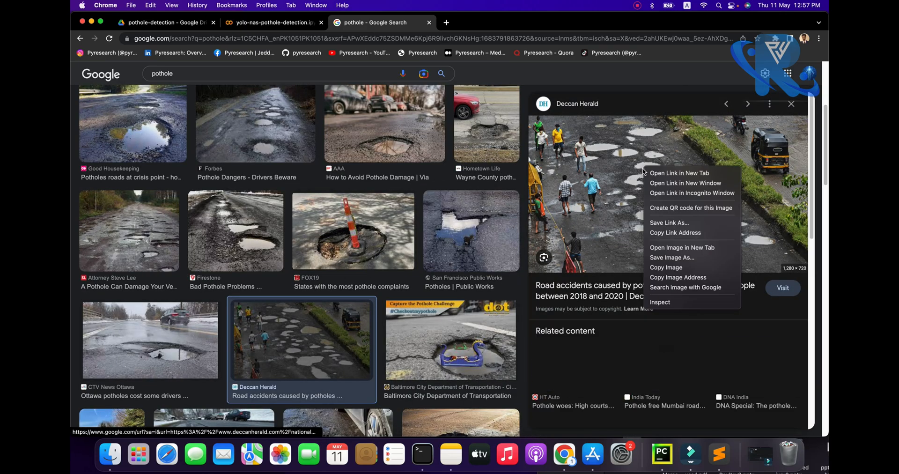
{"action": "mouse_move", "coordinate": [665, 267]}
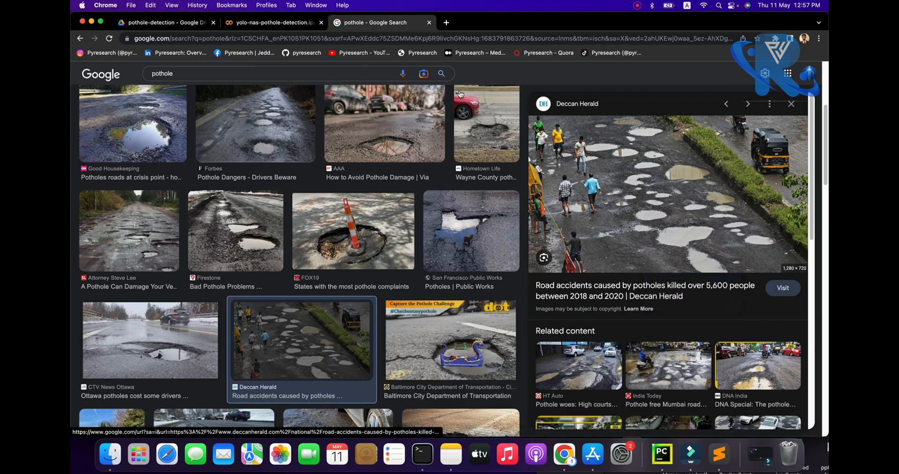
- Run the predict cell on the Deccan Herald photo URL and review the pothole boxes
{"action": "left_click", "coordinate": [274, 22]}
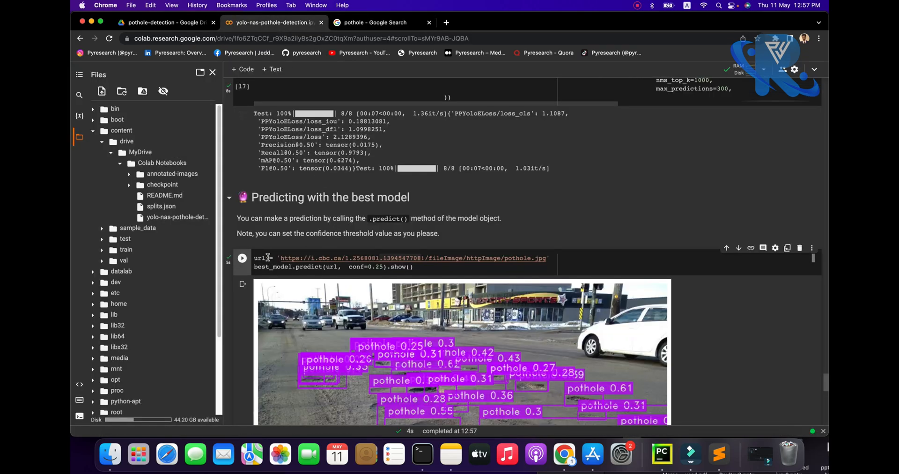
{"action": "scroll", "scroll_direction": "down", "scroll_amount": 3}
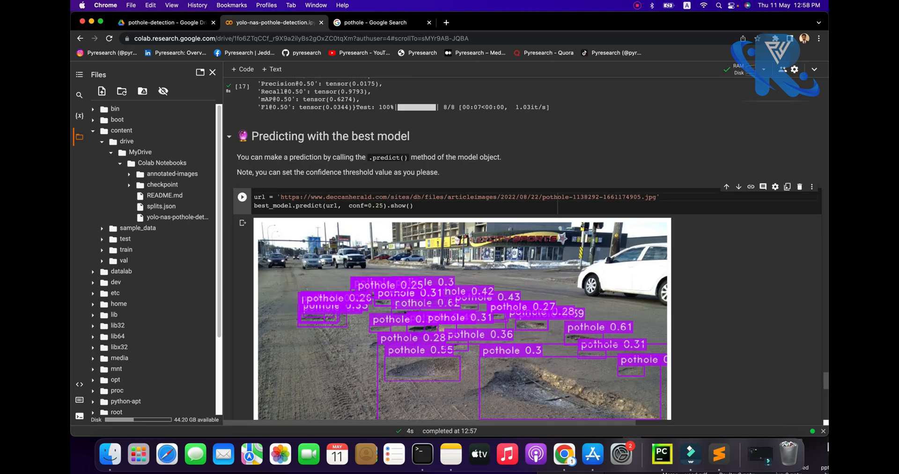
{"action": "left_click", "coordinate": [242, 197]}
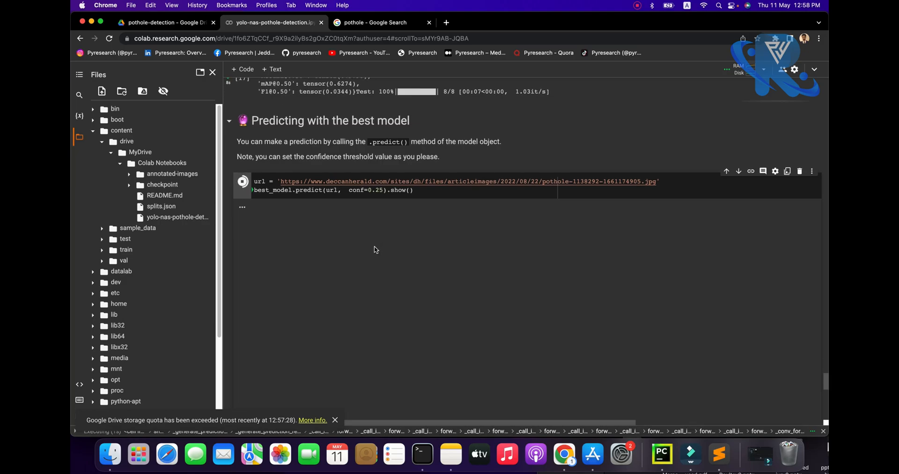
{"action": "left_click", "coordinate": [242, 182]}
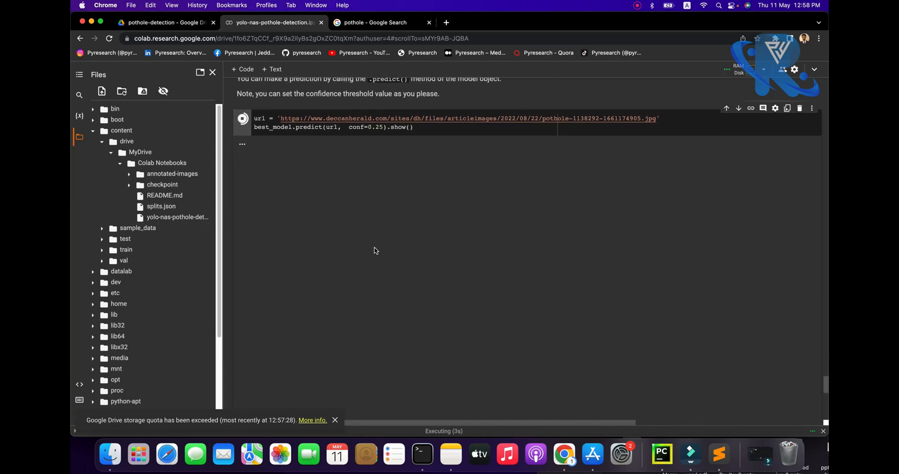
{"action": "mouse_move", "coordinate": [370, 322]}
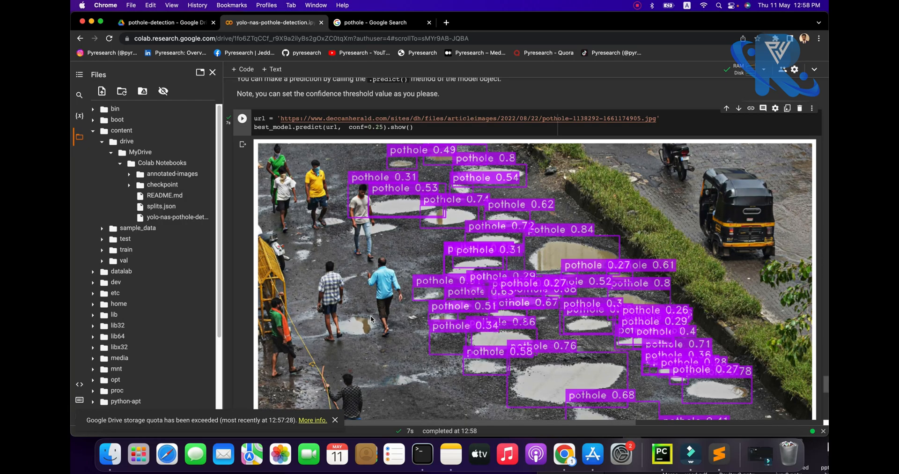
{"action": "scroll", "scroll_direction": "down", "scroll_amount": 3}
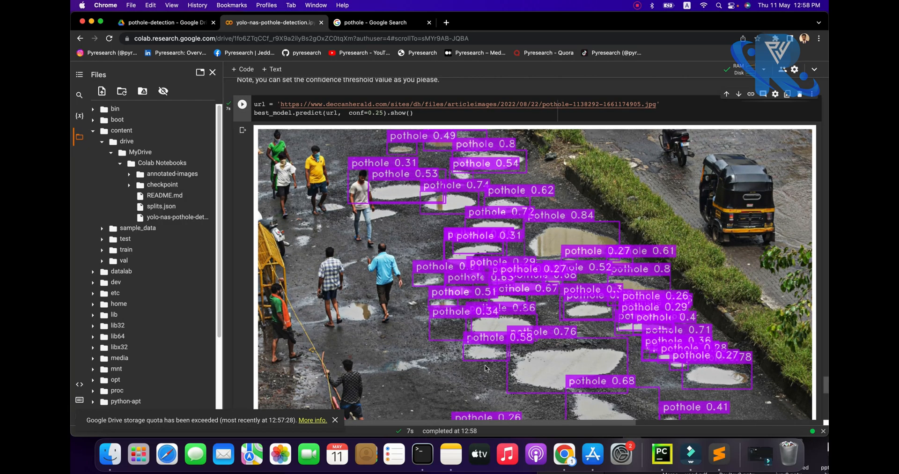
{"action": "scroll", "scroll_direction": "up", "scroll_amount": 3}
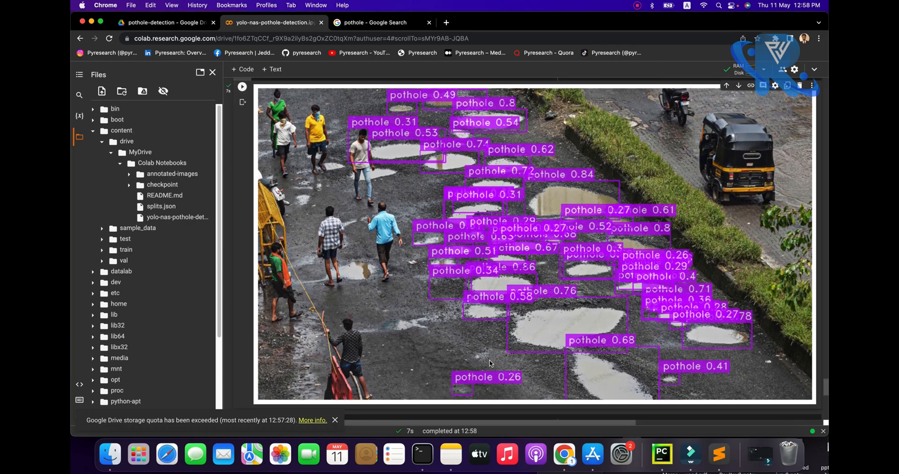
{"action": "scroll", "scroll_direction": "down", "scroll_amount": 3}
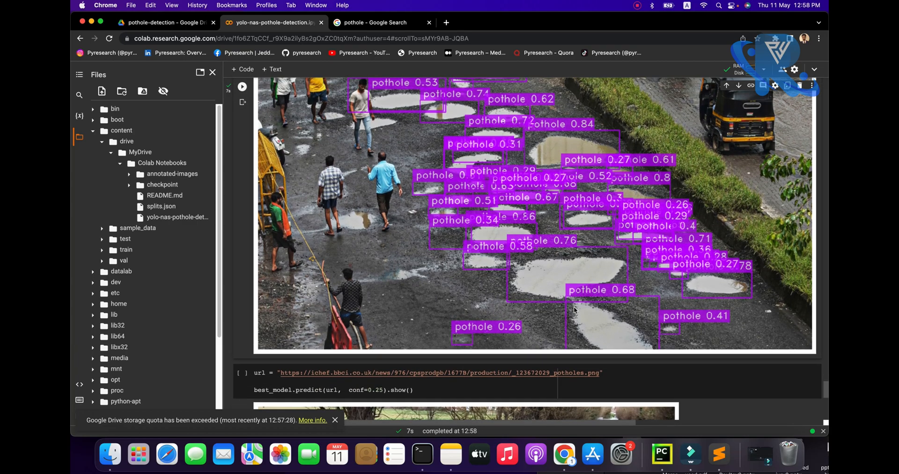
{"action": "scroll", "scroll_direction": "up", "scroll_amount": 3}
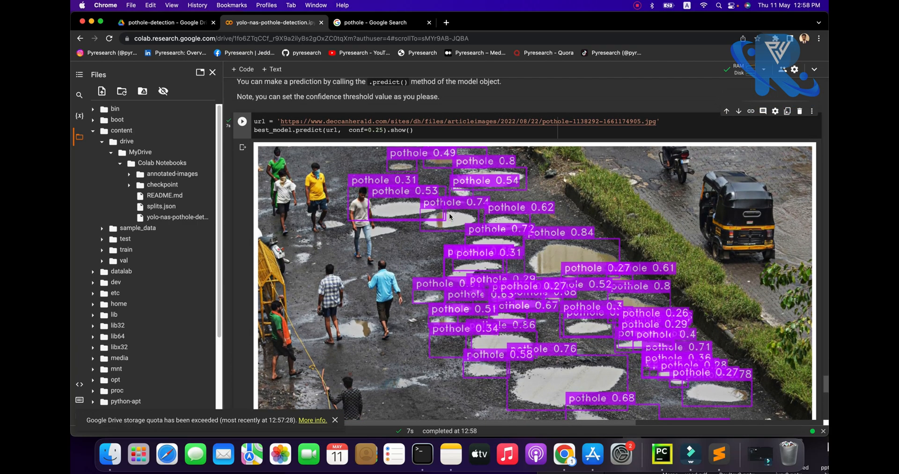
- Open the Haynes Manuals road photo in image results and copy its image address
{"action": "left_click", "coordinate": [378, 22]}
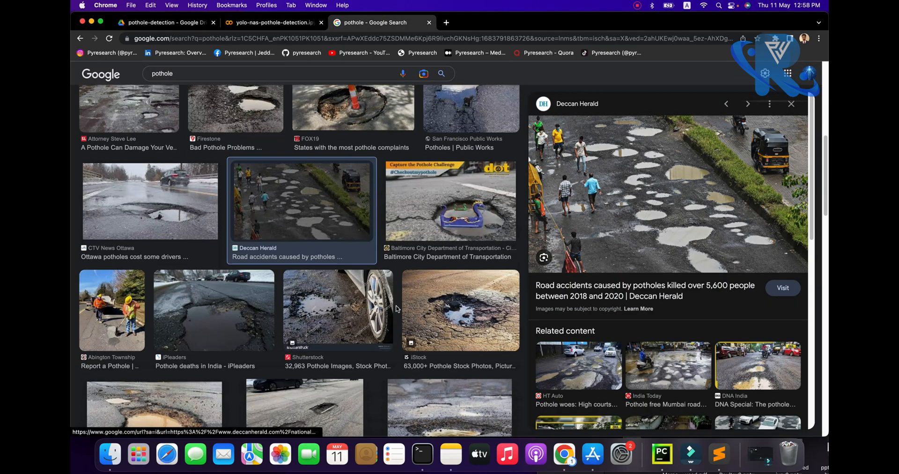
{"action": "scroll", "scroll_direction": "down", "scroll_amount": 3}
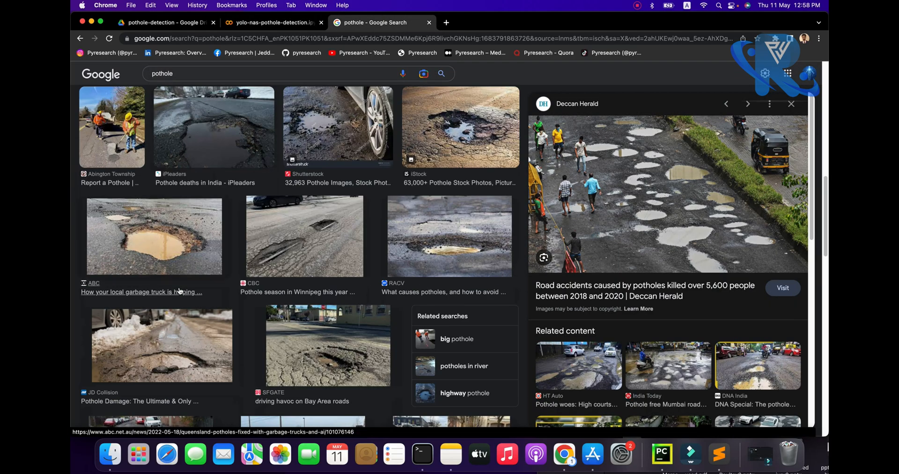
{"action": "scroll", "scroll_direction": "down", "scroll_amount": 3}
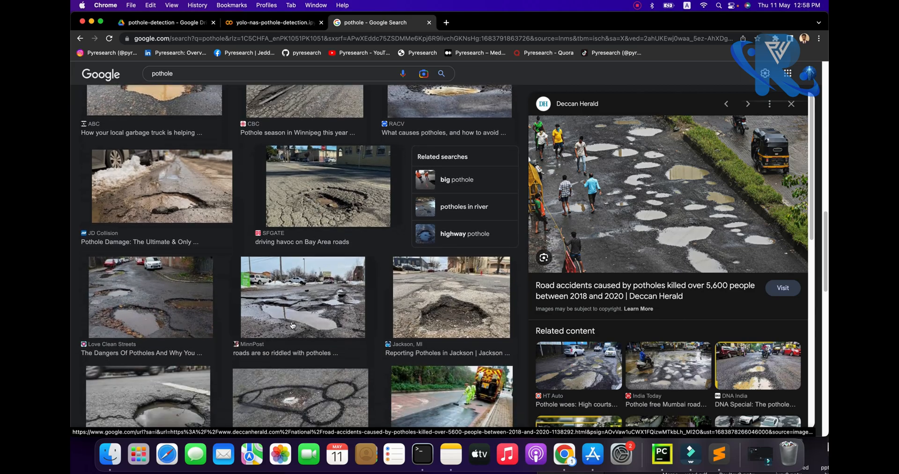
{"action": "scroll", "scroll_direction": "down", "scroll_amount": 3}
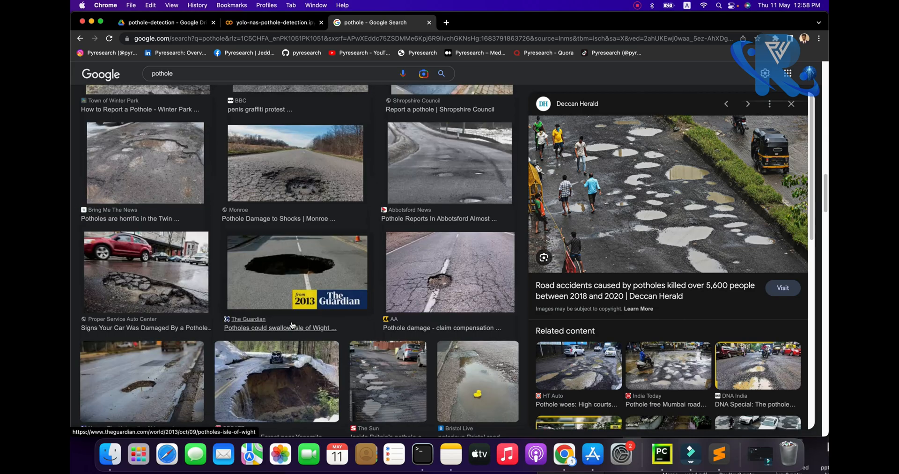
{"action": "scroll", "scroll_direction": "down", "scroll_amount": 3}
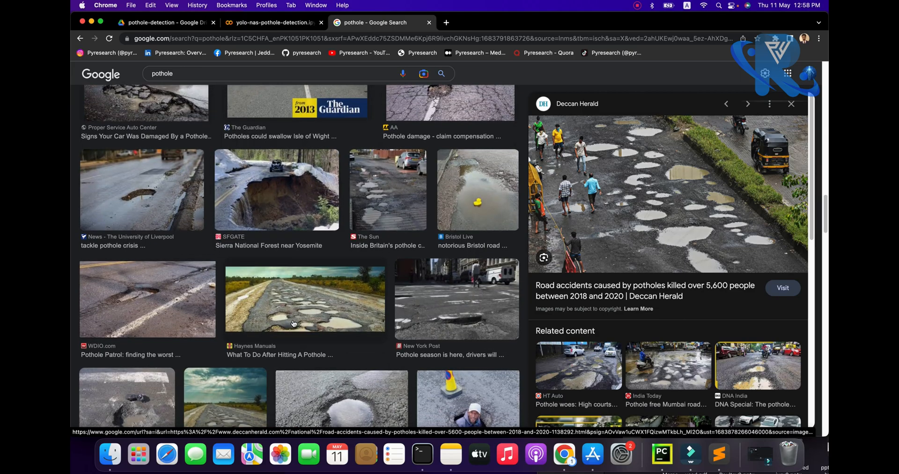
{"action": "left_click", "coordinate": [304, 299]}
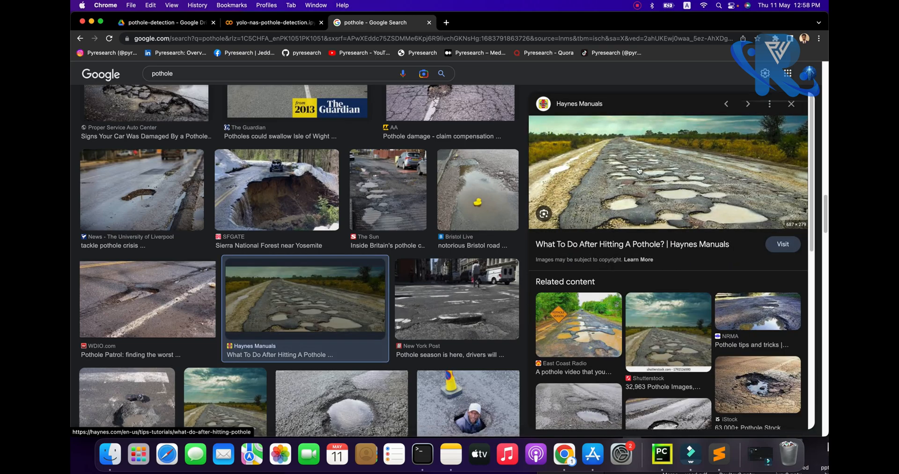
{"action": "right_click", "coordinate": [638, 170]}
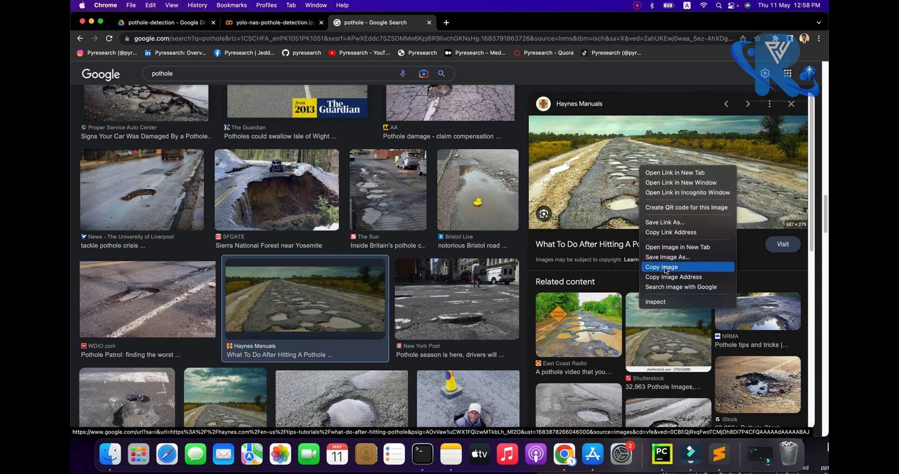
{"action": "left_click", "coordinate": [270, 22]}
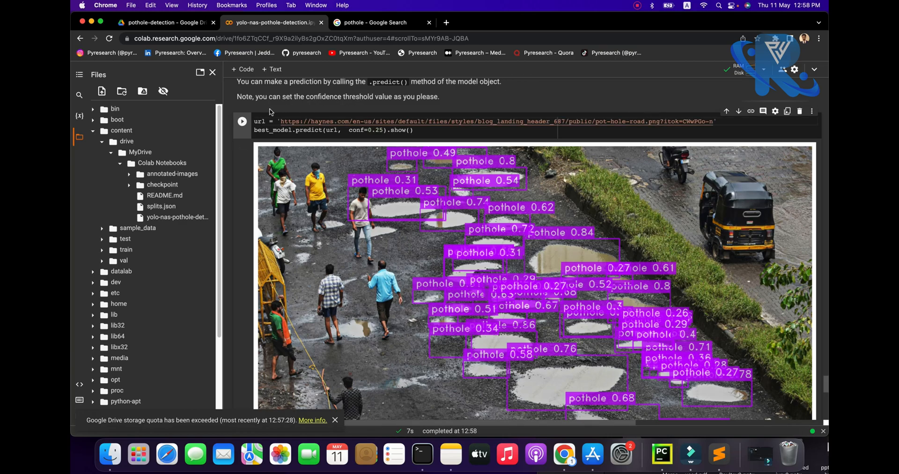
- Run the prediction cell on the Haynes road photo URL
{"action": "left_click", "coordinate": [242, 121]}
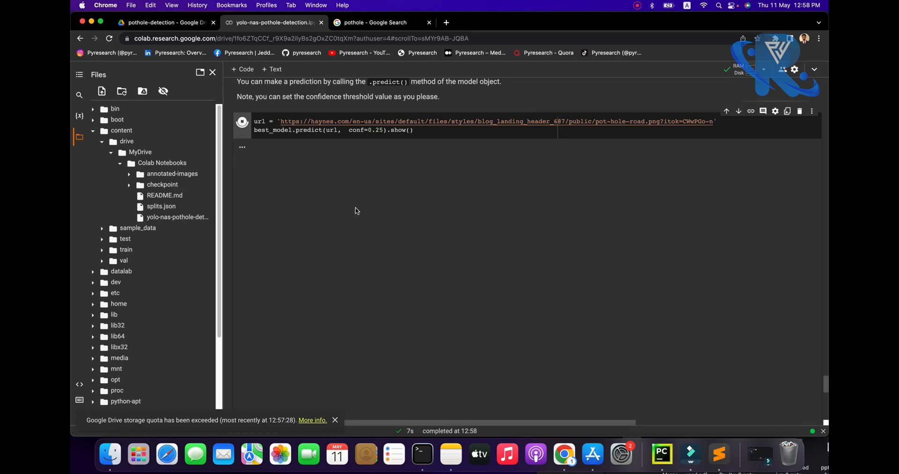
{"action": "left_click", "coordinate": [241, 121]}
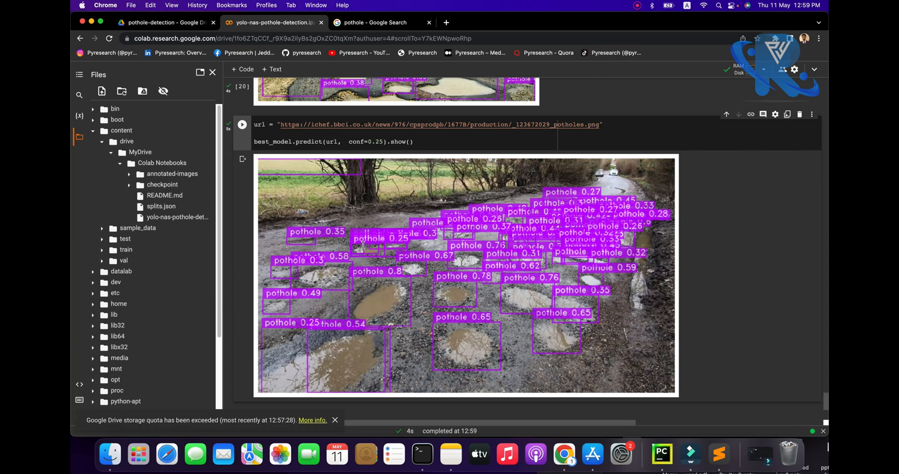
{"action": "mouse_move", "coordinate": [568, 79]}
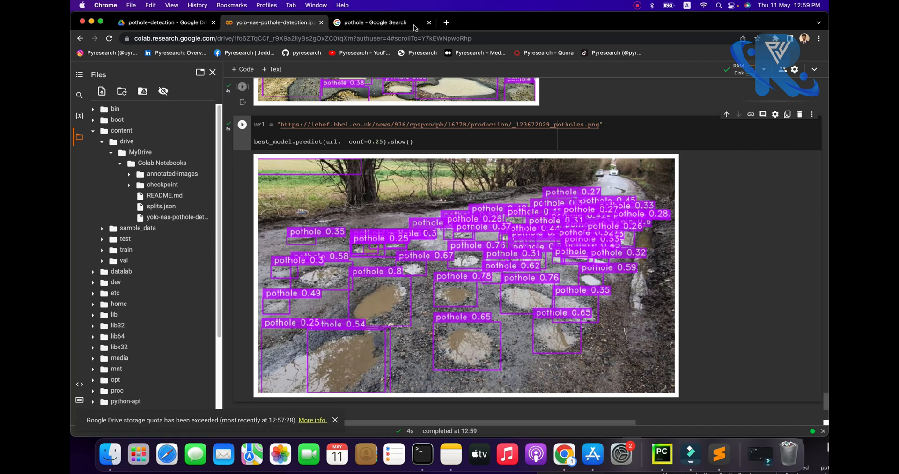
{"action": "mouse_move", "coordinate": [381, 51]}
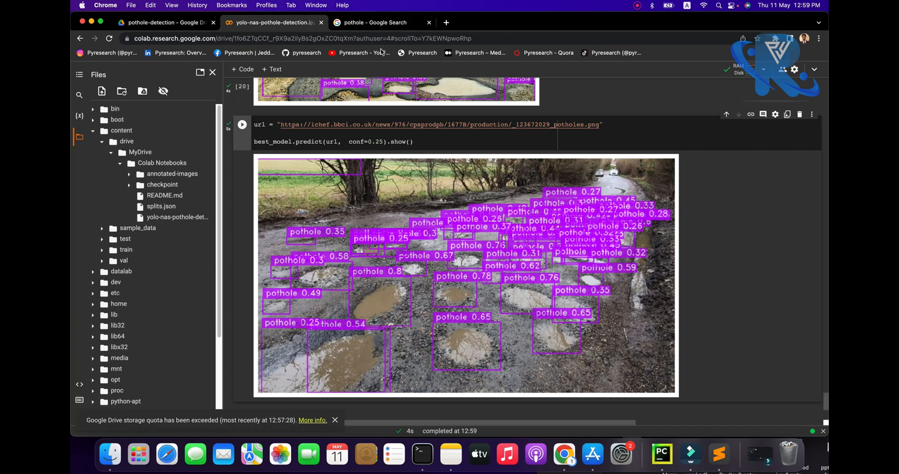